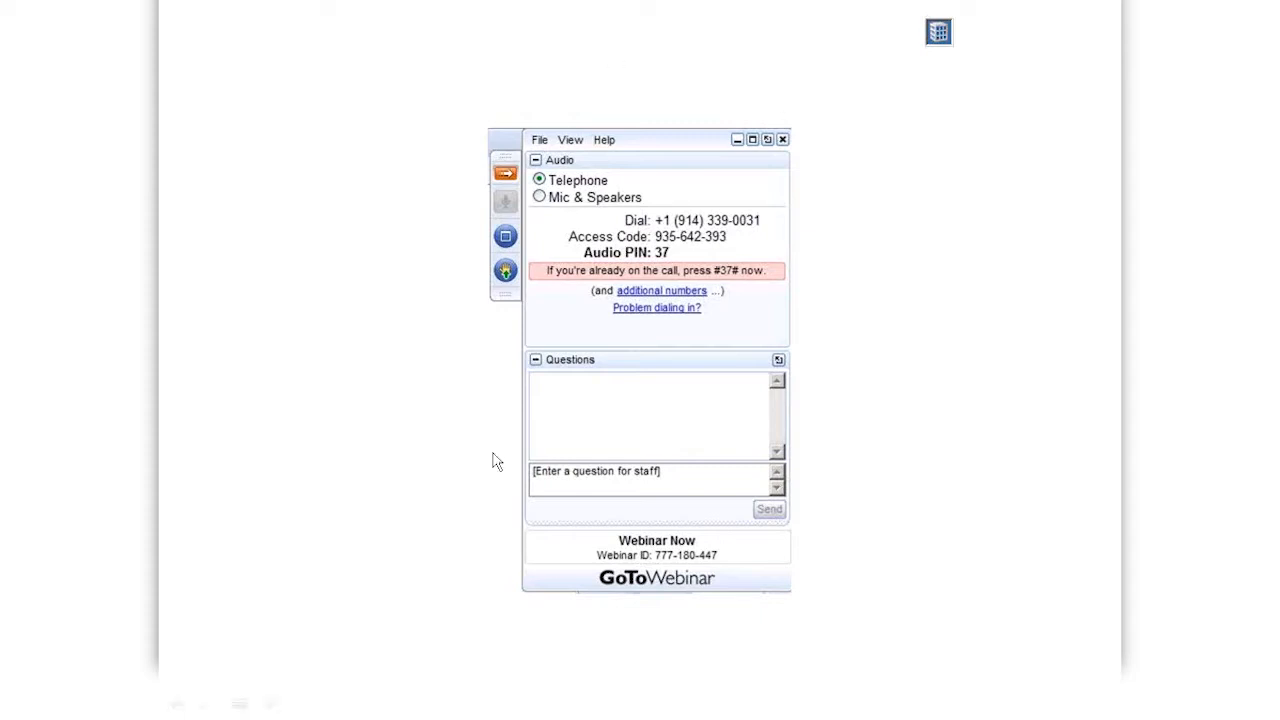
mouse_move(755, 572)
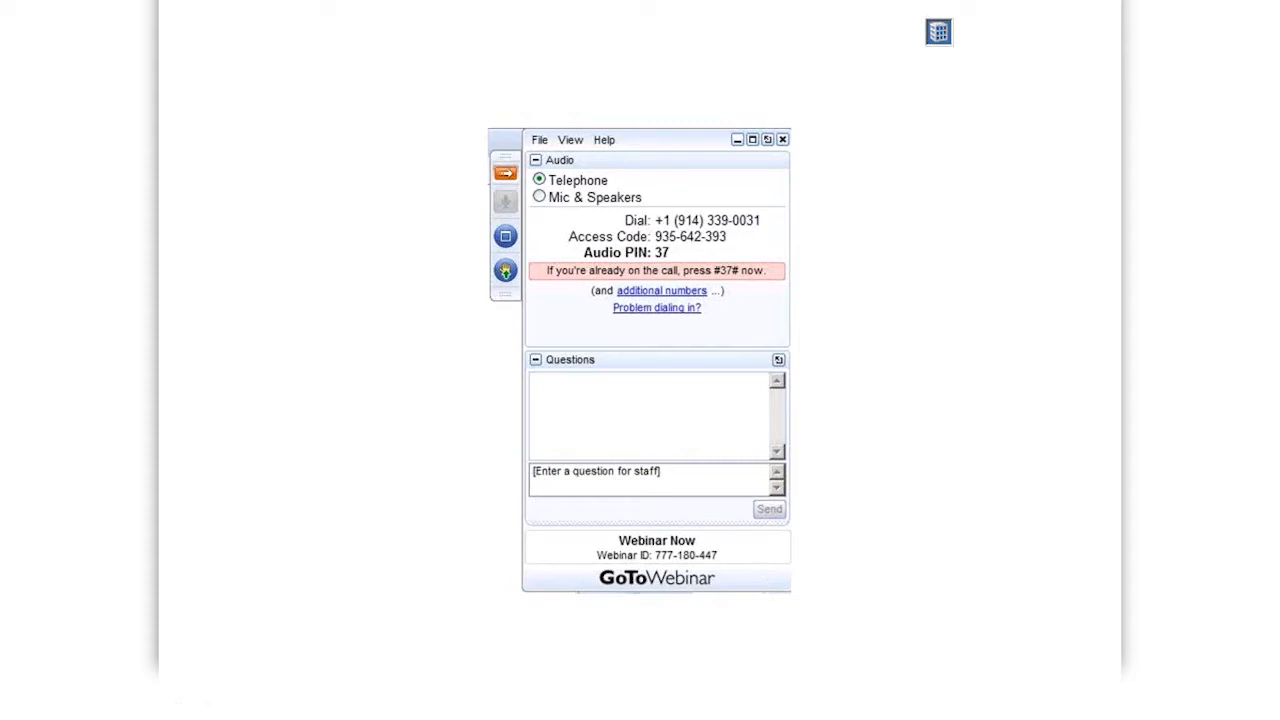
mouse_move(540, 319)
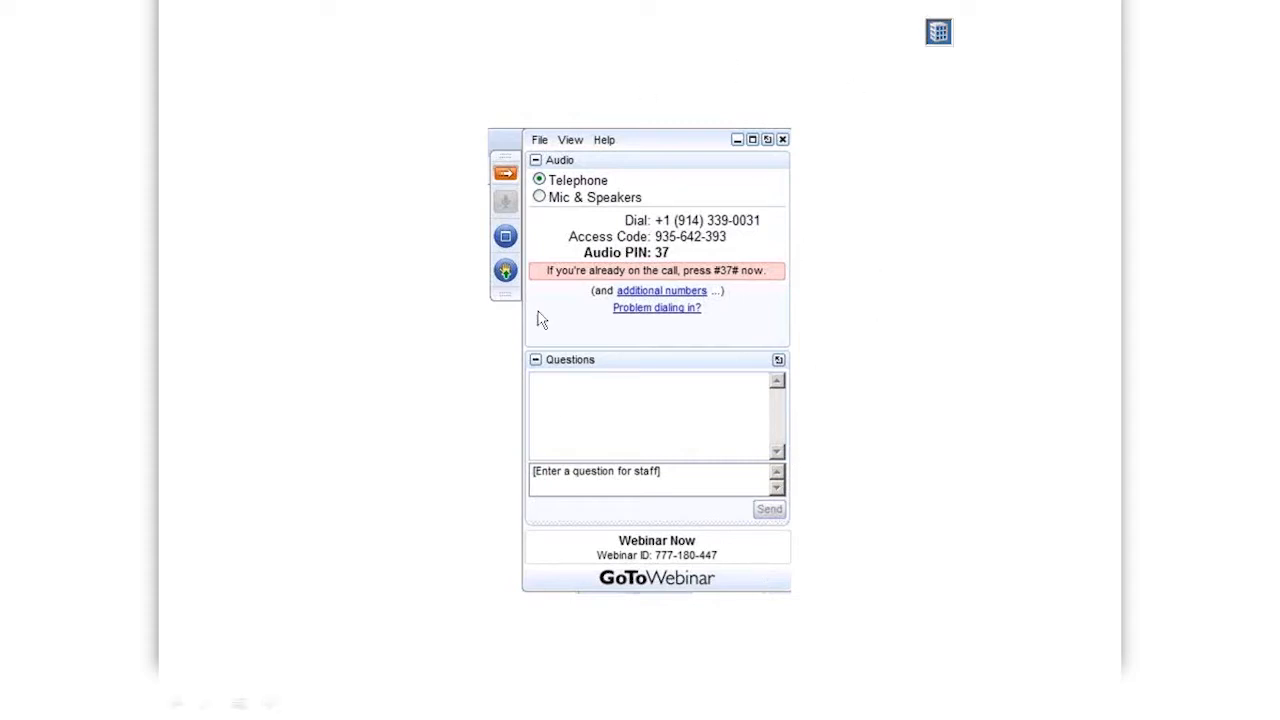
mouse_move(681, 505)
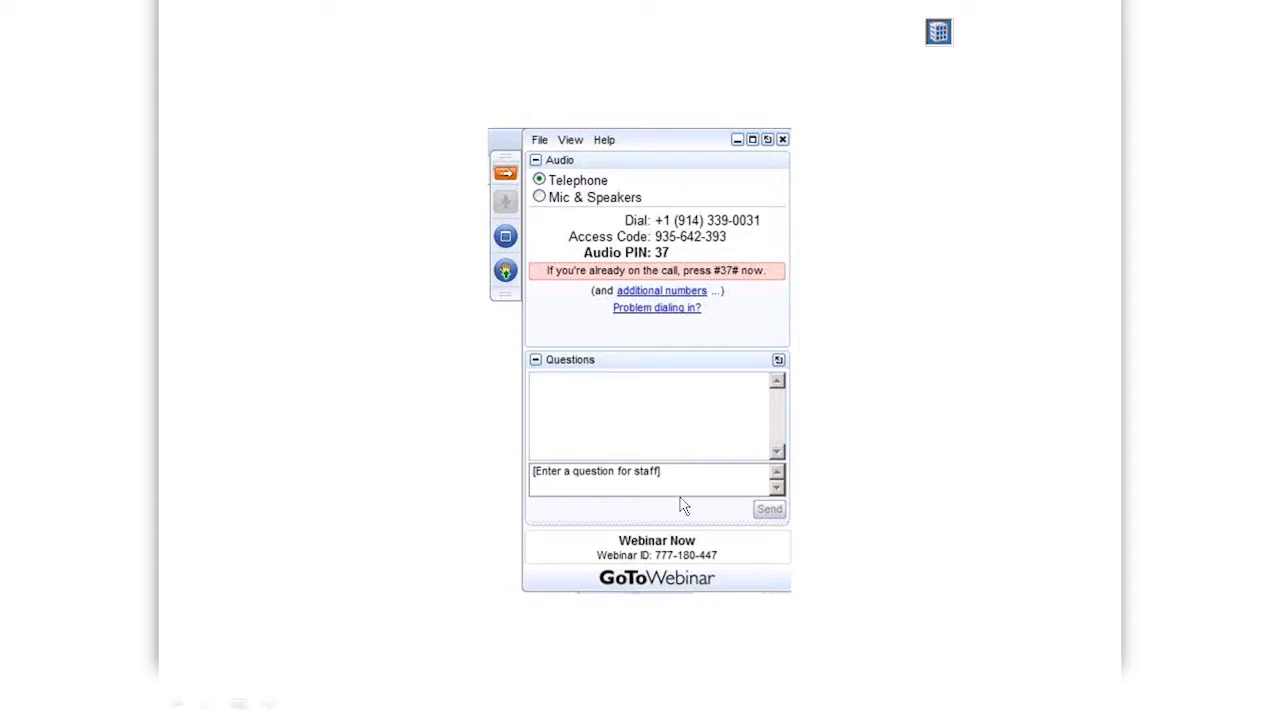
mouse_move(977, 465)
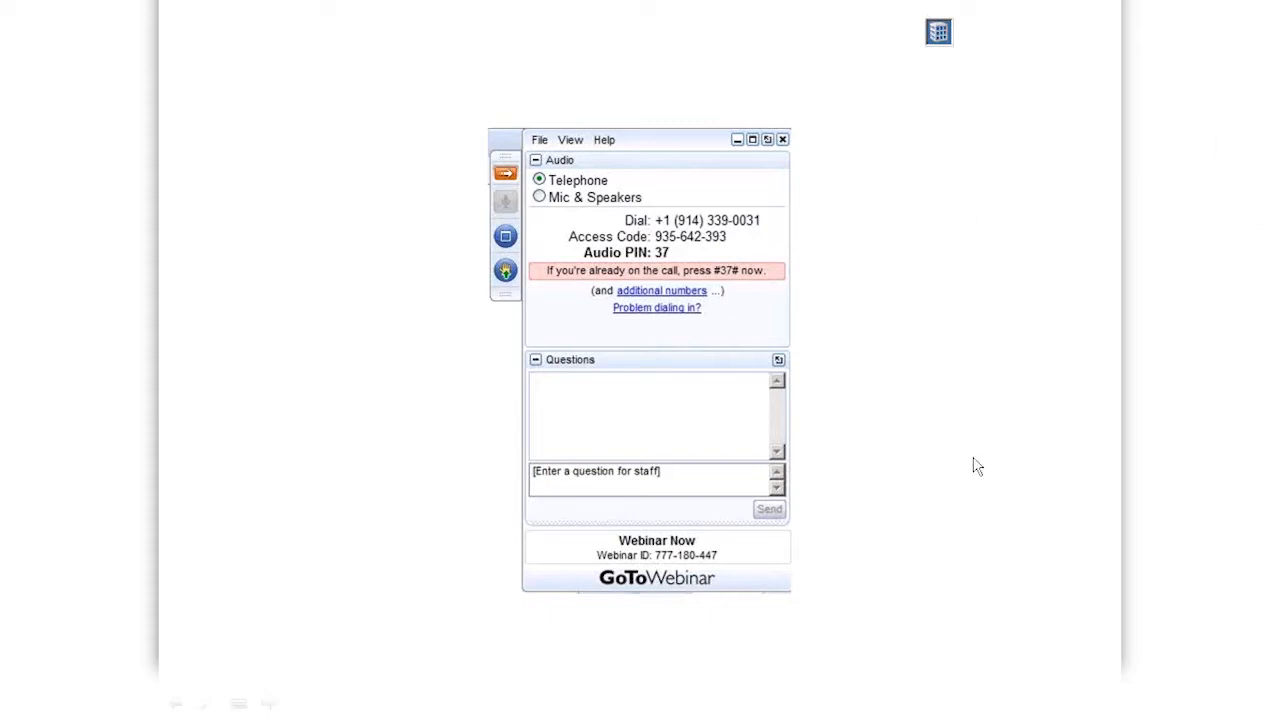
mouse_move(540, 233)
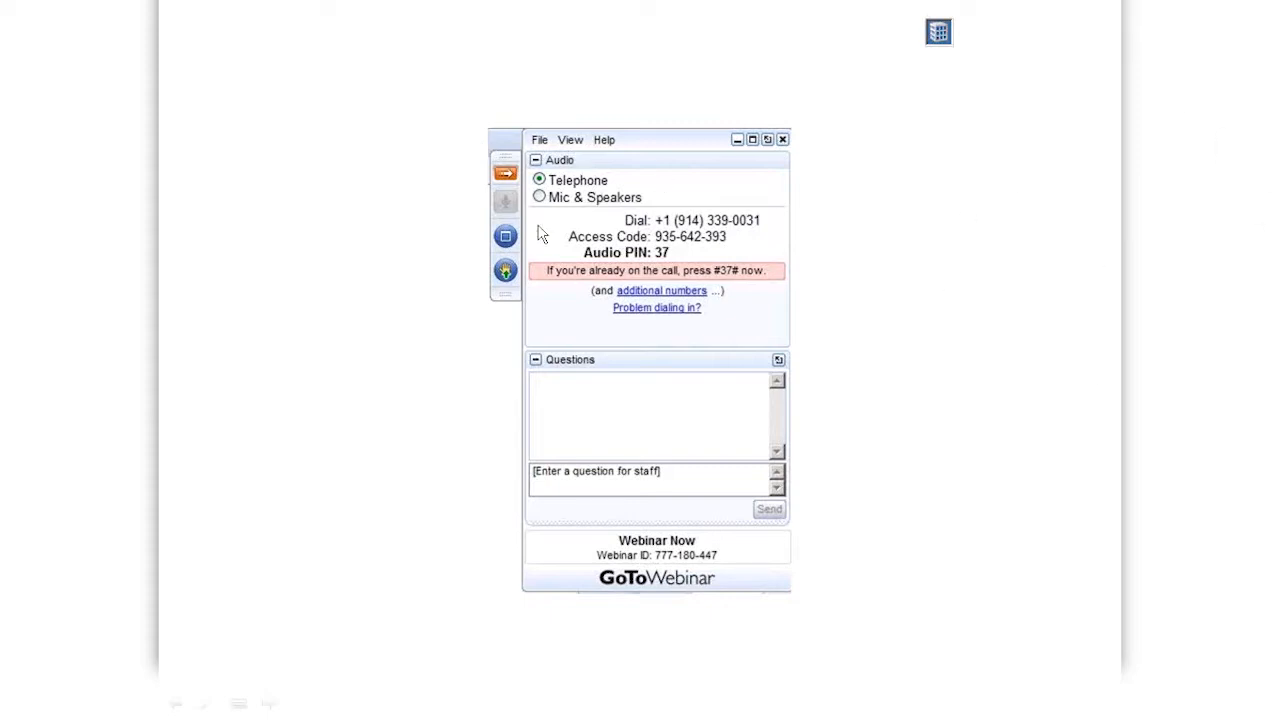
mouse_move(503, 197)
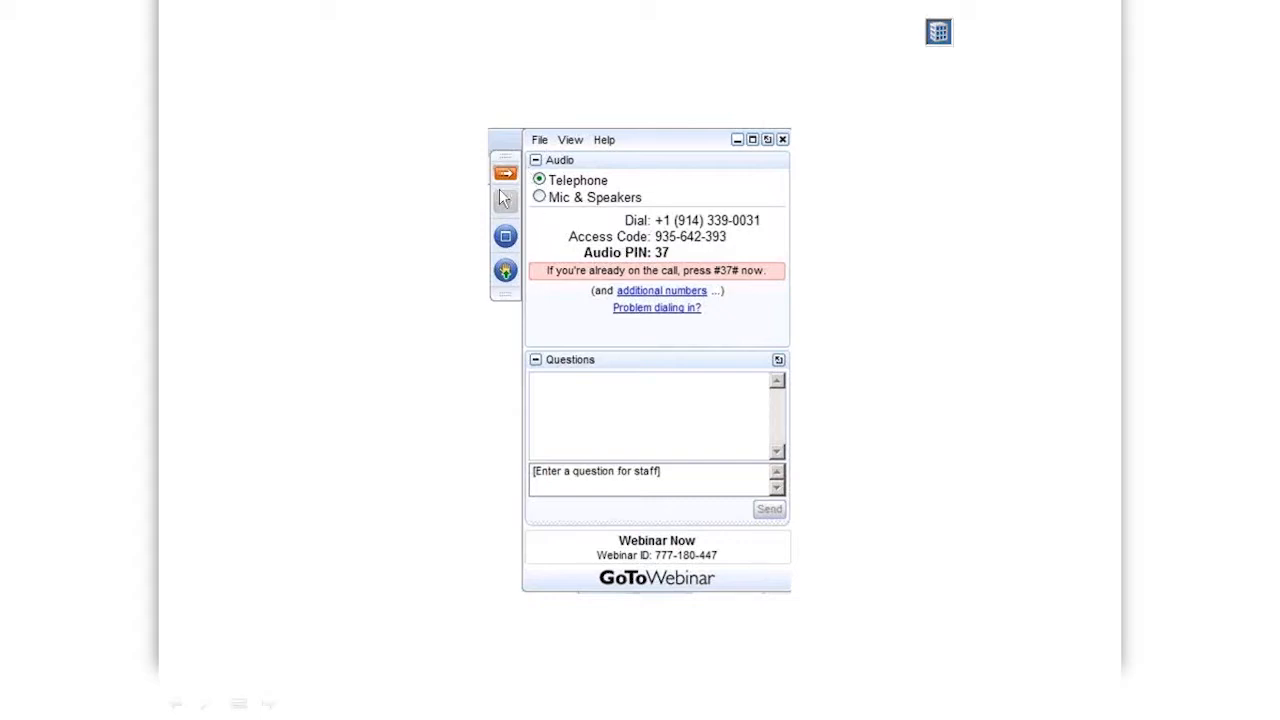
mouse_move(810, 314)
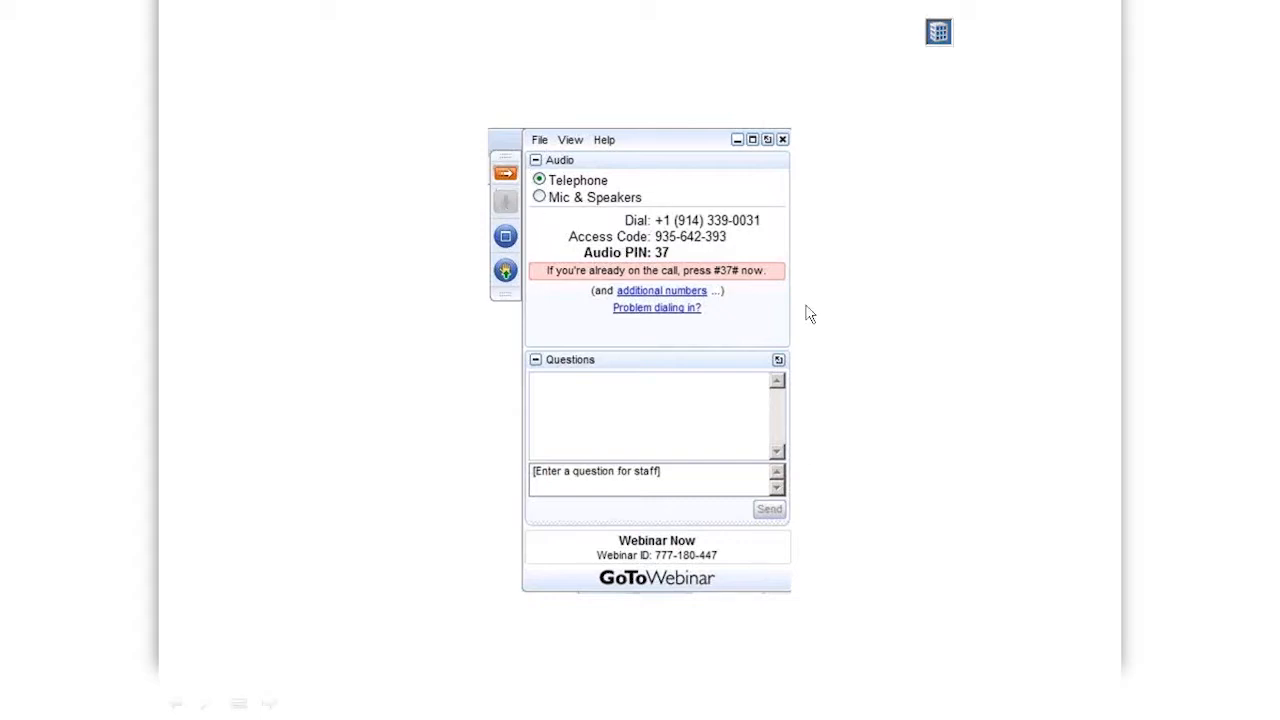
mouse_move(1014, 483)
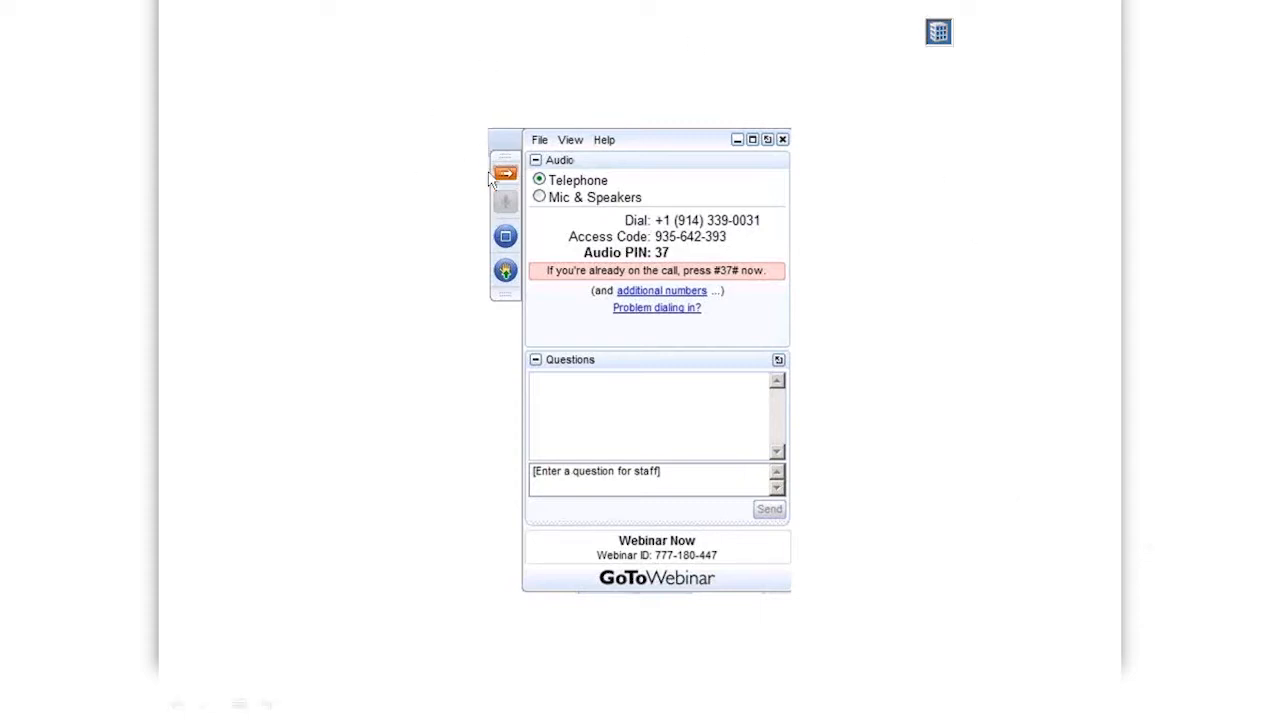
mouse_move(497, 185)
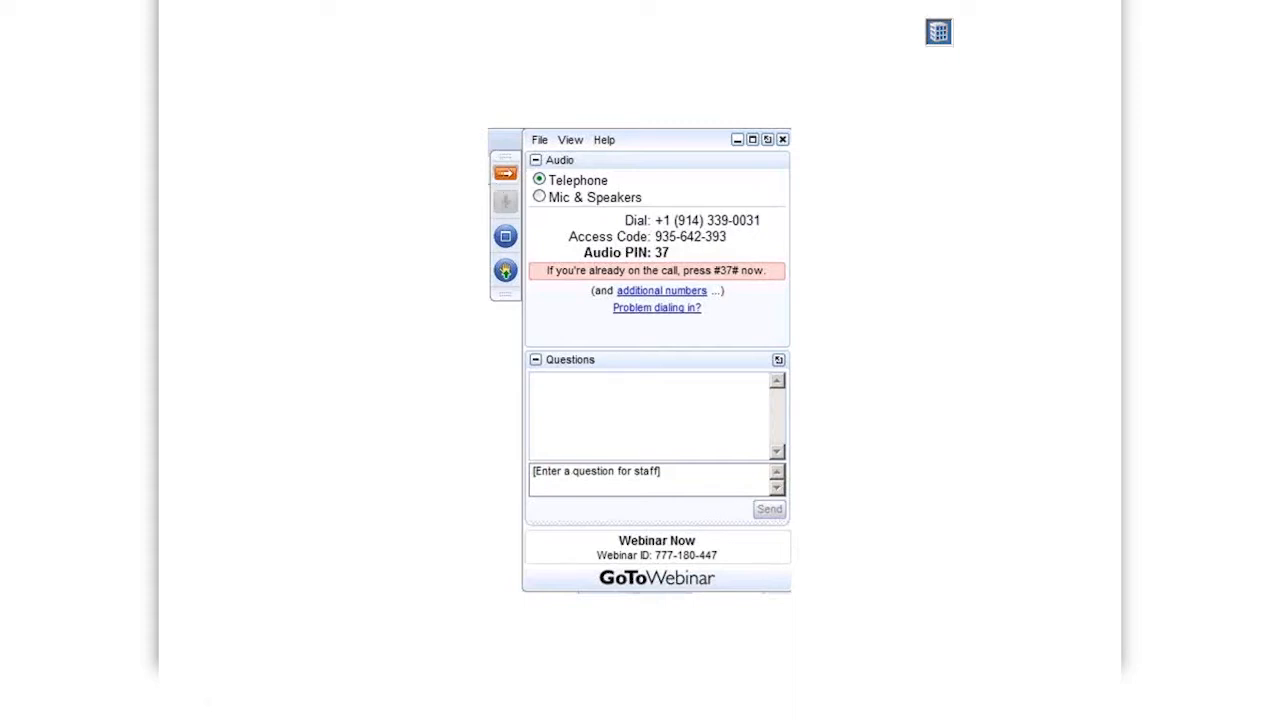
mouse_move(578, 463)
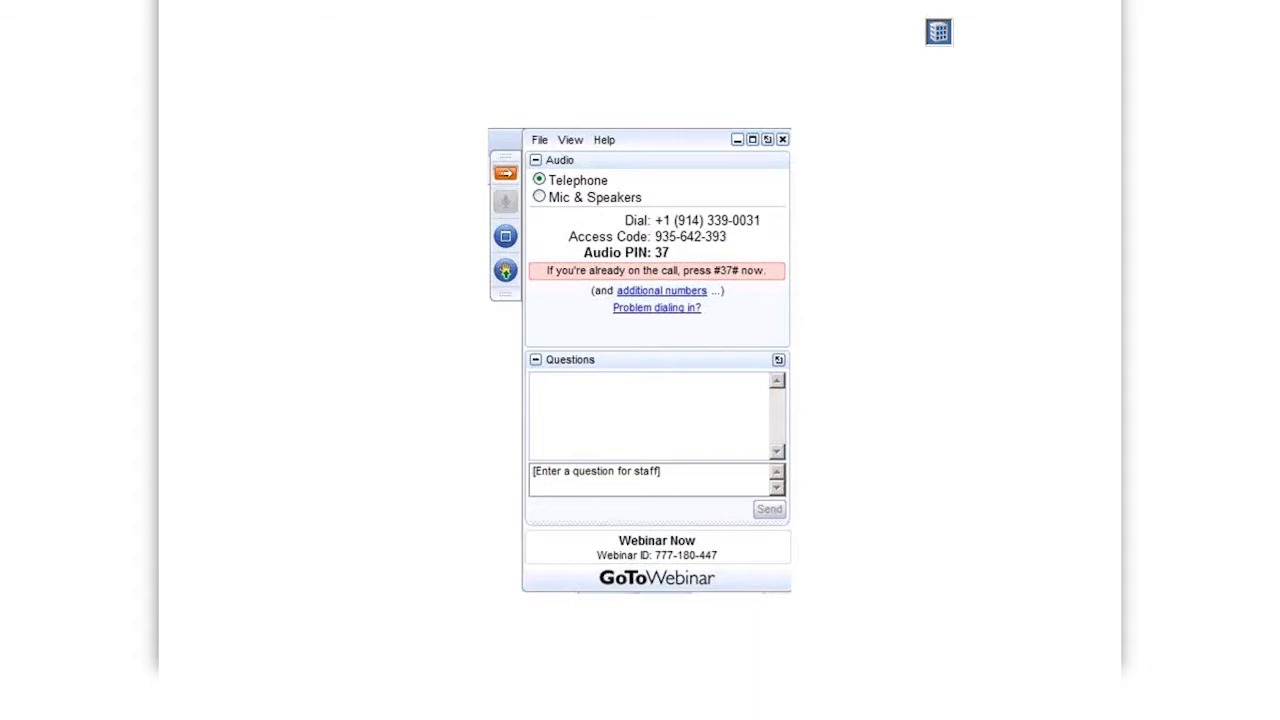
mouse_move(611, 386)
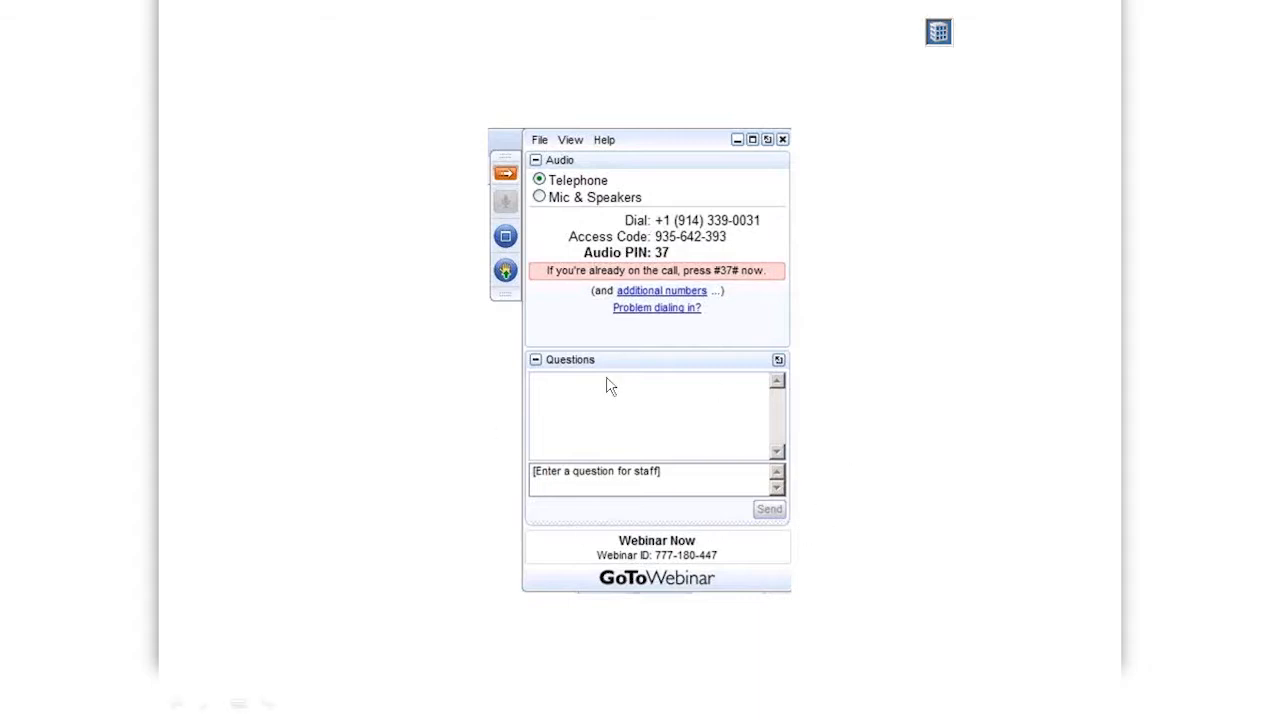
mouse_move(695, 542)
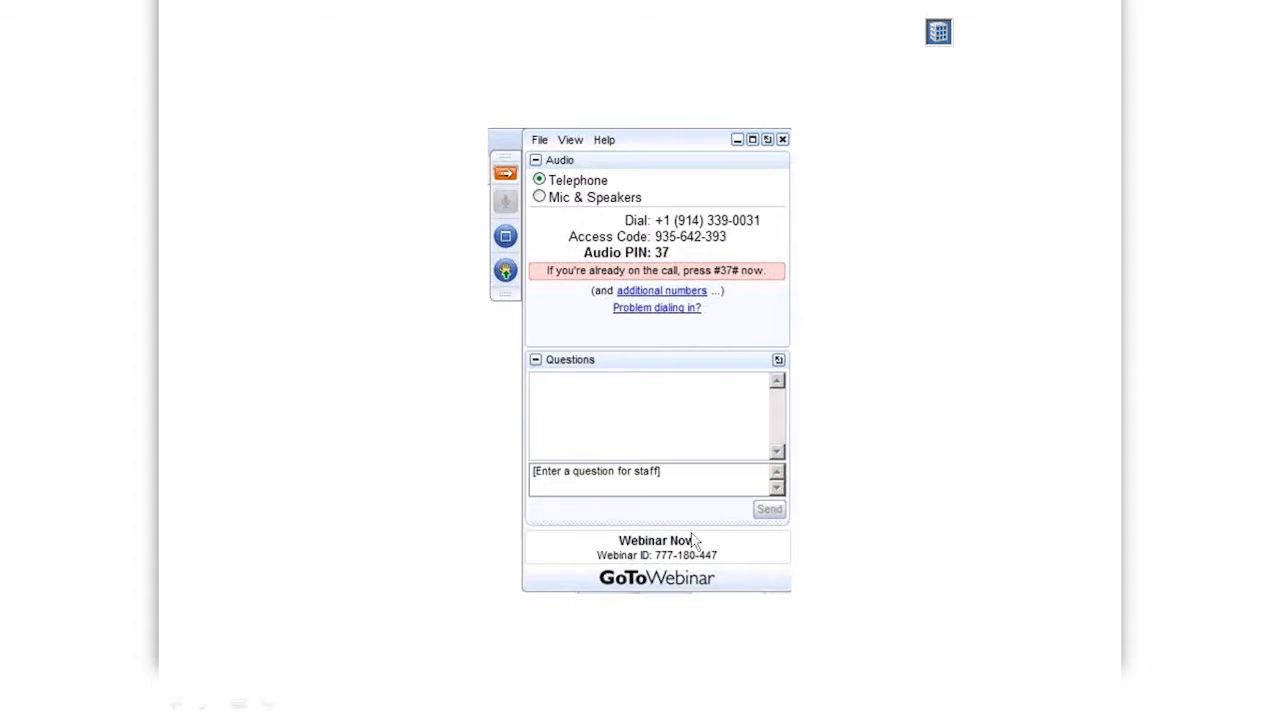
mouse_move(597, 536)
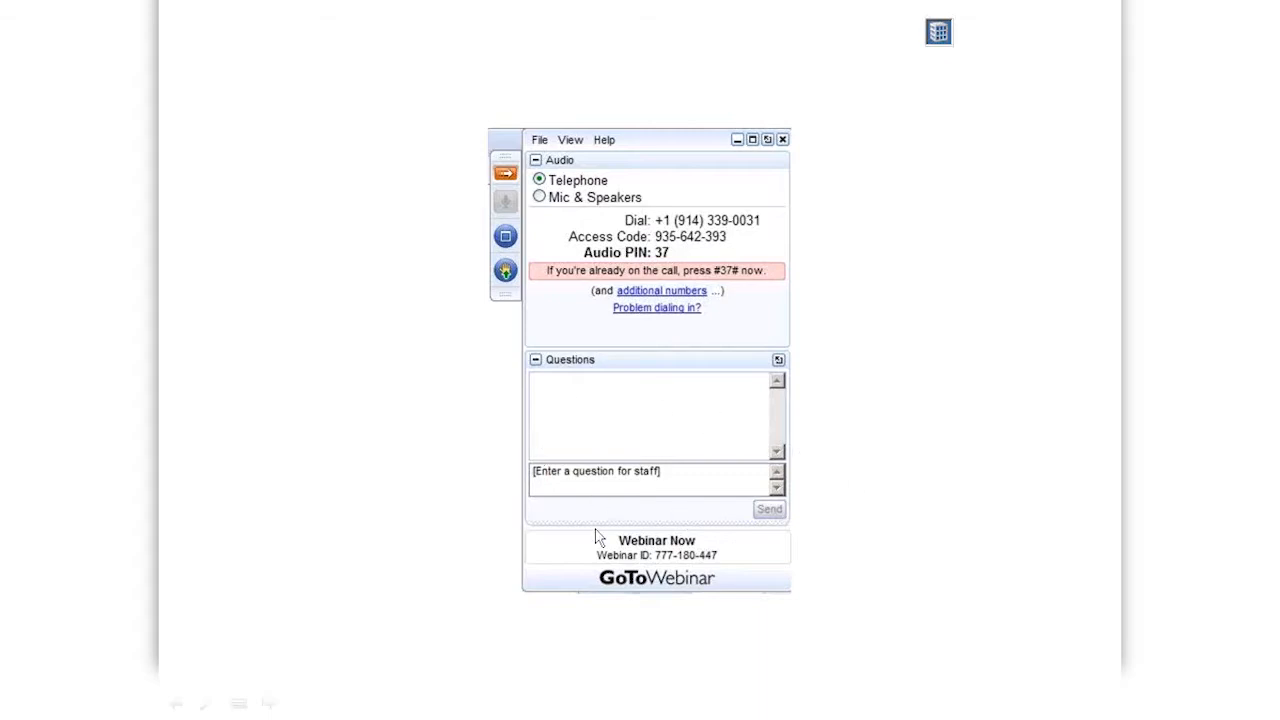
mouse_move(528, 416)
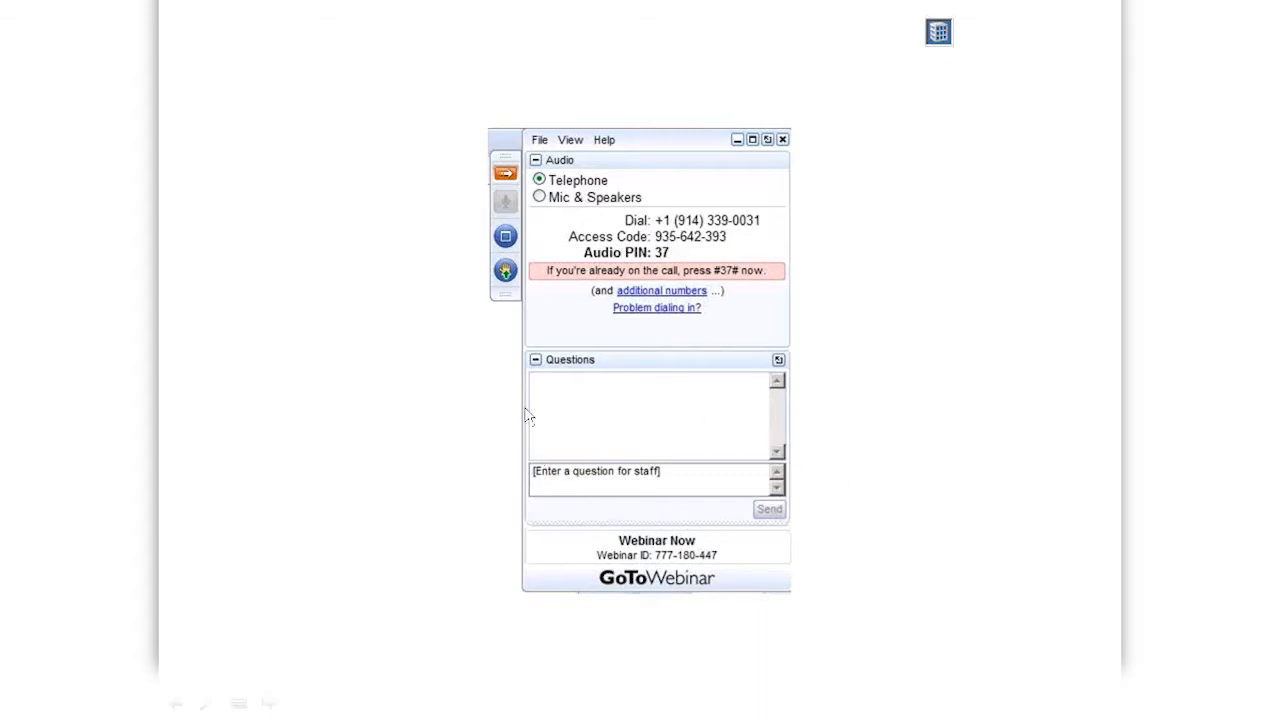
mouse_move(668, 482)
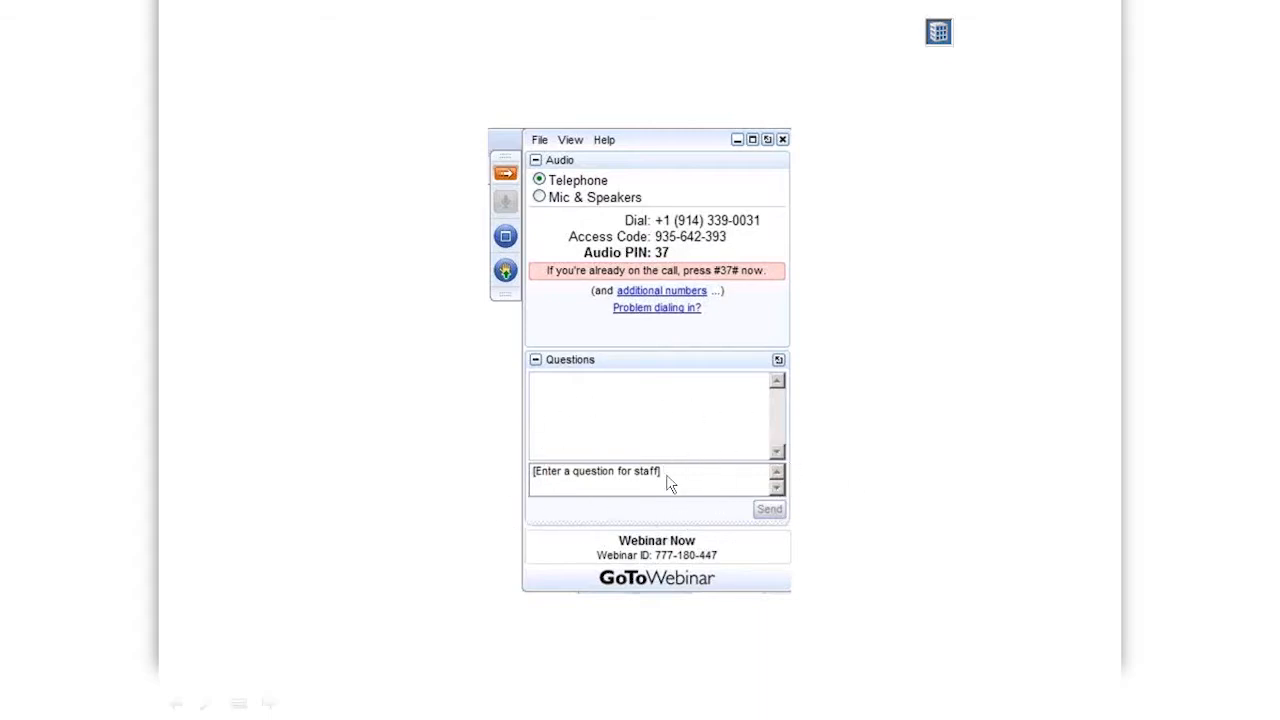
mouse_move(670, 497)
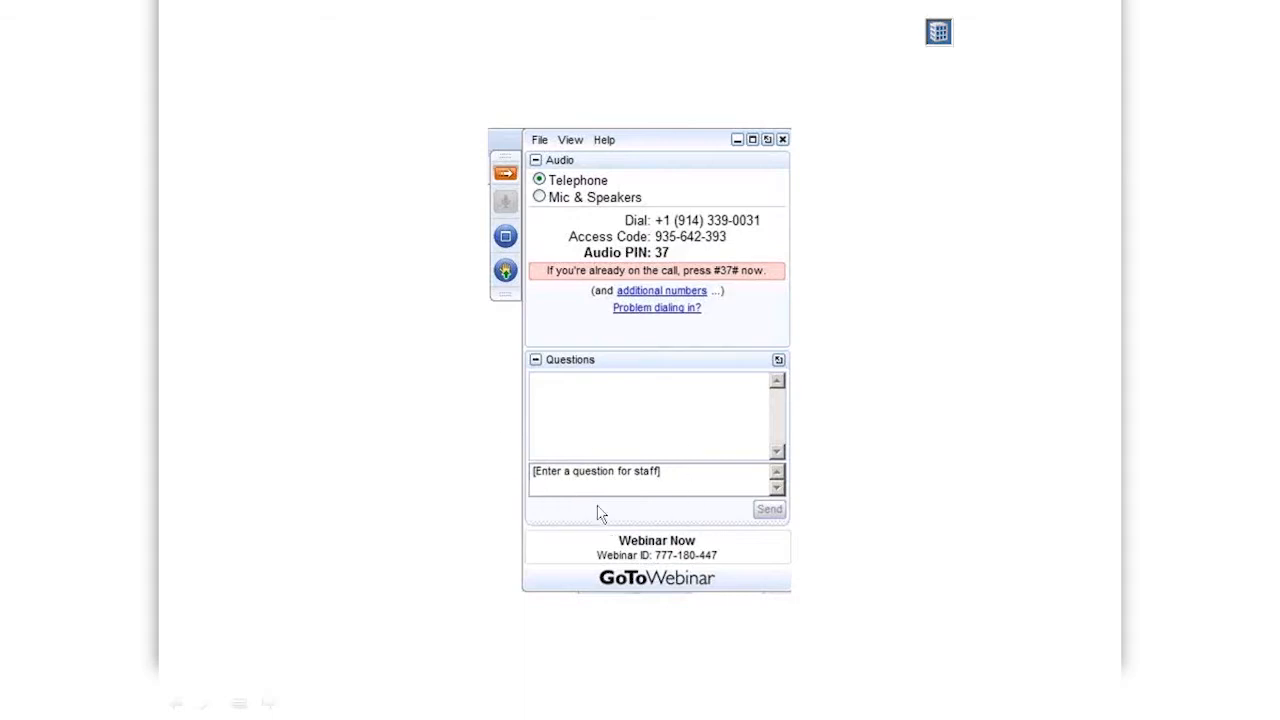
mouse_move(683, 518)
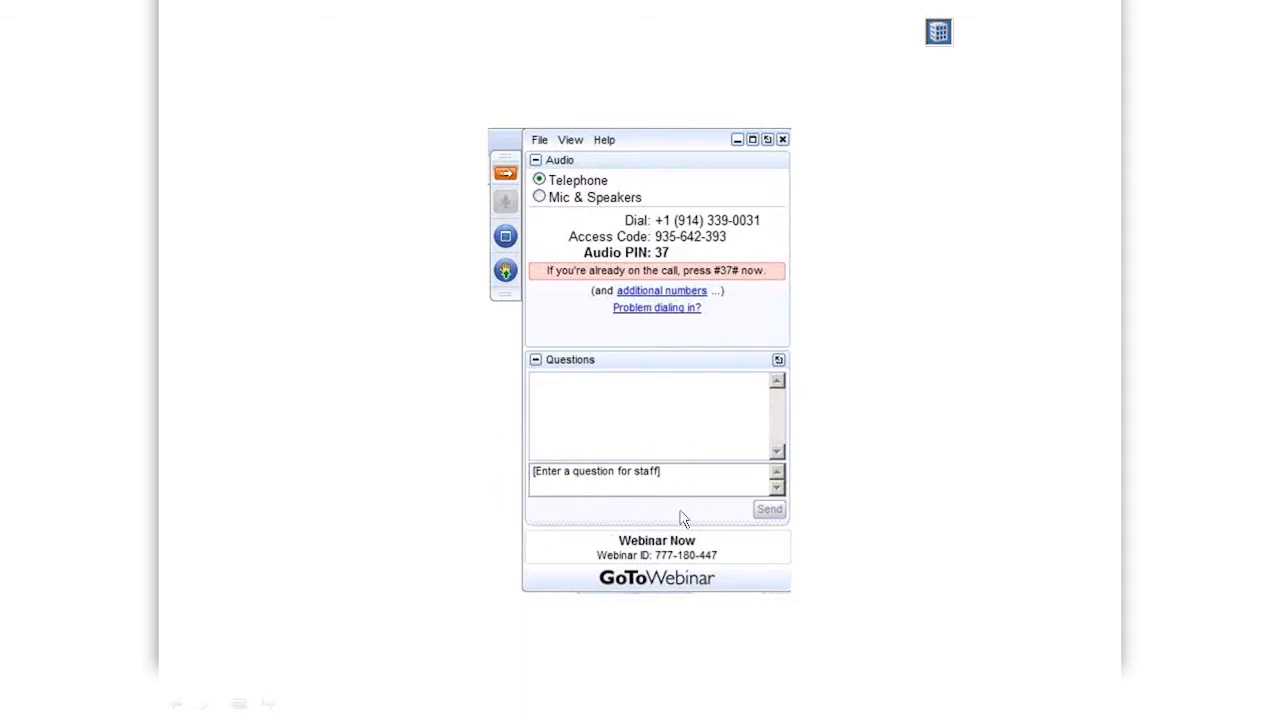
mouse_move(612, 455)
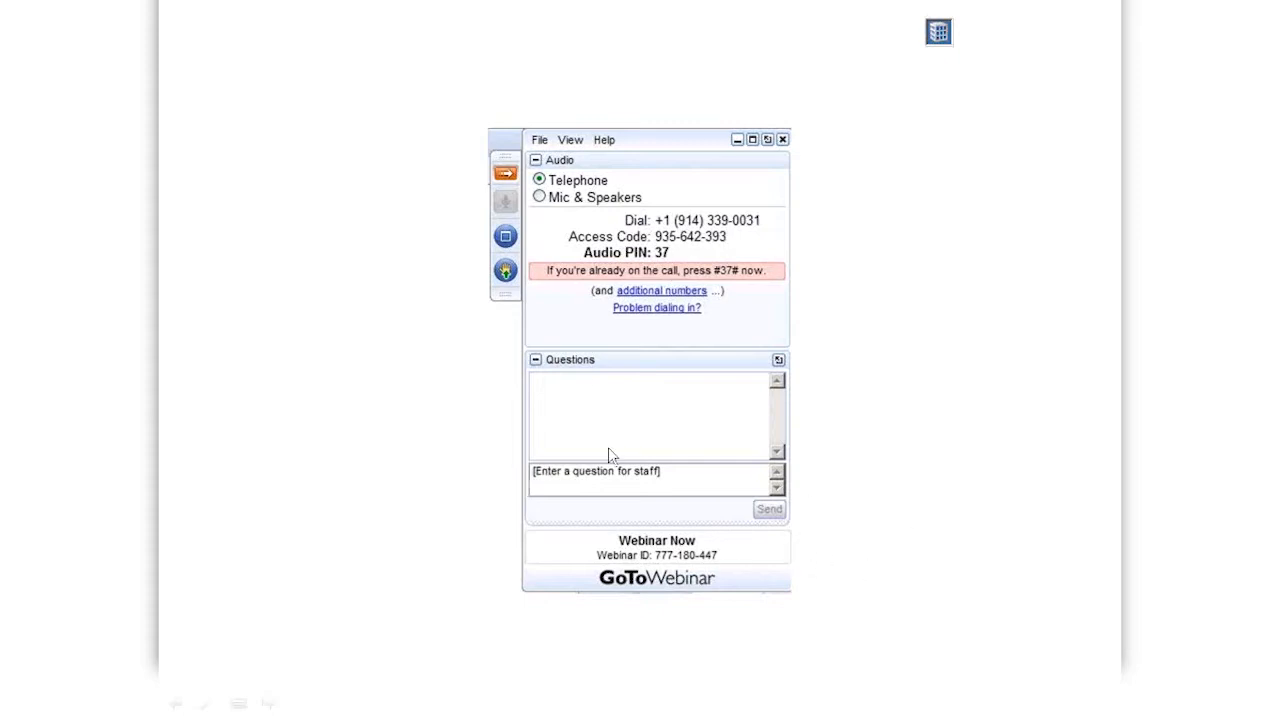
mouse_move(615, 362)
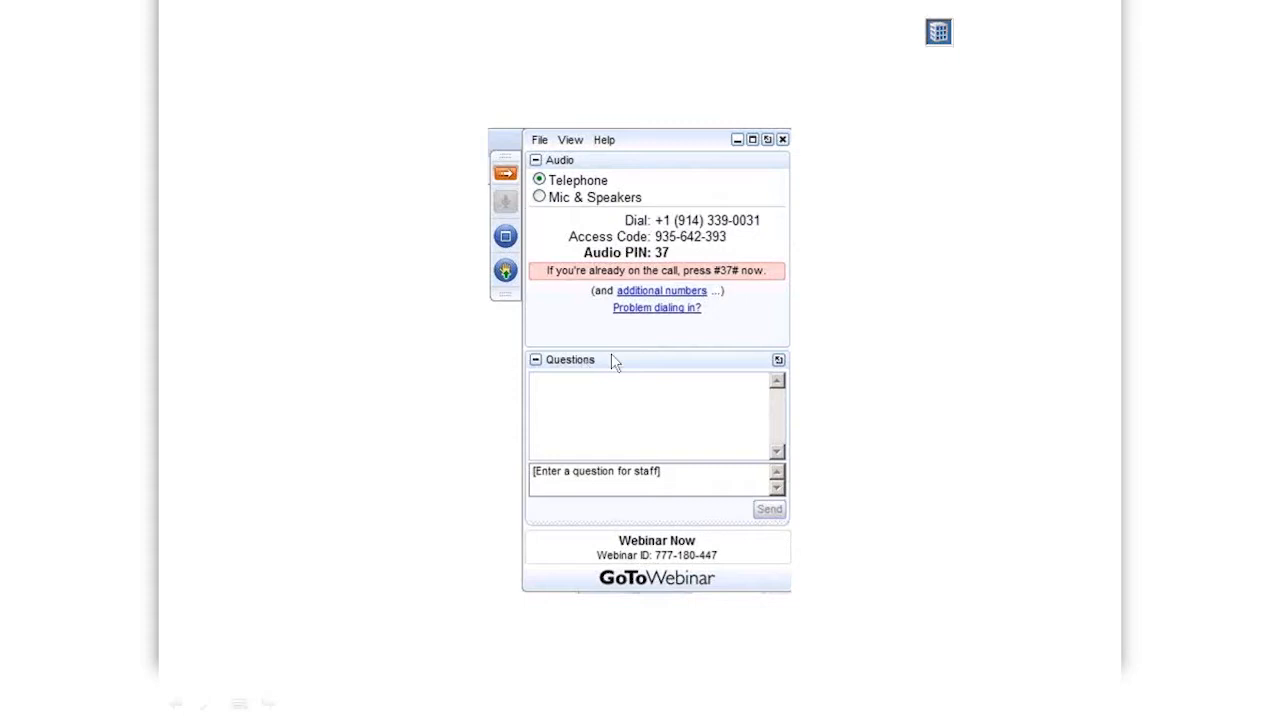
mouse_move(452, 324)
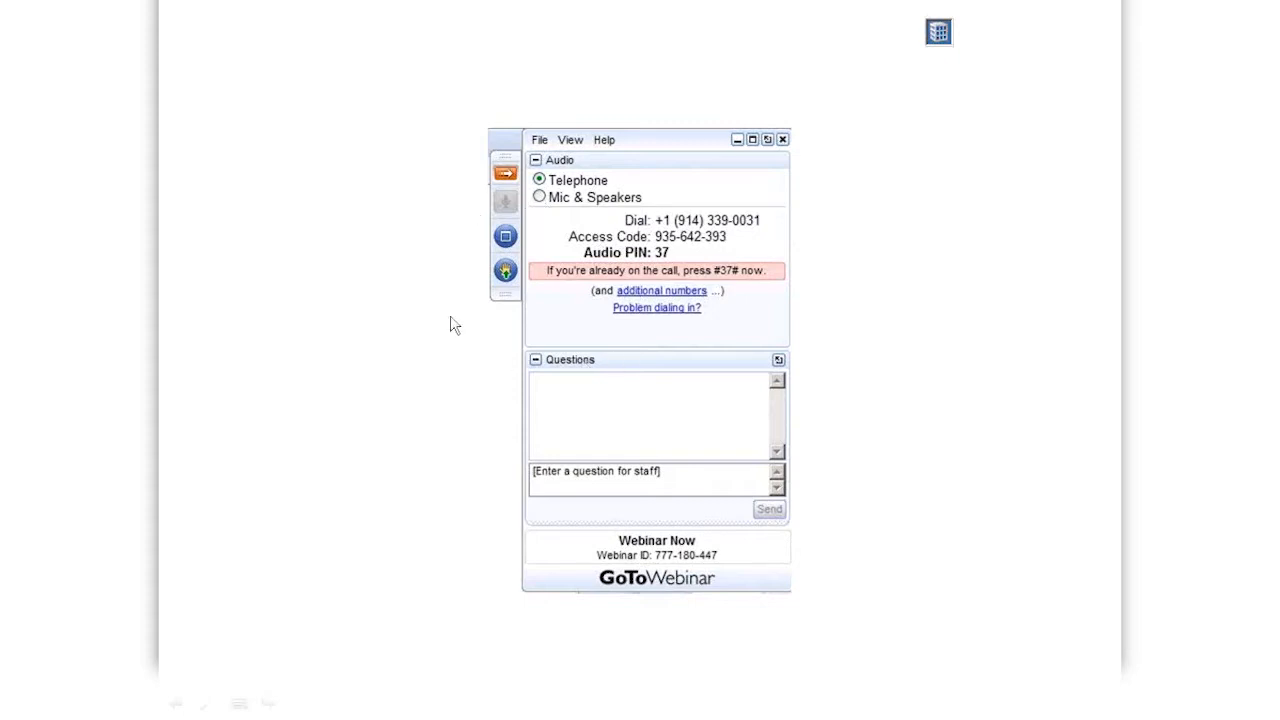
mouse_move(462, 318)
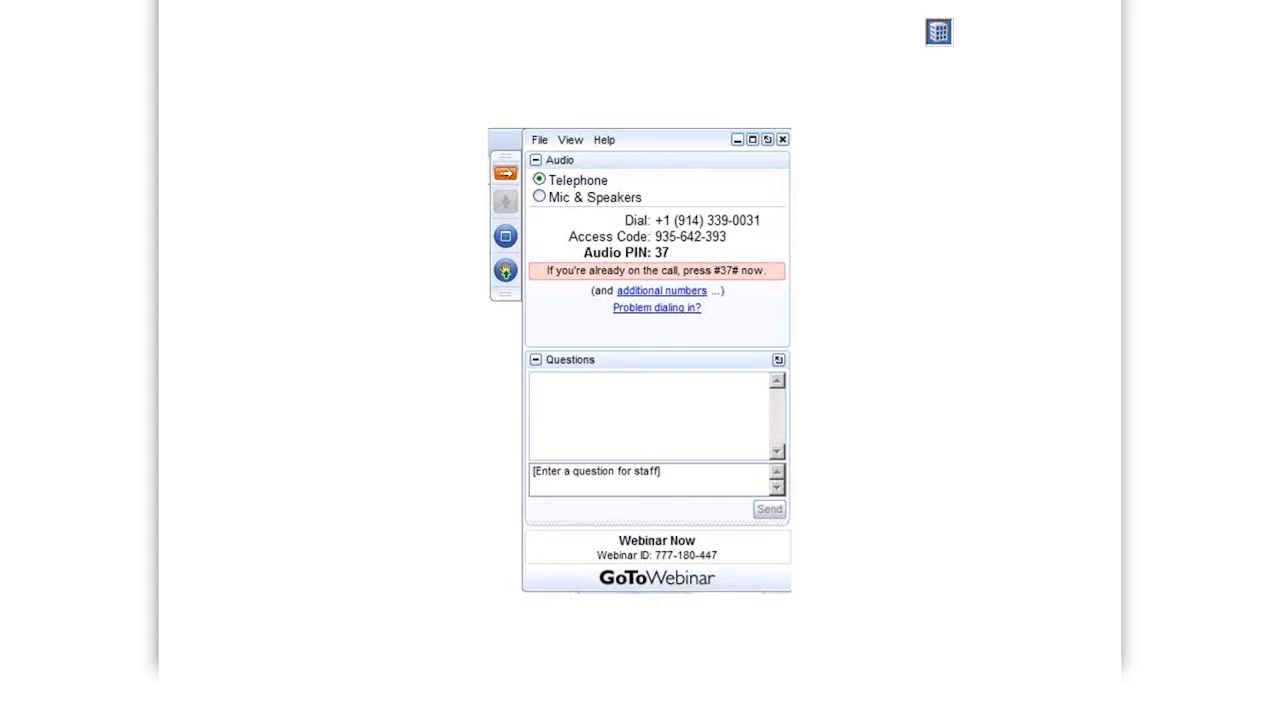
mouse_move(910, 383)
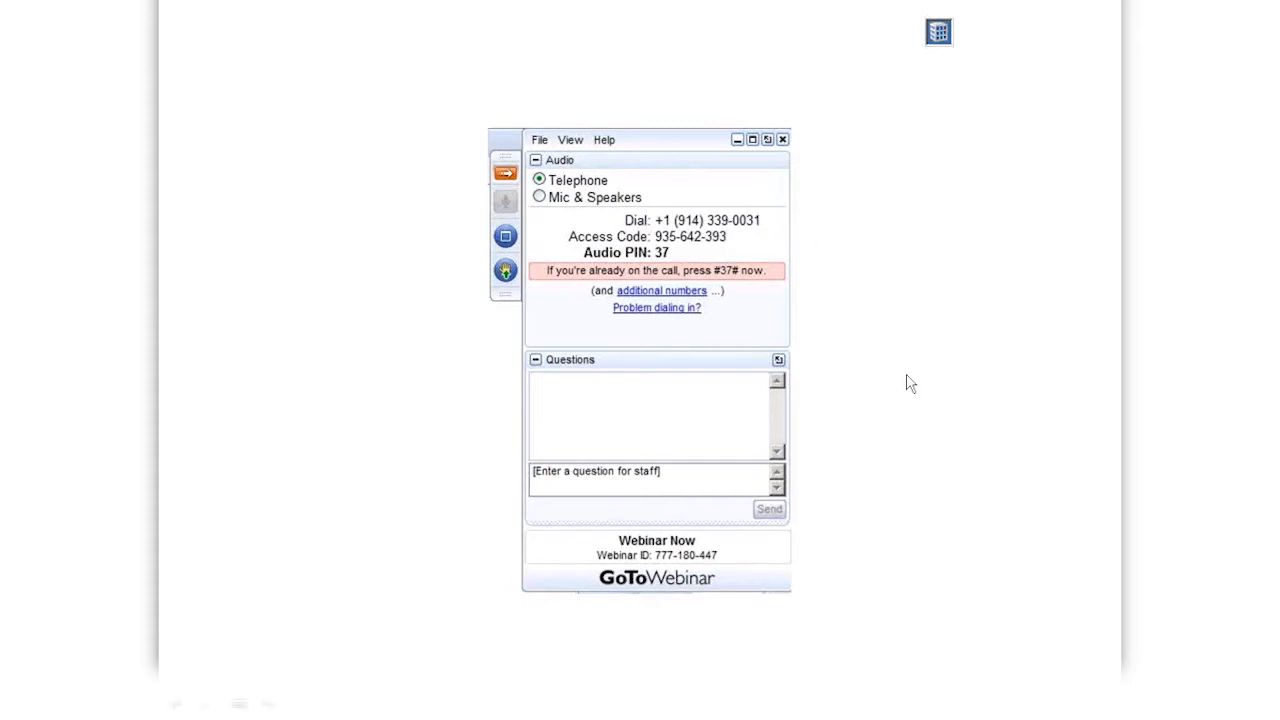
mouse_move(902, 418)
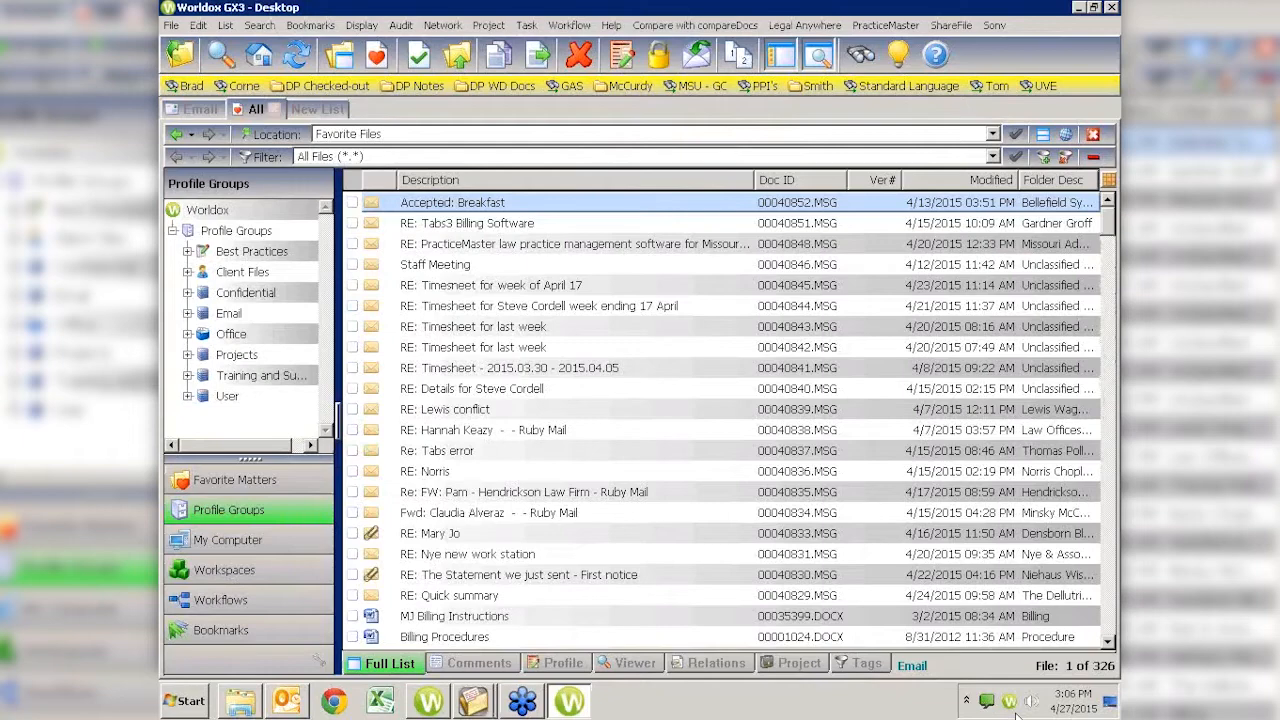
Bring Microsoft Outlook to the front from the taskbar.
click(287, 700)
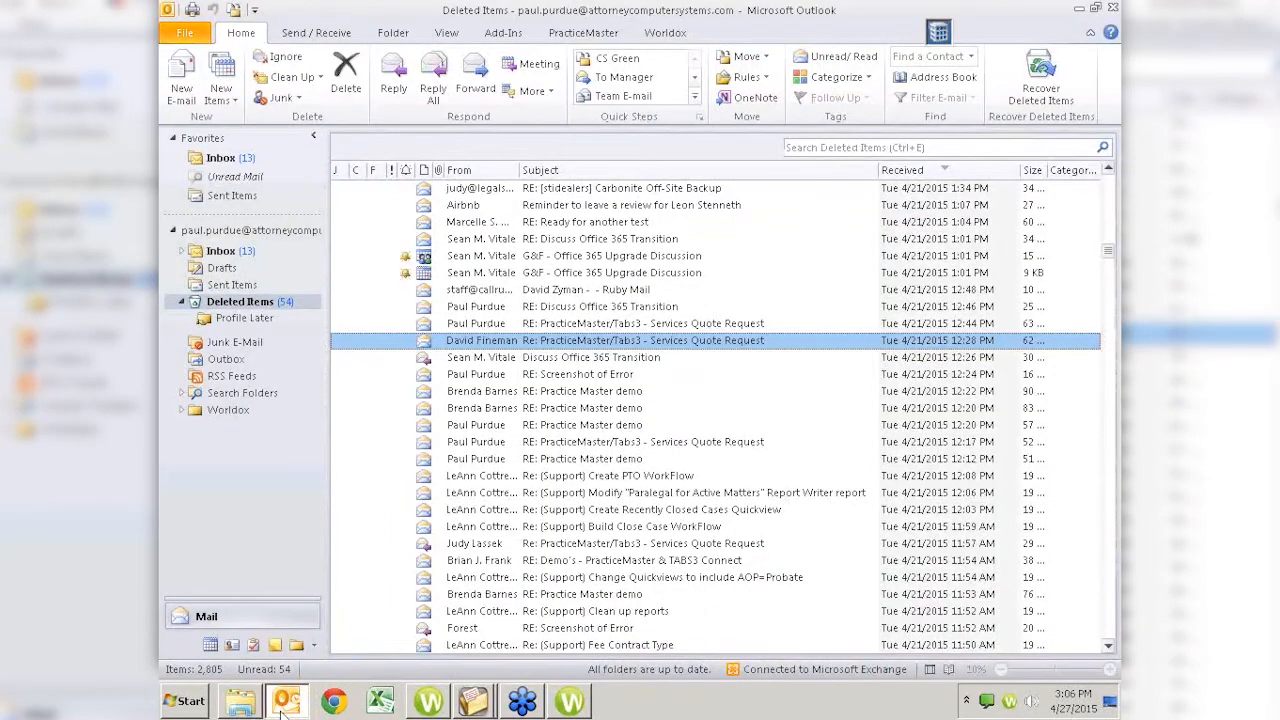
Open Outlook's Deleted Items folder to list its April 2015 messages.
click(647, 509)
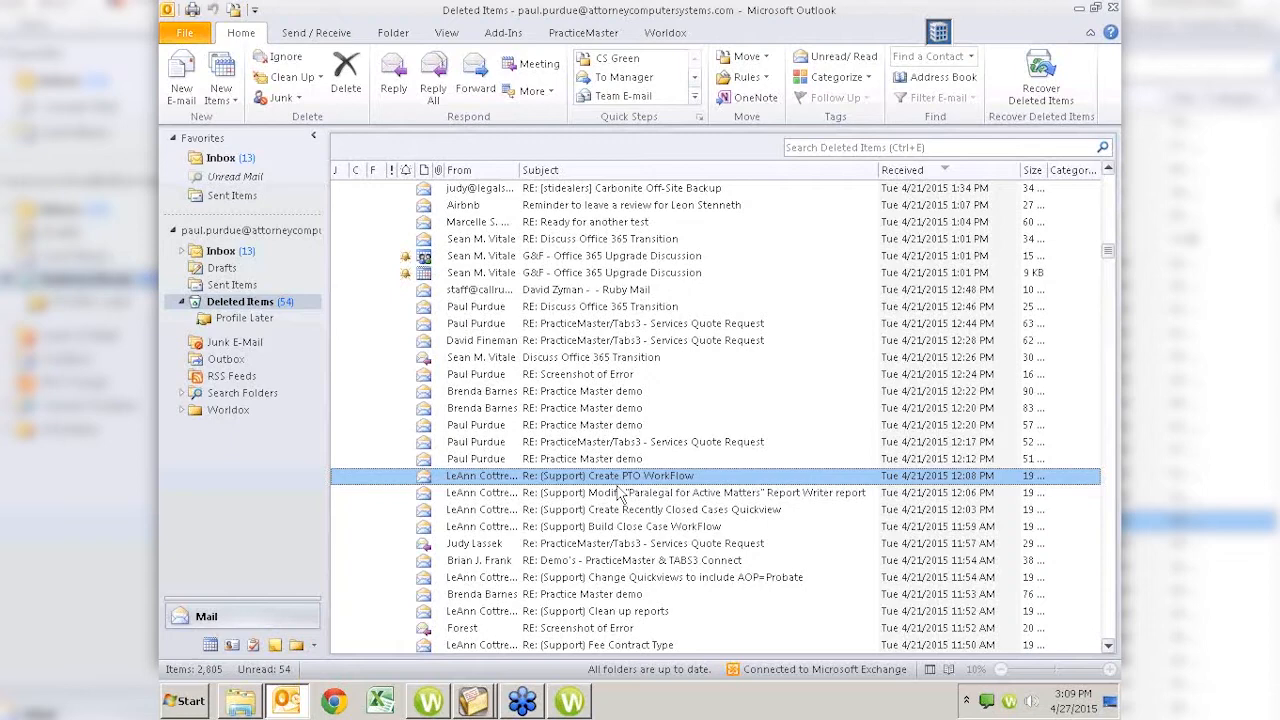
Bring Worldox GX3 forward to show its saved search templates list.
click(570, 700)
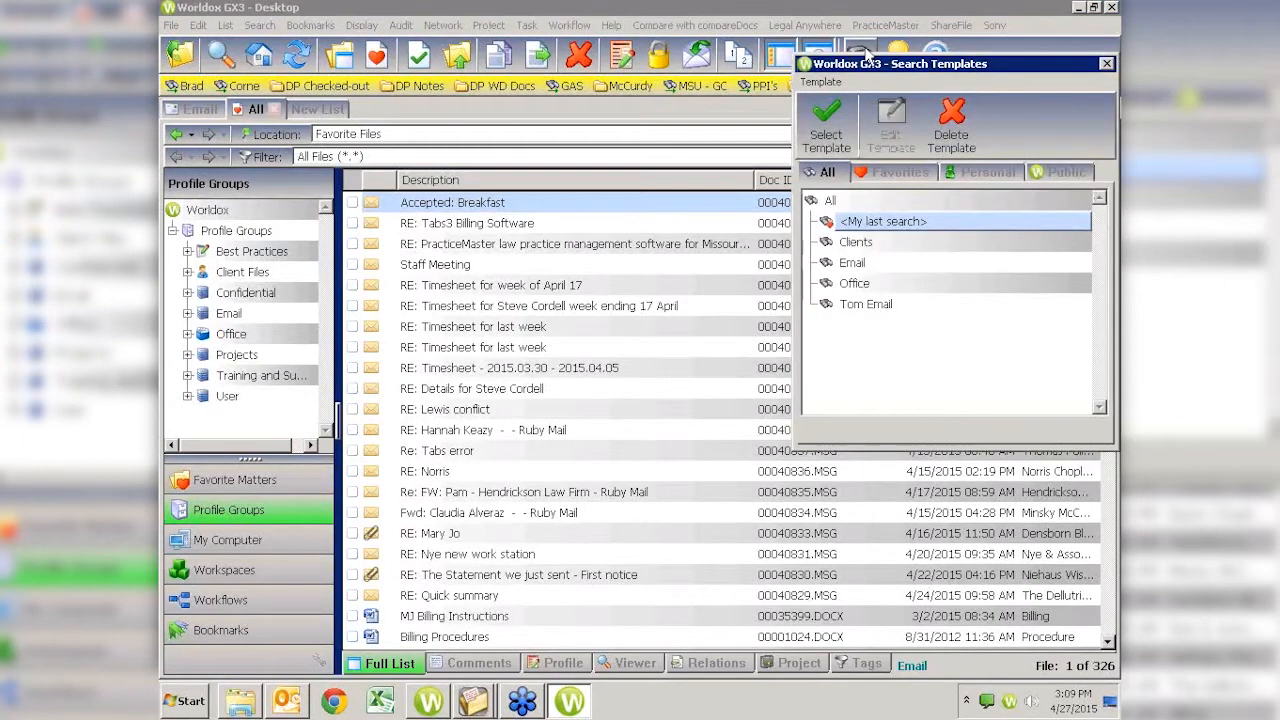
mouse_move(922, 307)
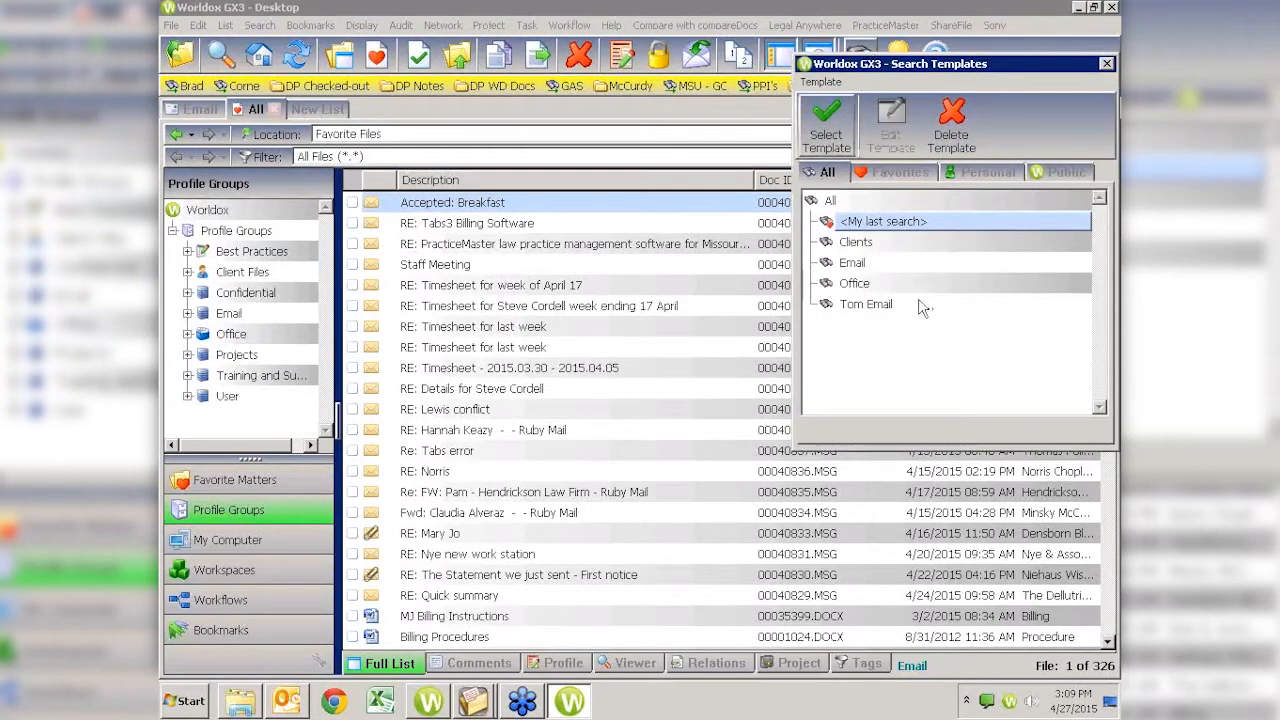
mouse_move(883, 273)
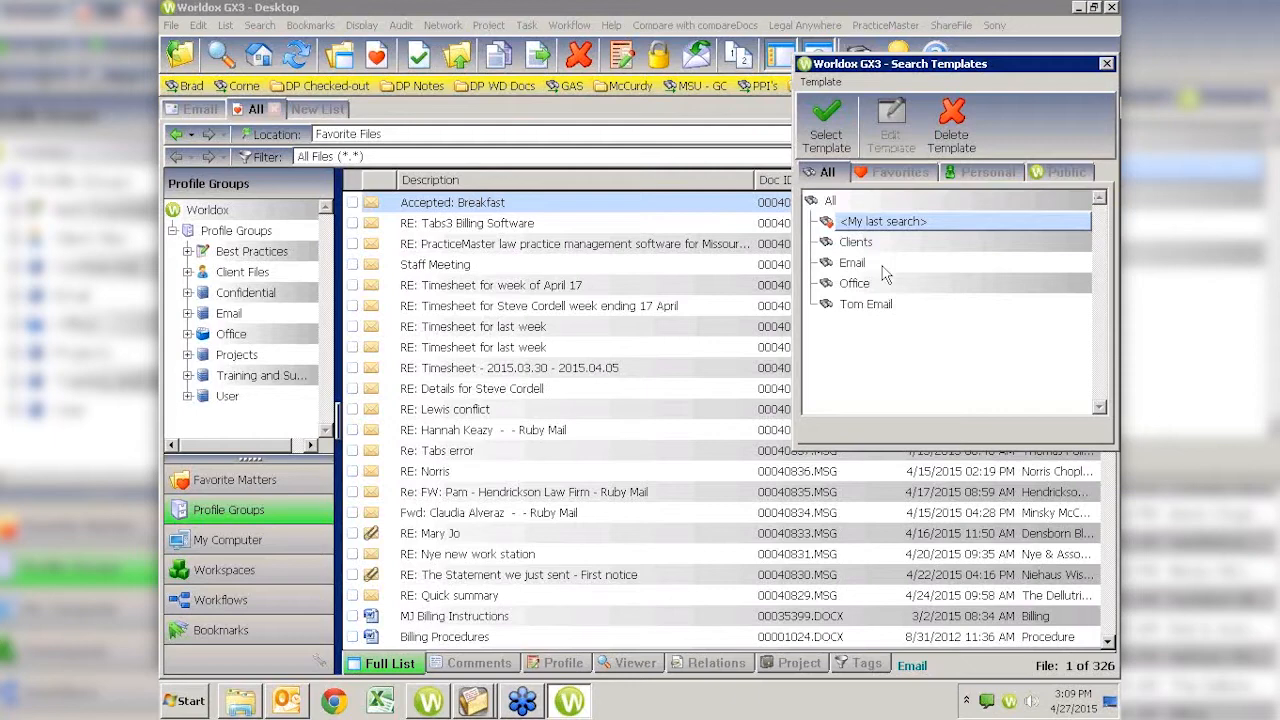
mouse_move(860, 283)
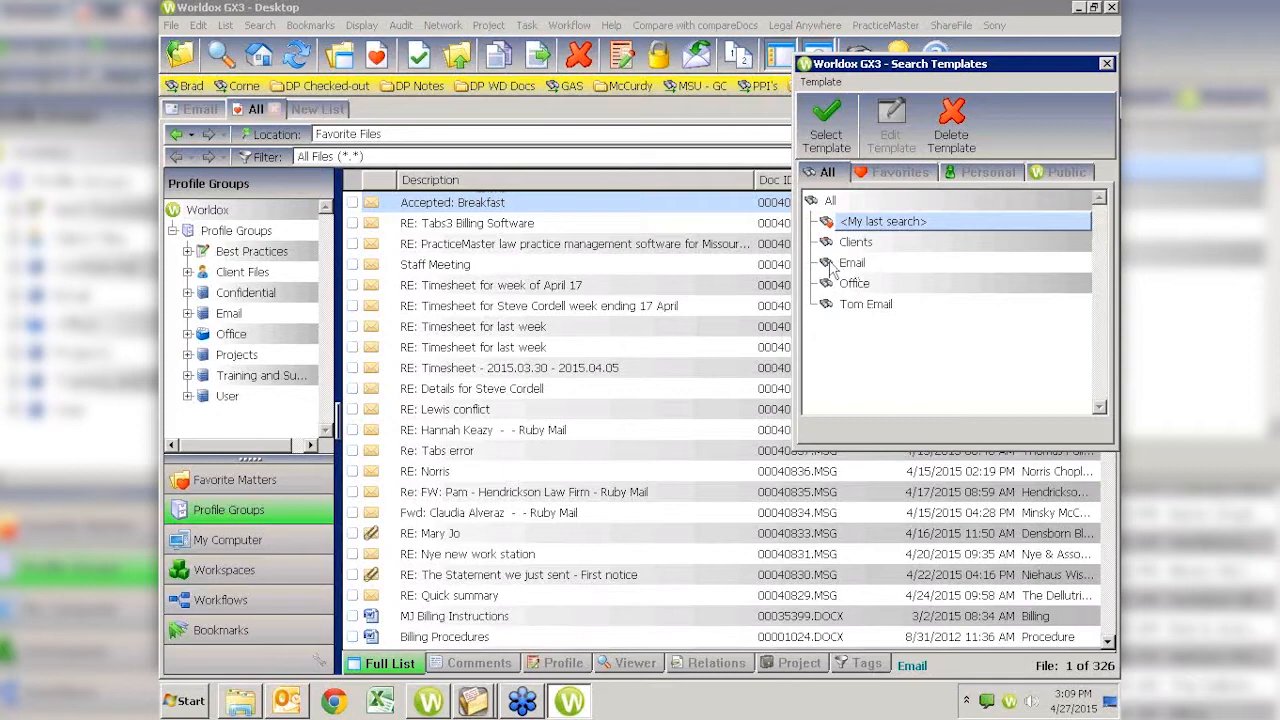
mouse_move(863, 275)
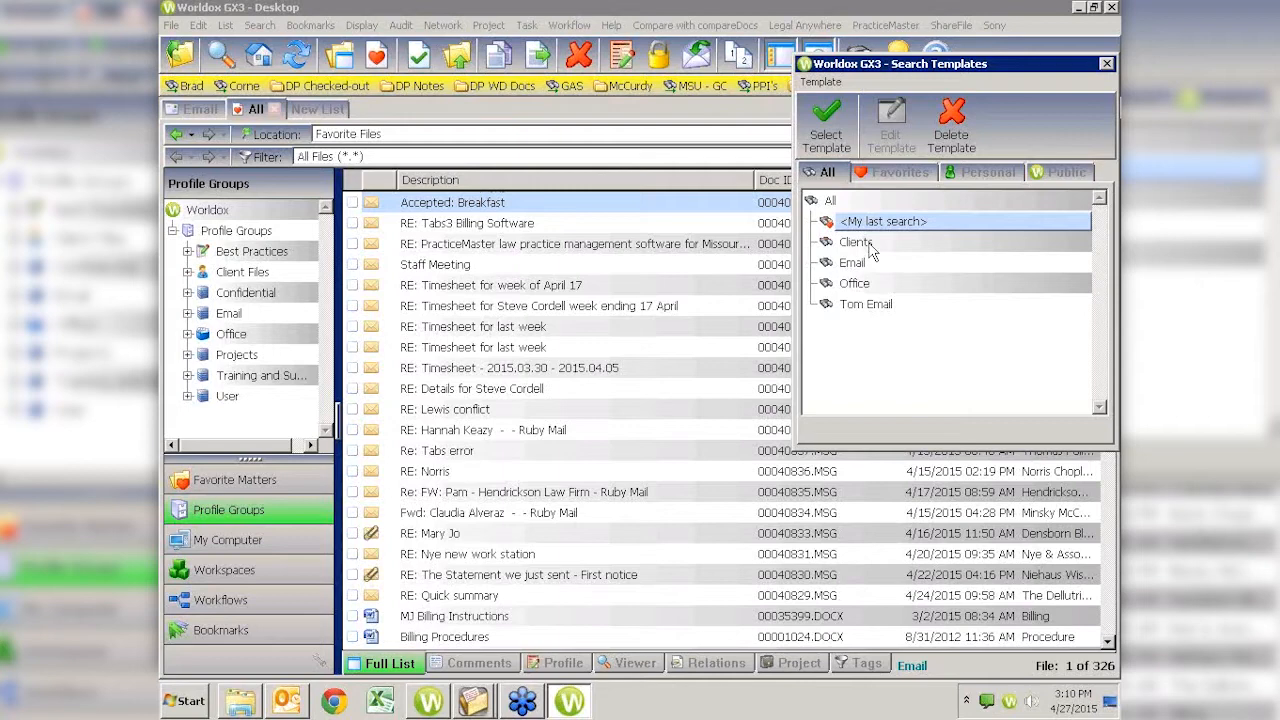
Pick the Clients template, then switch to the Email search template.
click(855, 242)
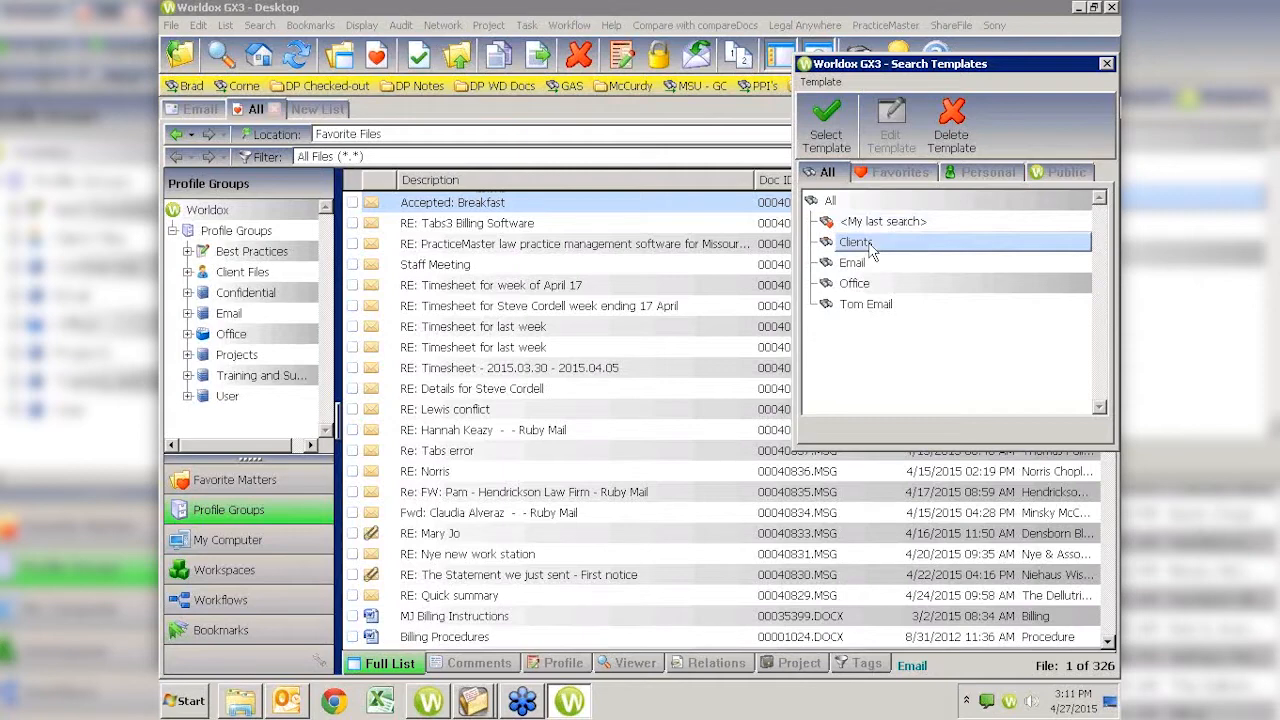
click(852, 262)
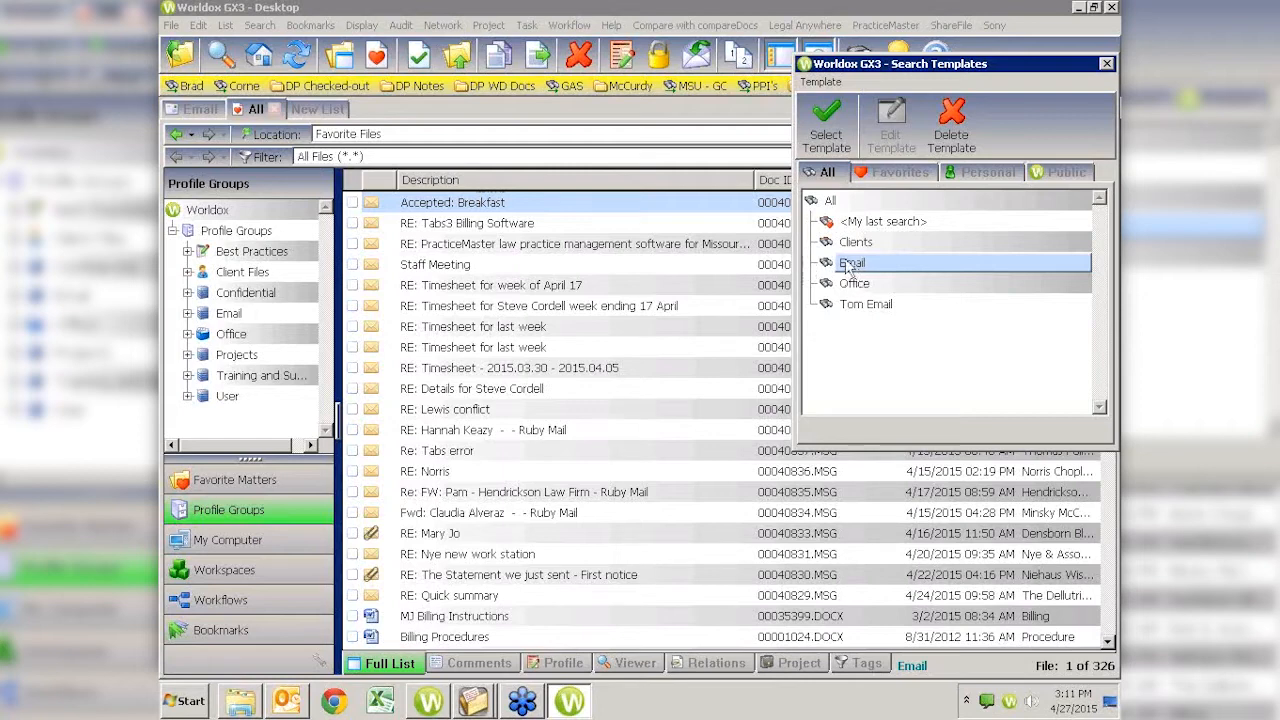
Load the Email template into Find Files, clear its criteria, and cancel.
click(826, 128)
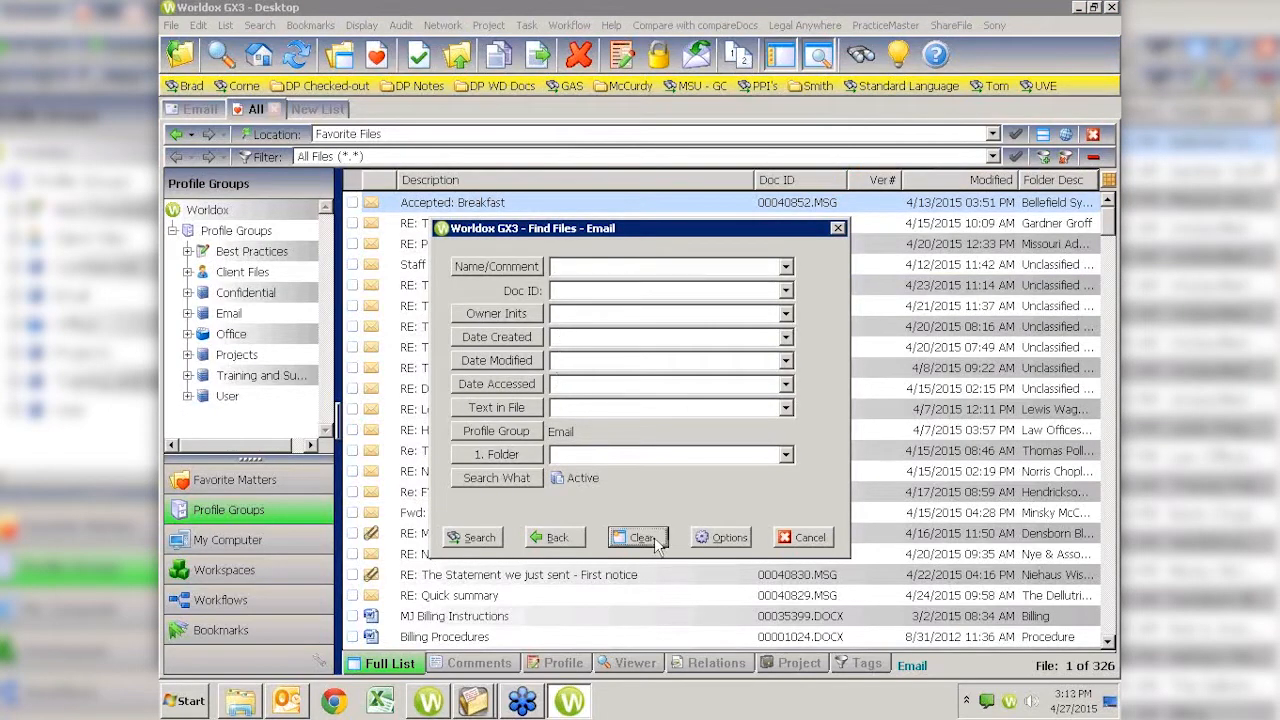
click(641, 537)
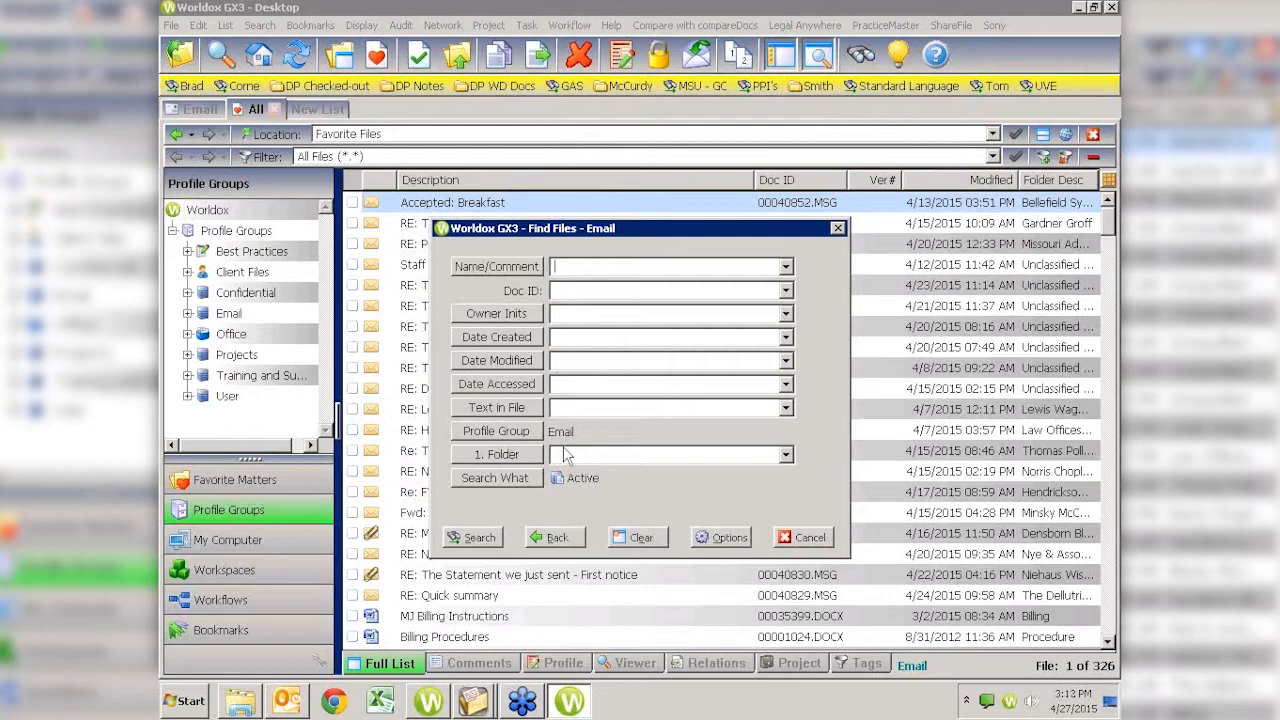
mouse_move(793, 556)
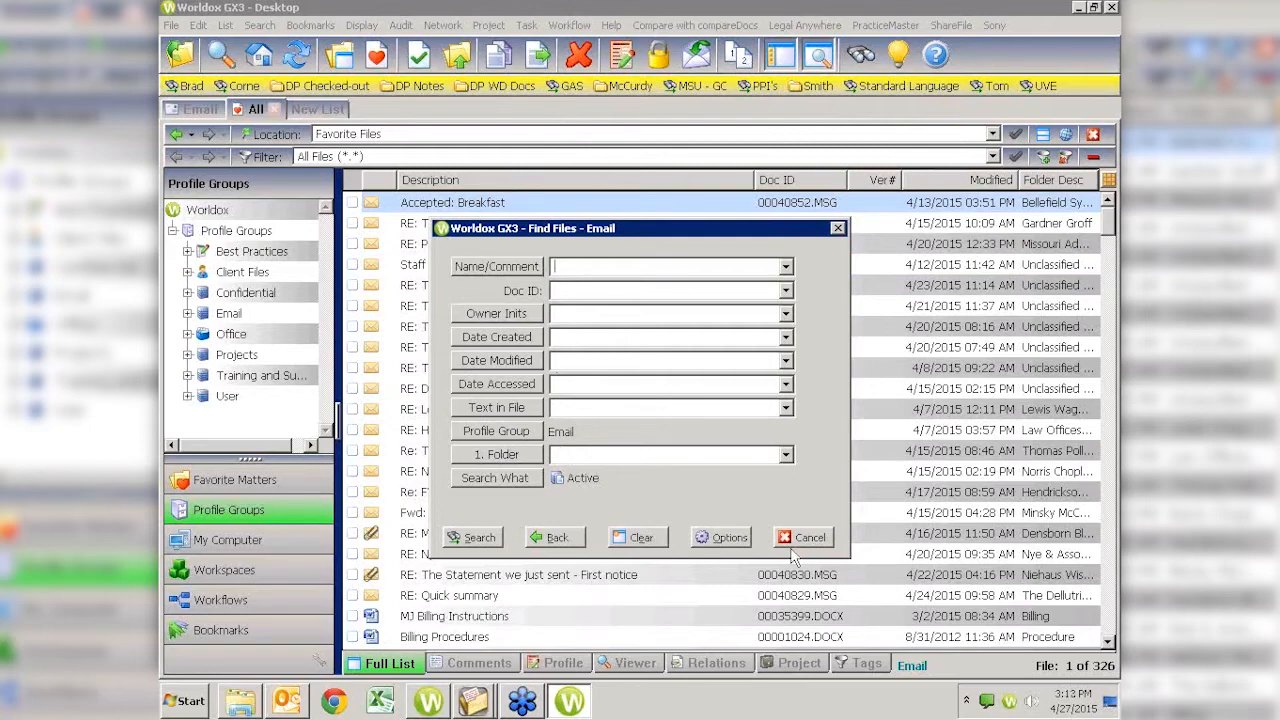
click(810, 537)
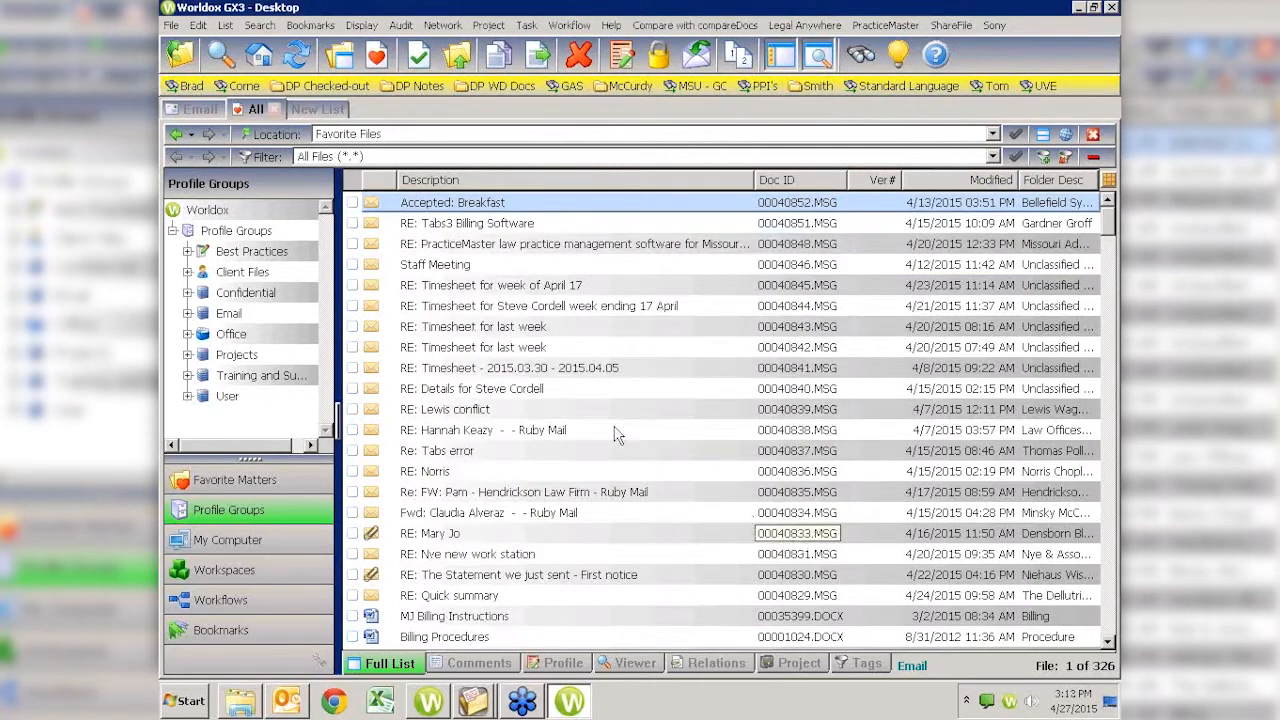
Open the RE: Tabs3 Billing Software profile and set its group to Email.
click(467, 222)
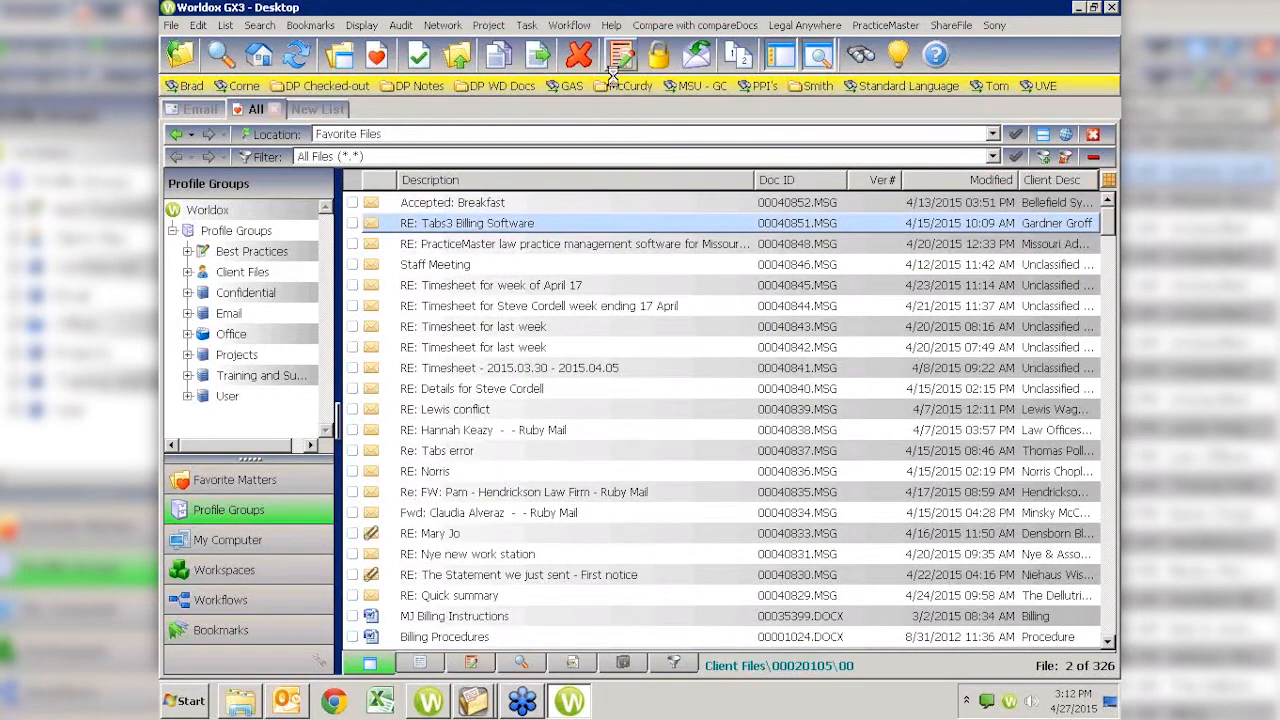
double_click(477, 222)
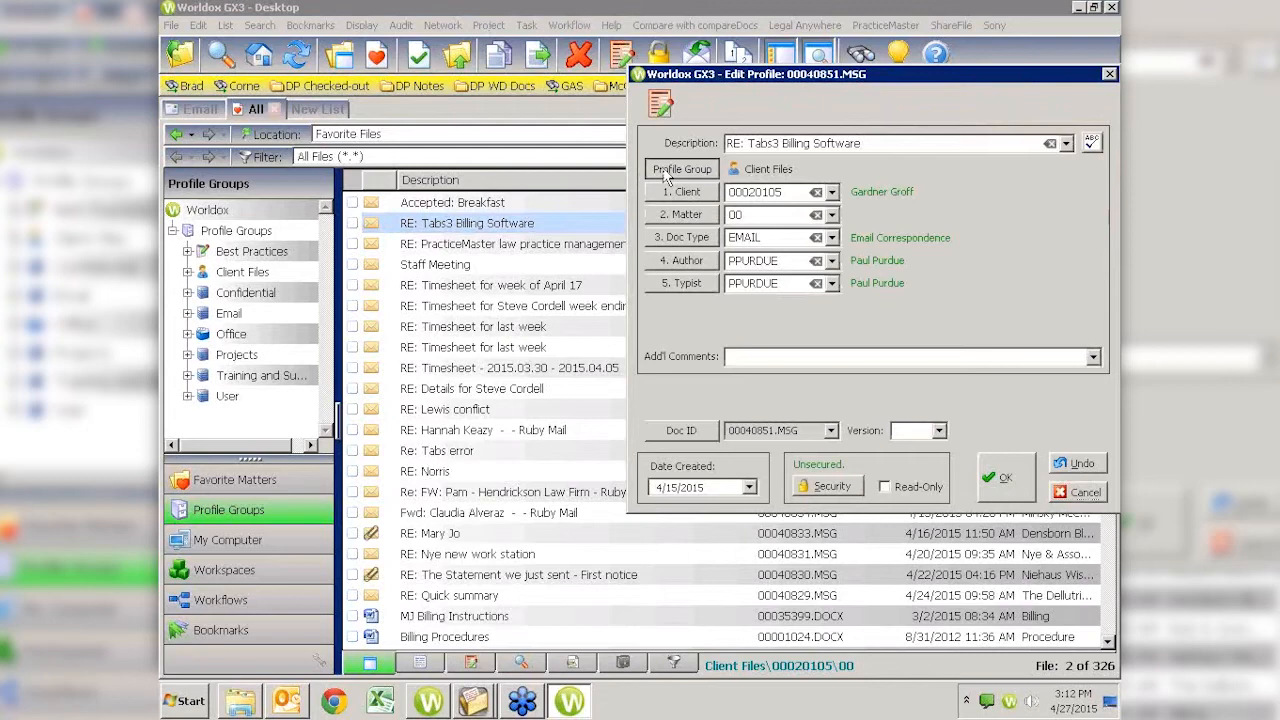
click(681, 168)
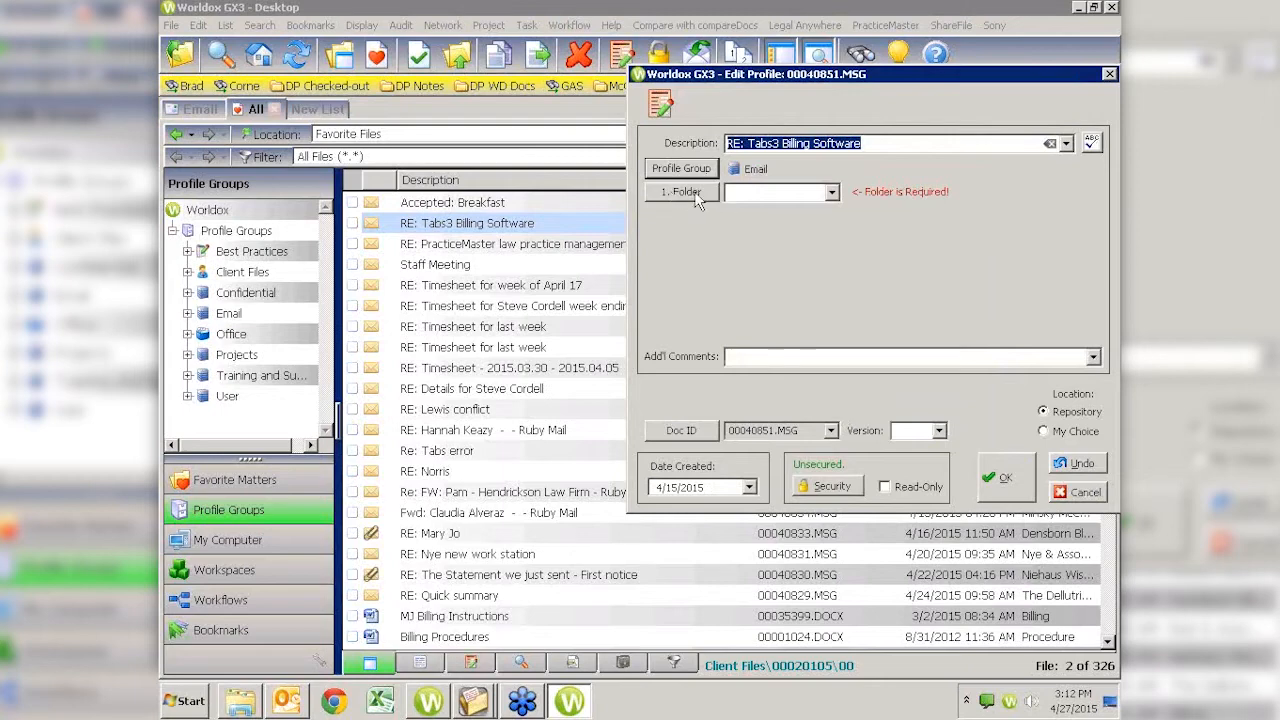
mouse_move(785, 271)
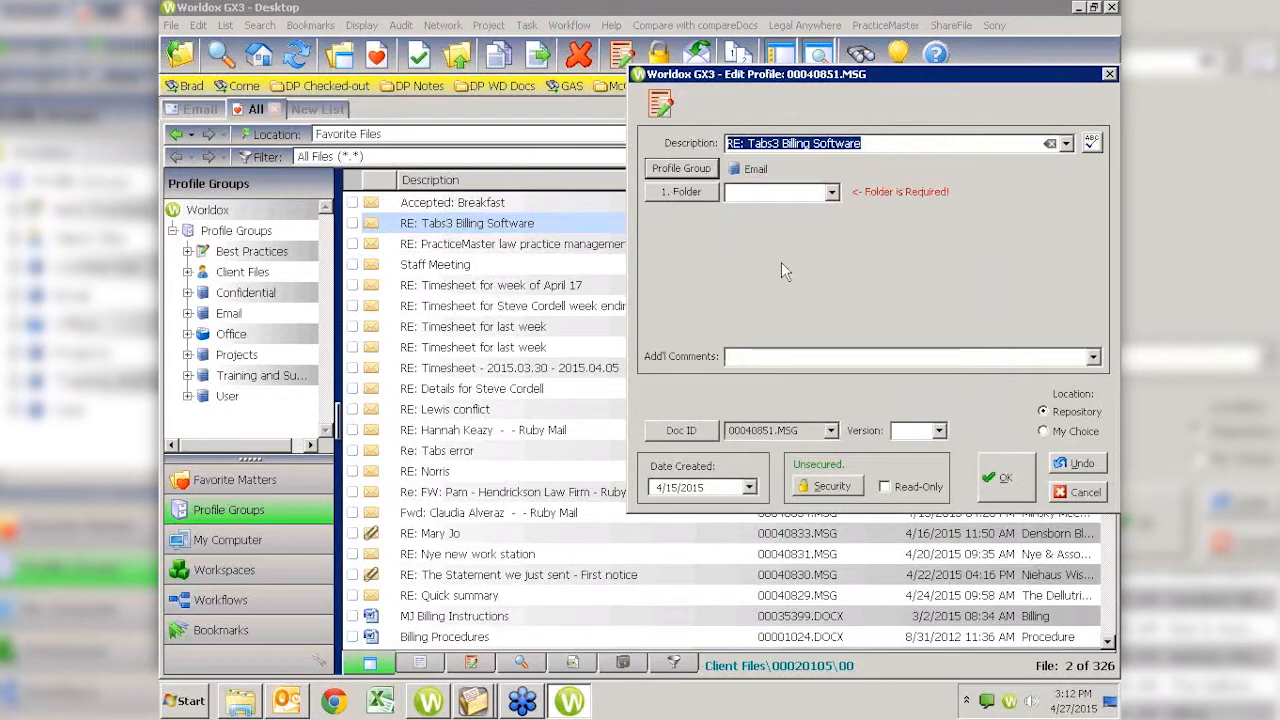
mouse_move(716, 221)
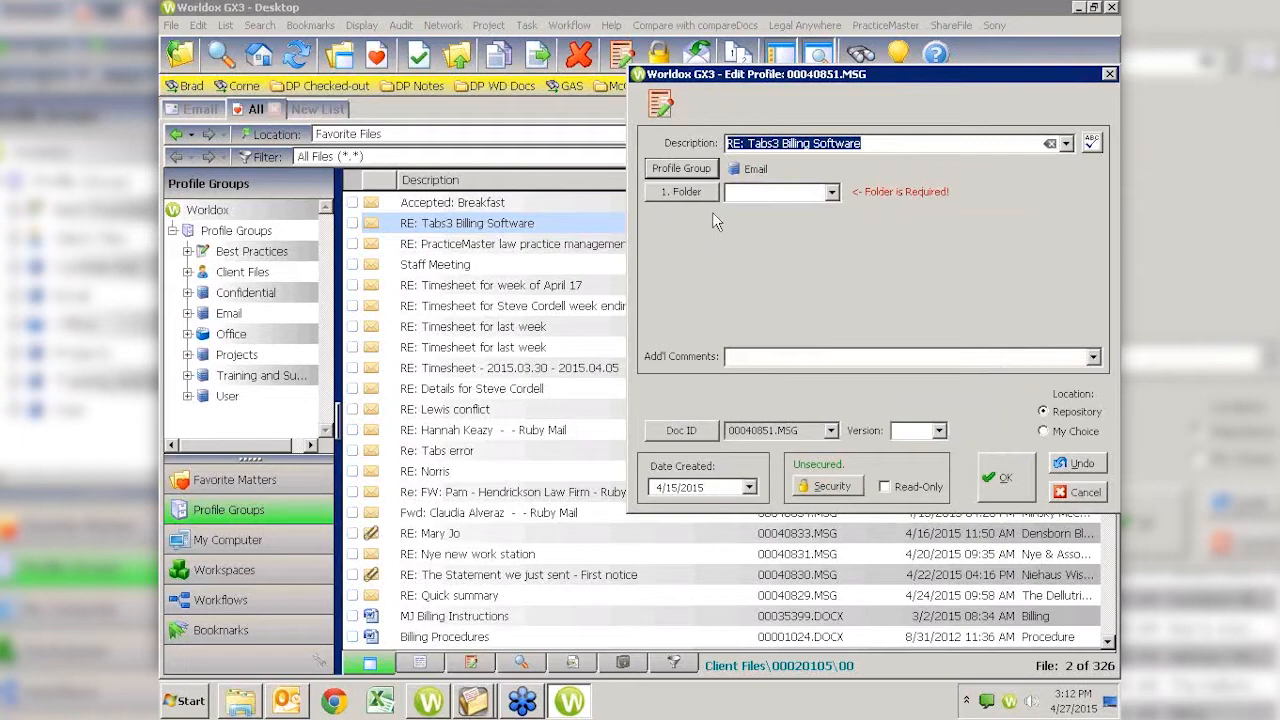
mouse_move(784, 199)
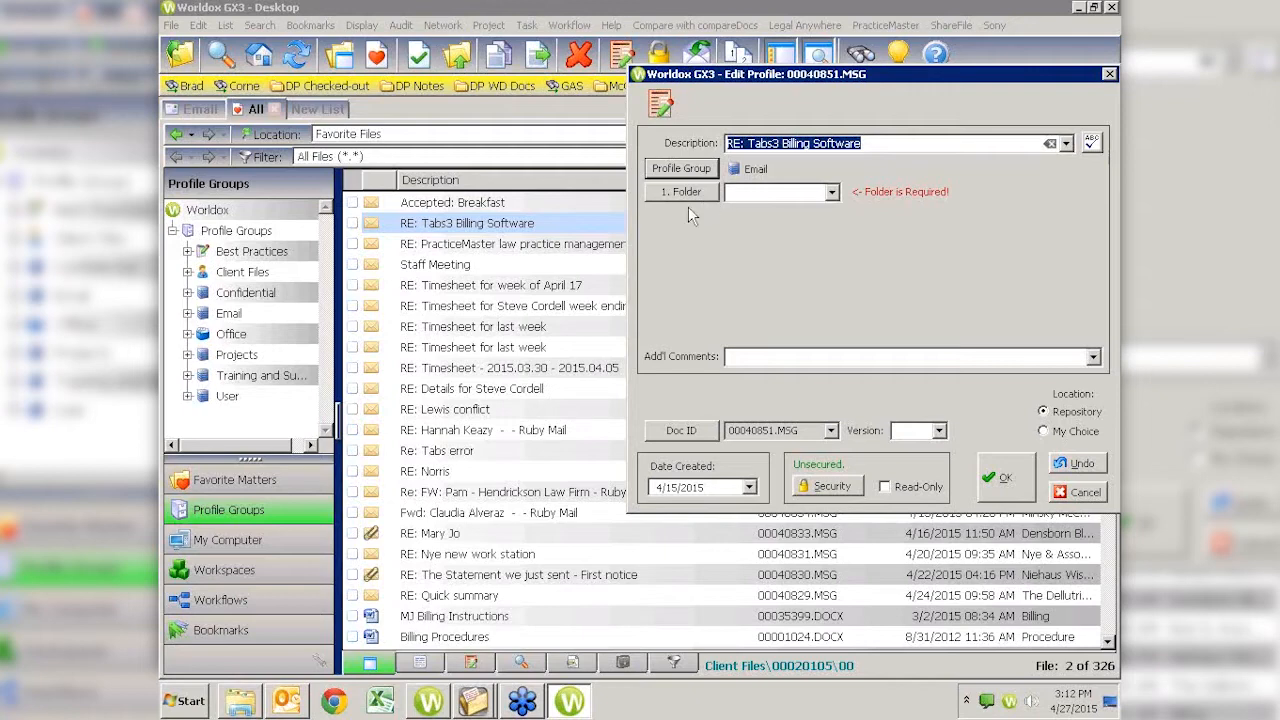
mouse_move(713, 217)
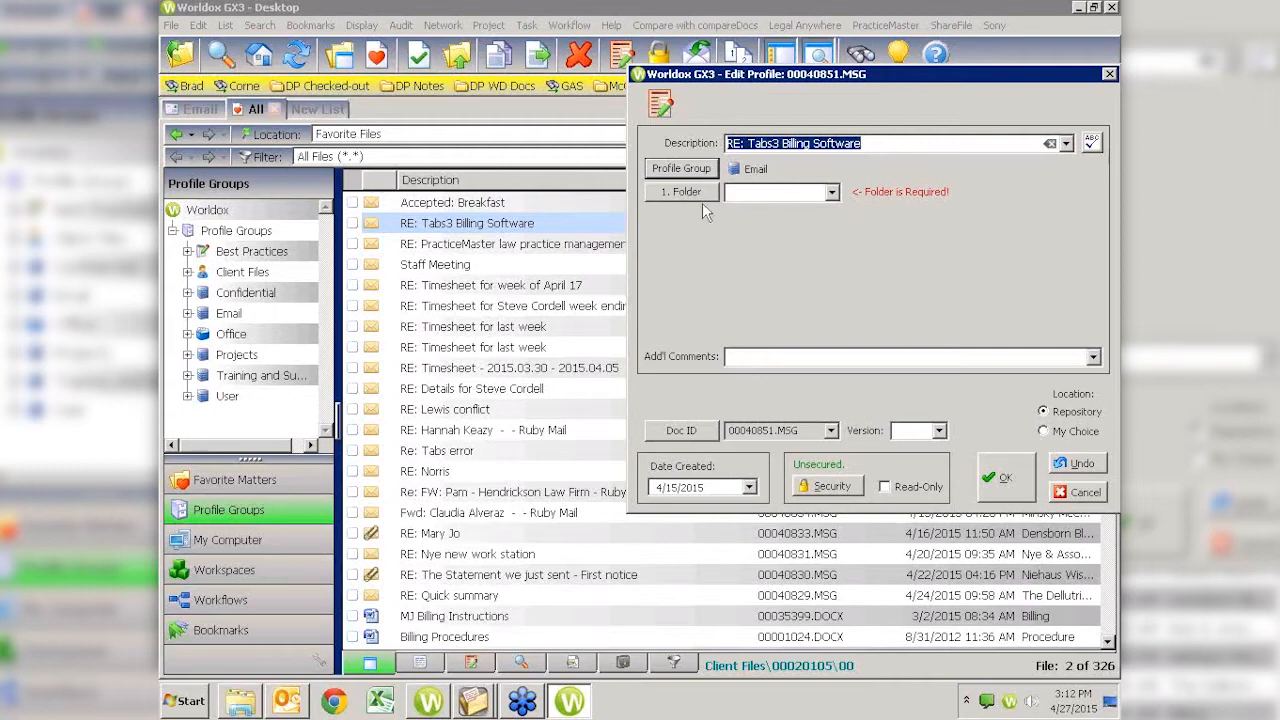
mouse_move(728, 220)
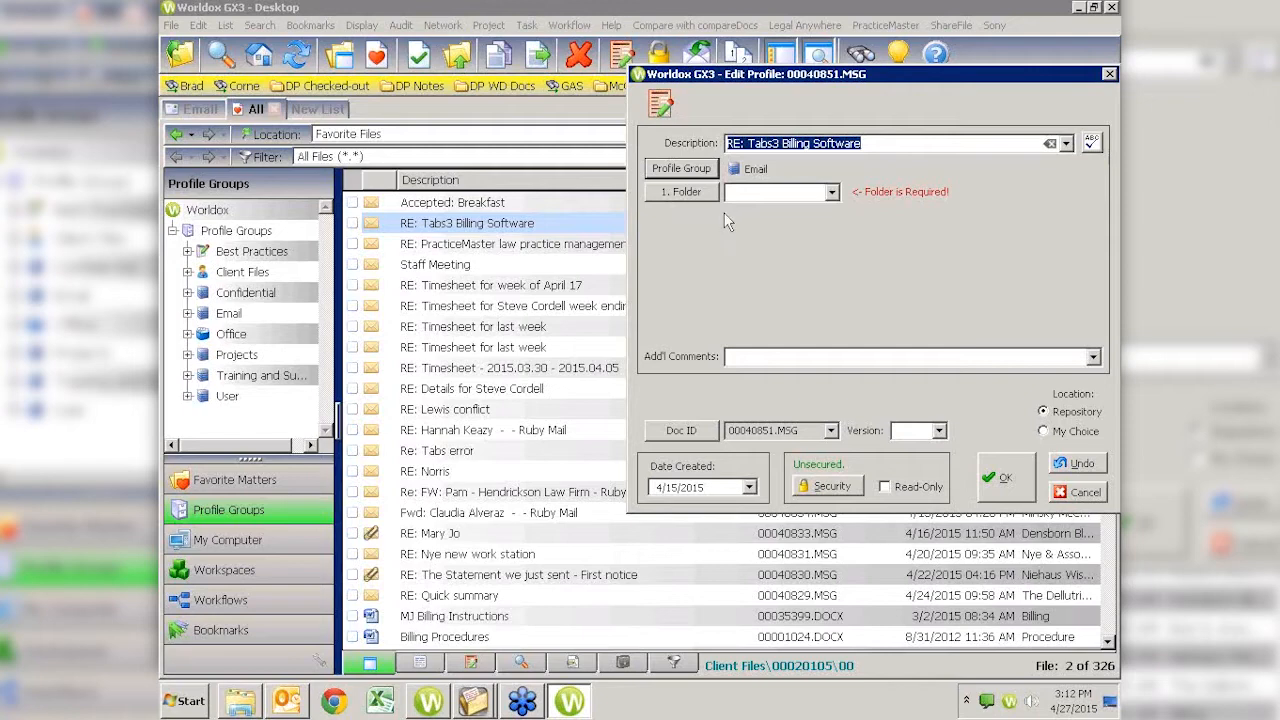
mouse_move(788, 225)
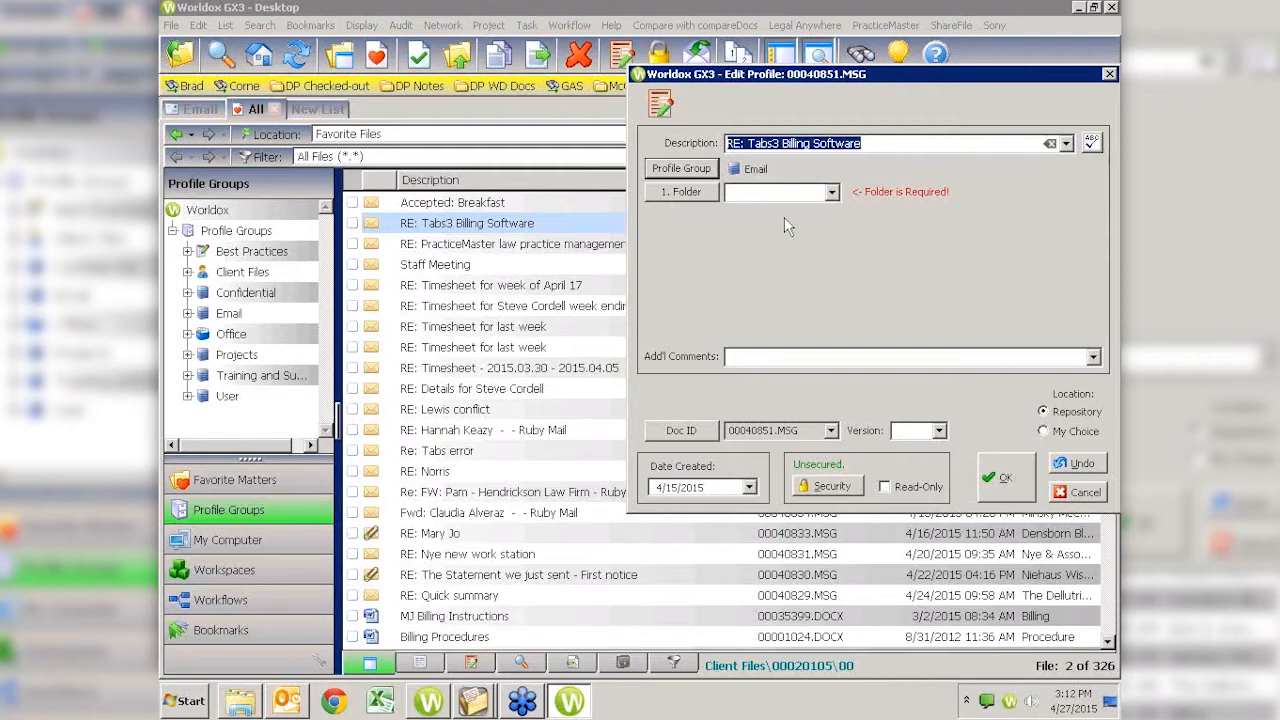
mouse_move(732, 218)
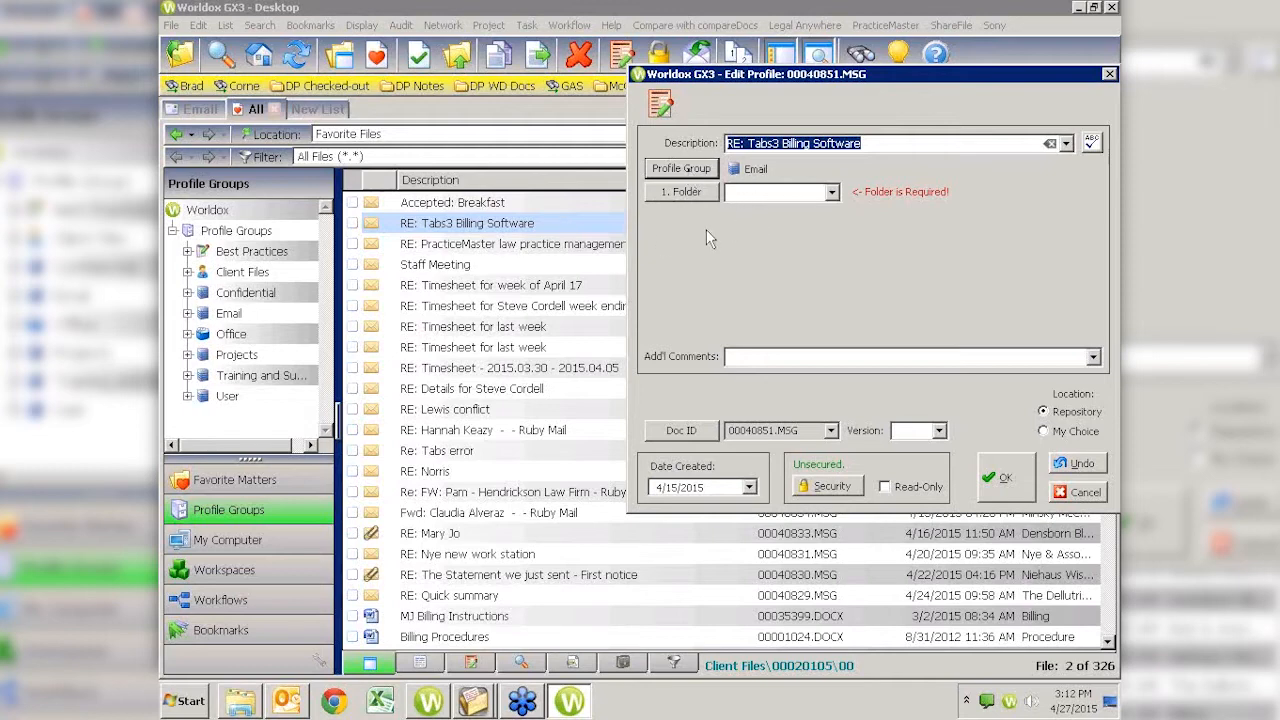
mouse_move(950, 193)
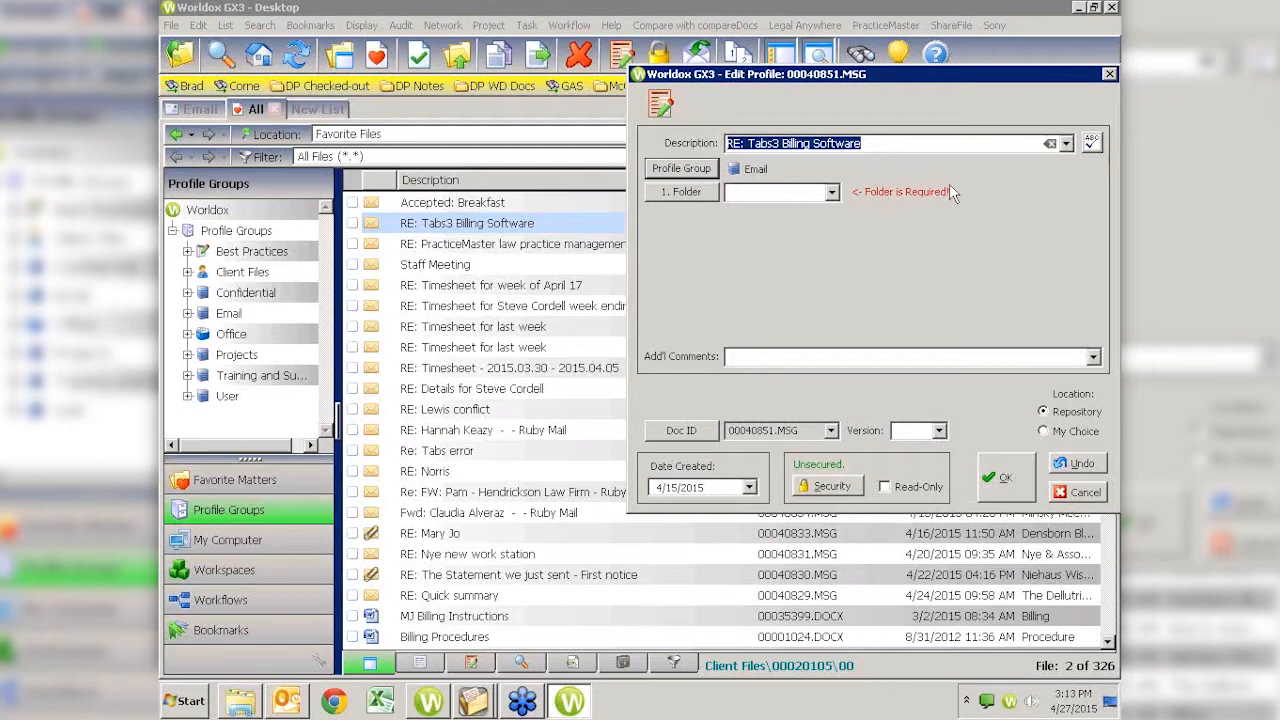
mouse_move(967, 218)
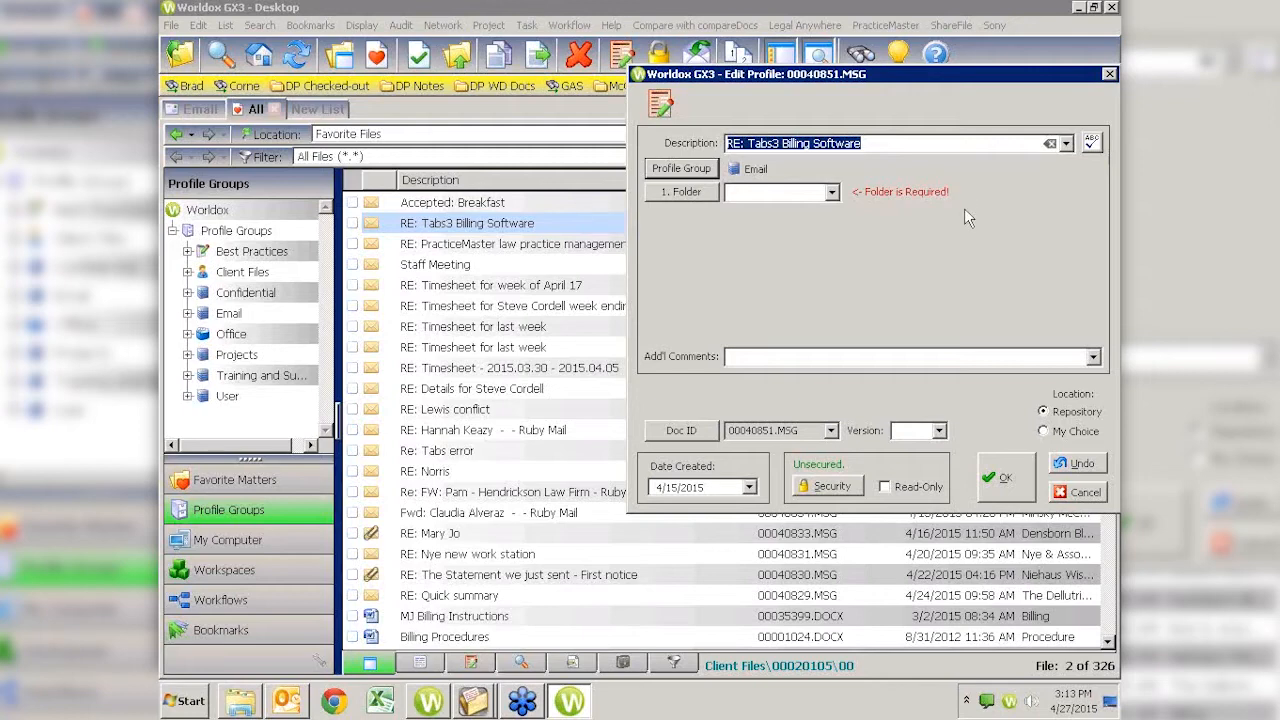
Cancel the Tabs3 Billing Software profile edit without saving.
click(1083, 491)
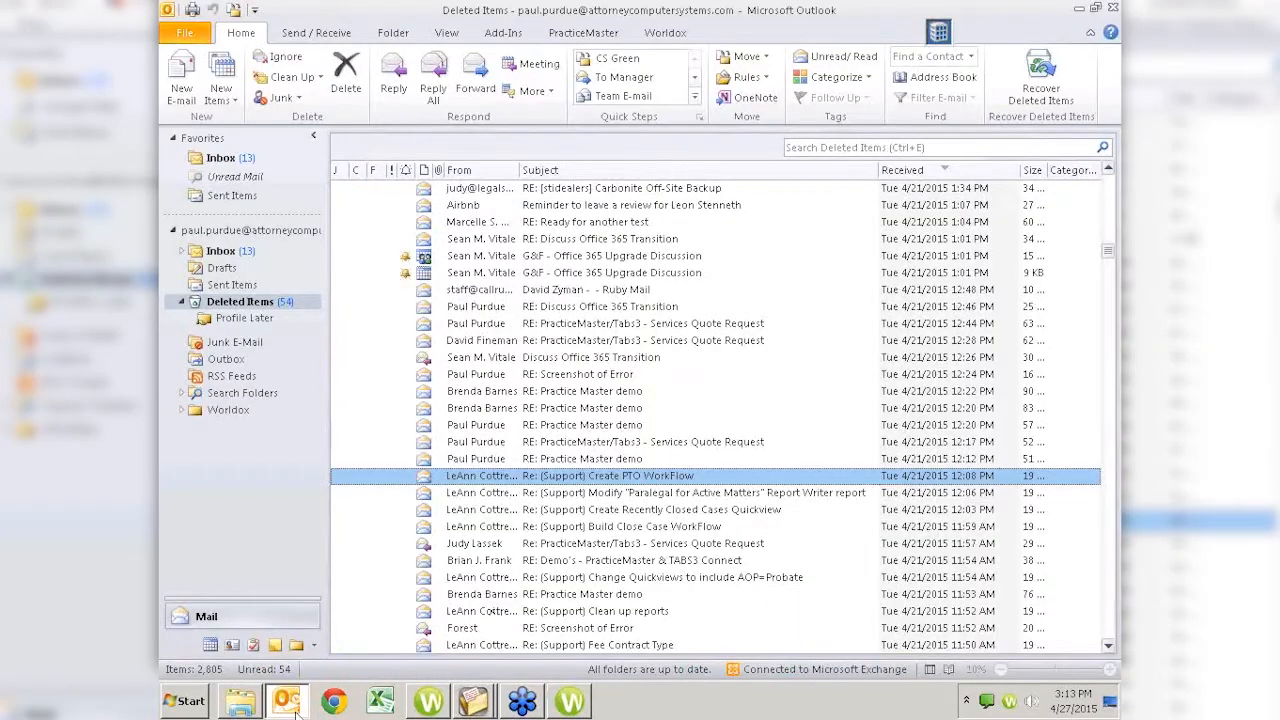
Select the run of 15 deleted emails to move into Worldox.
click(640, 526)
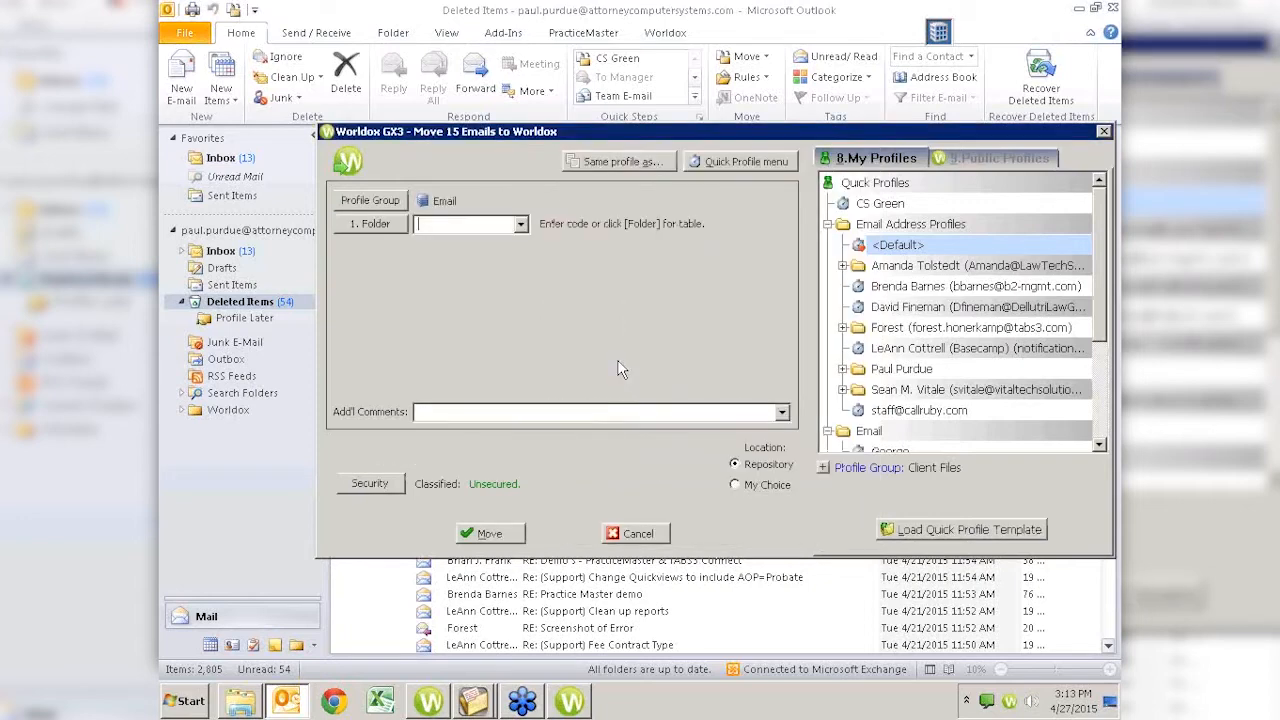
mouse_move(525, 232)
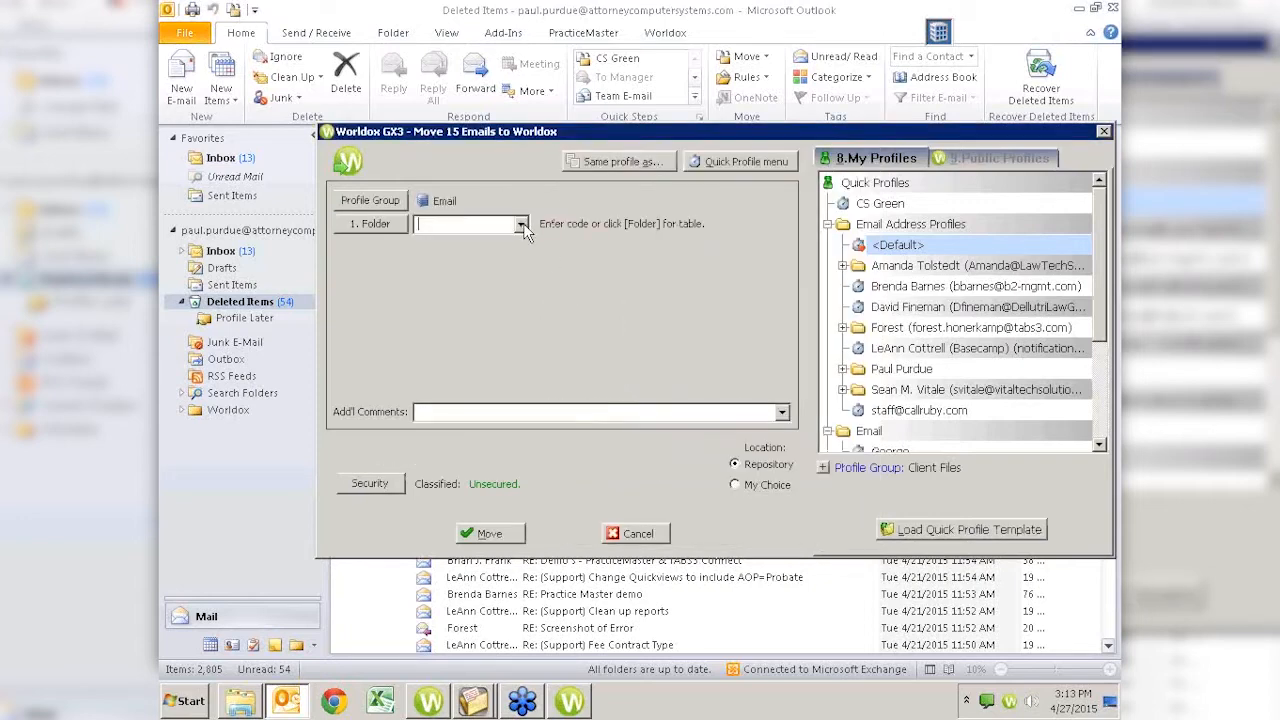
mouse_move(463, 252)
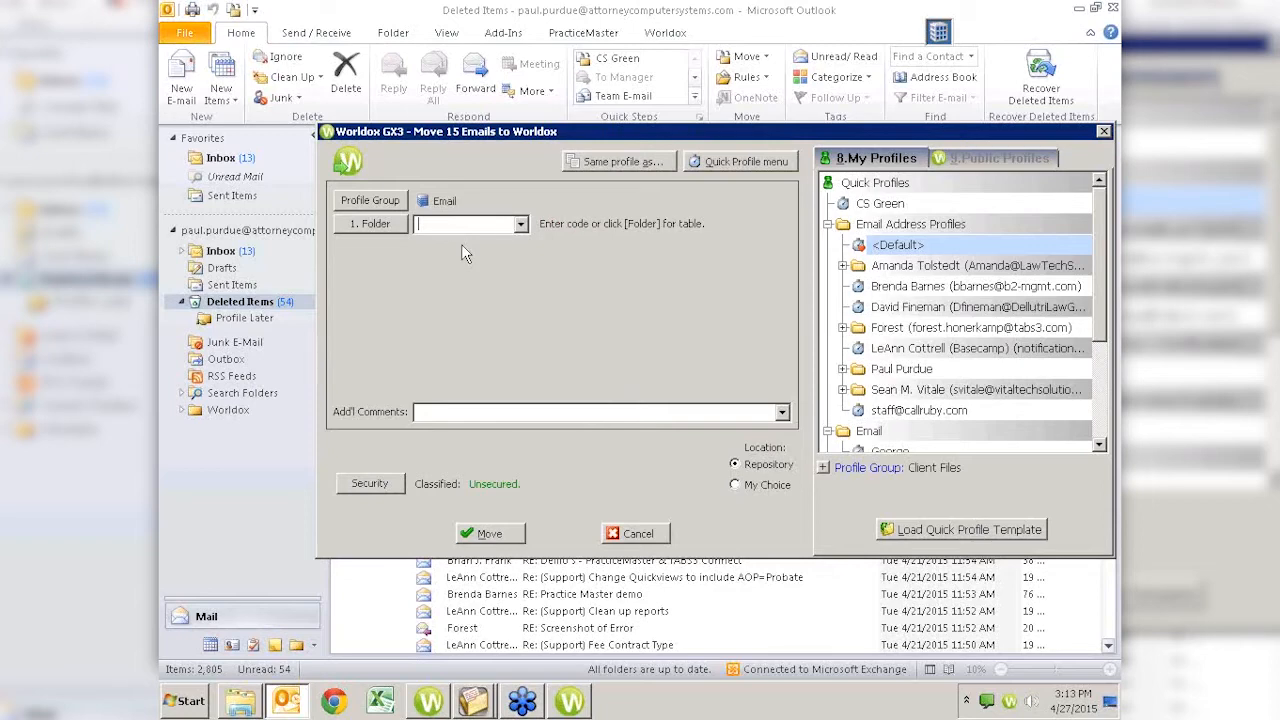
Cancel the Move 15 Emails to Worldox dialog.
click(635, 533)
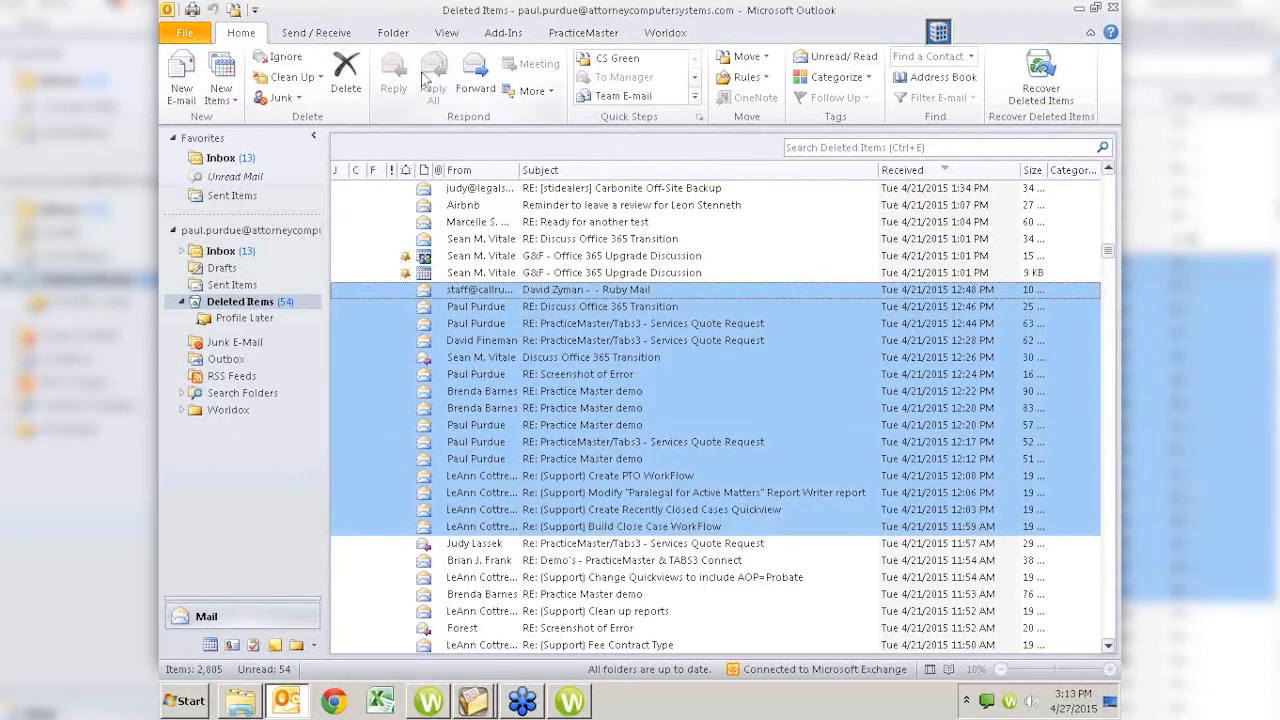
Show Outlook's Worldox tab with Copy to Worldox and Move to Worldox.
click(665, 32)
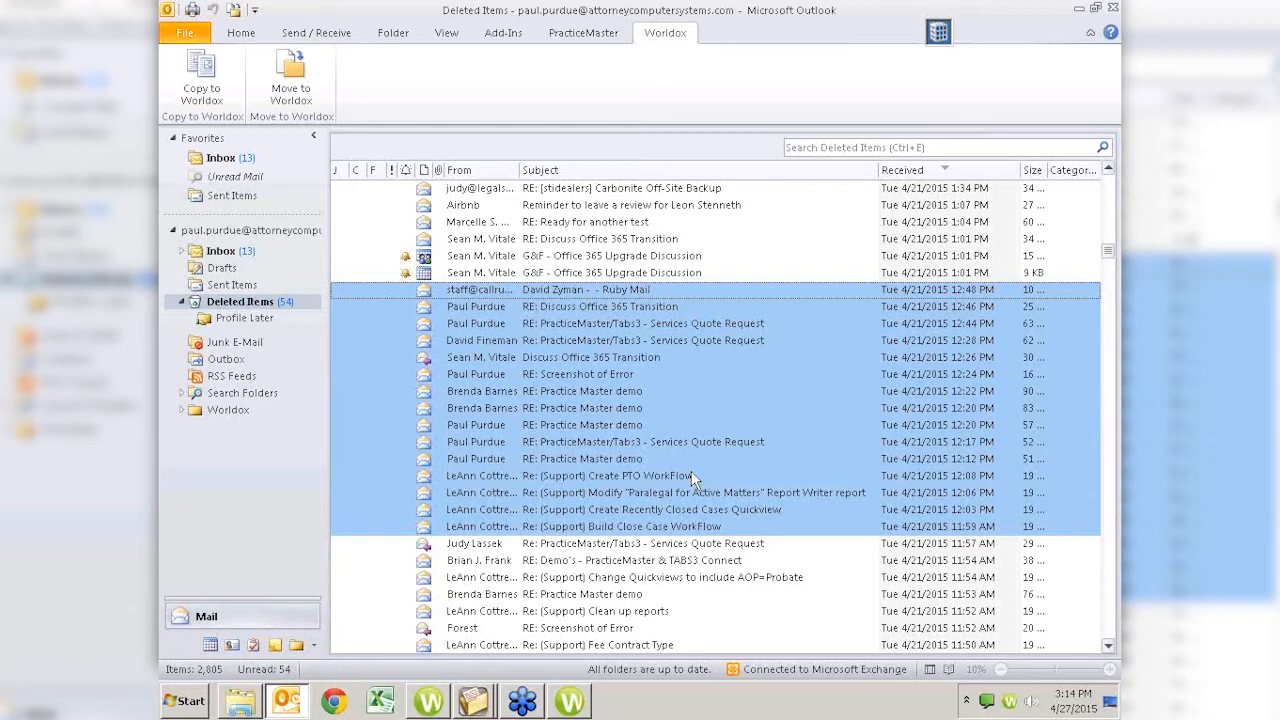
mouse_move(935, 147)
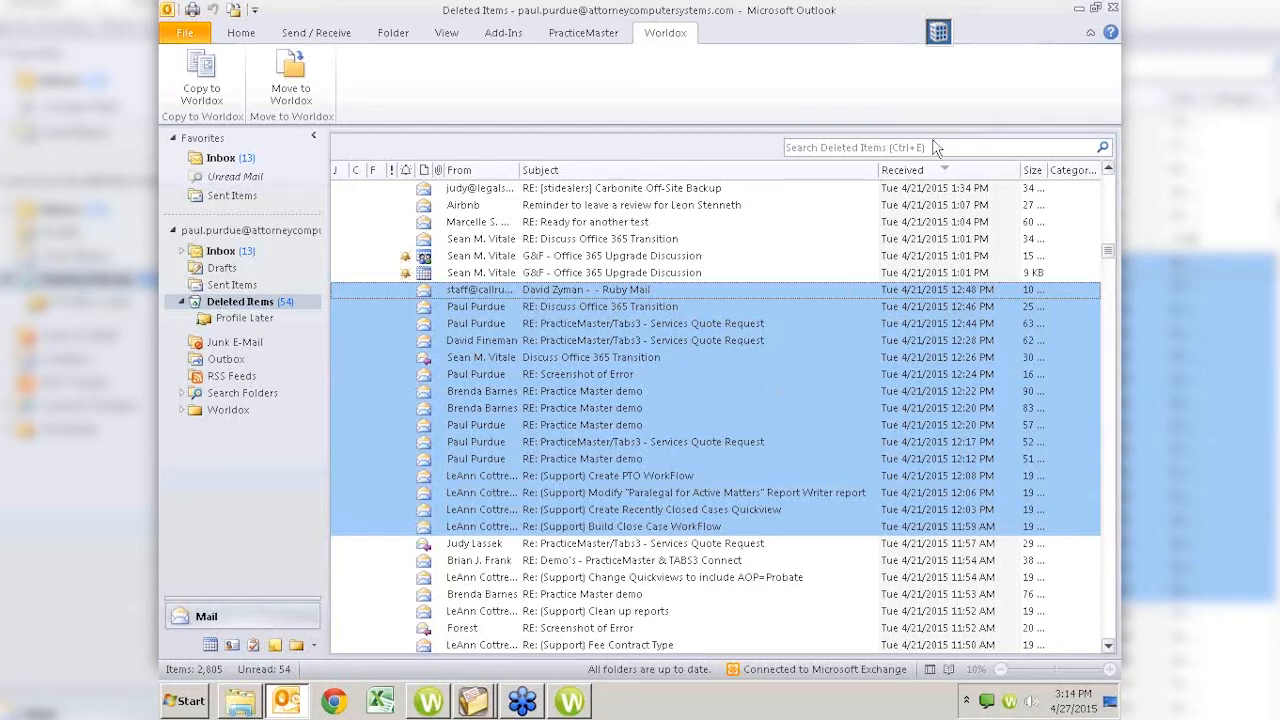
Leave the Deleted Items search and show Sent Items, grouped by recipient.
click(900, 147)
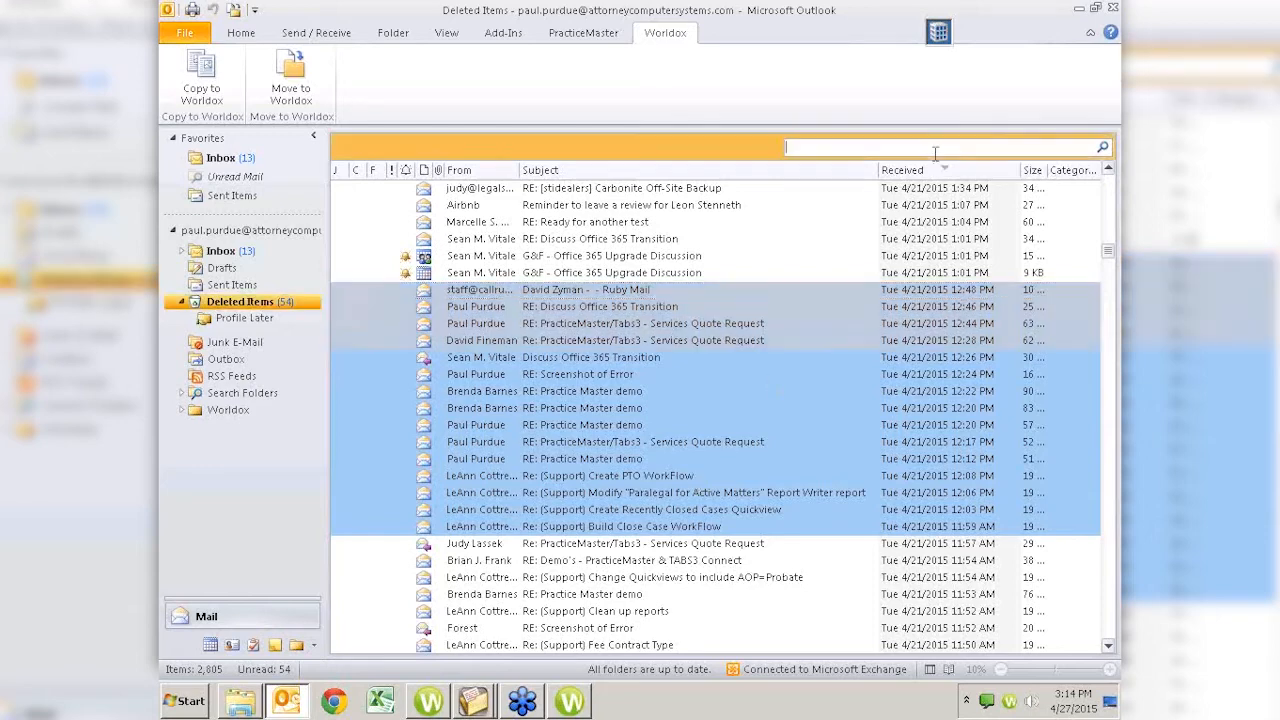
click(940, 147)
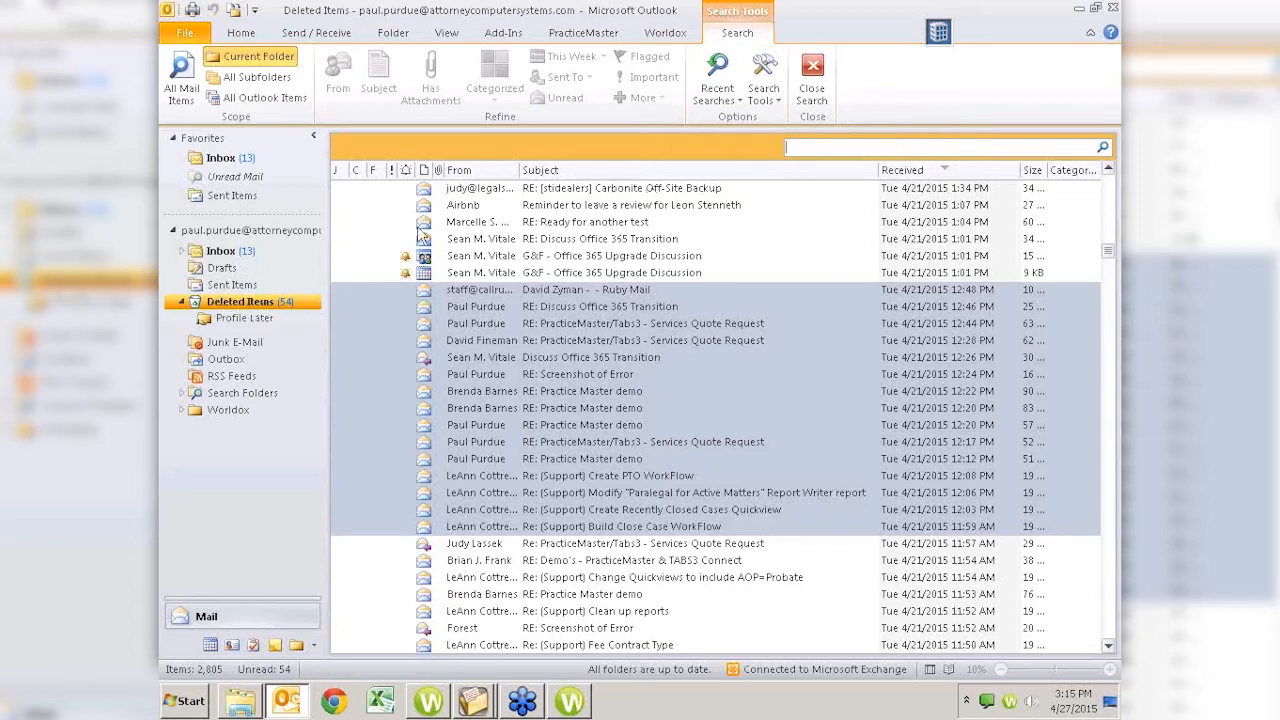
mouse_move(703, 363)
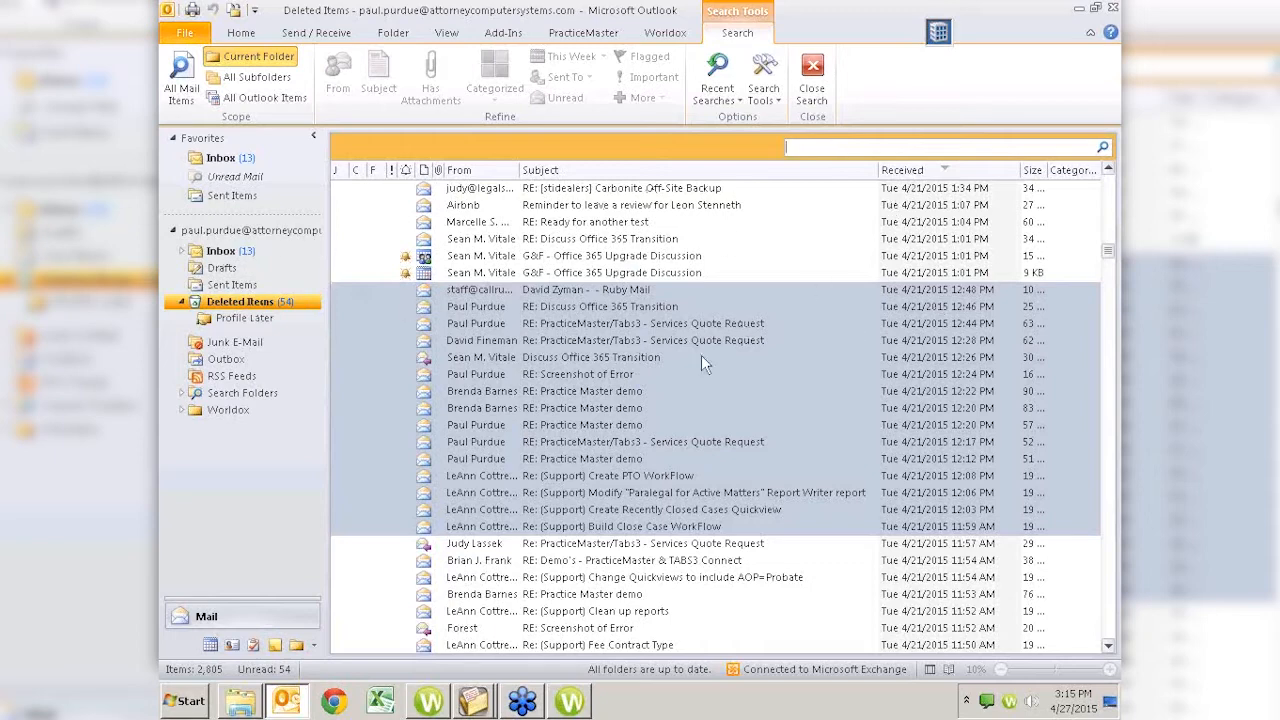
mouse_move(905, 353)
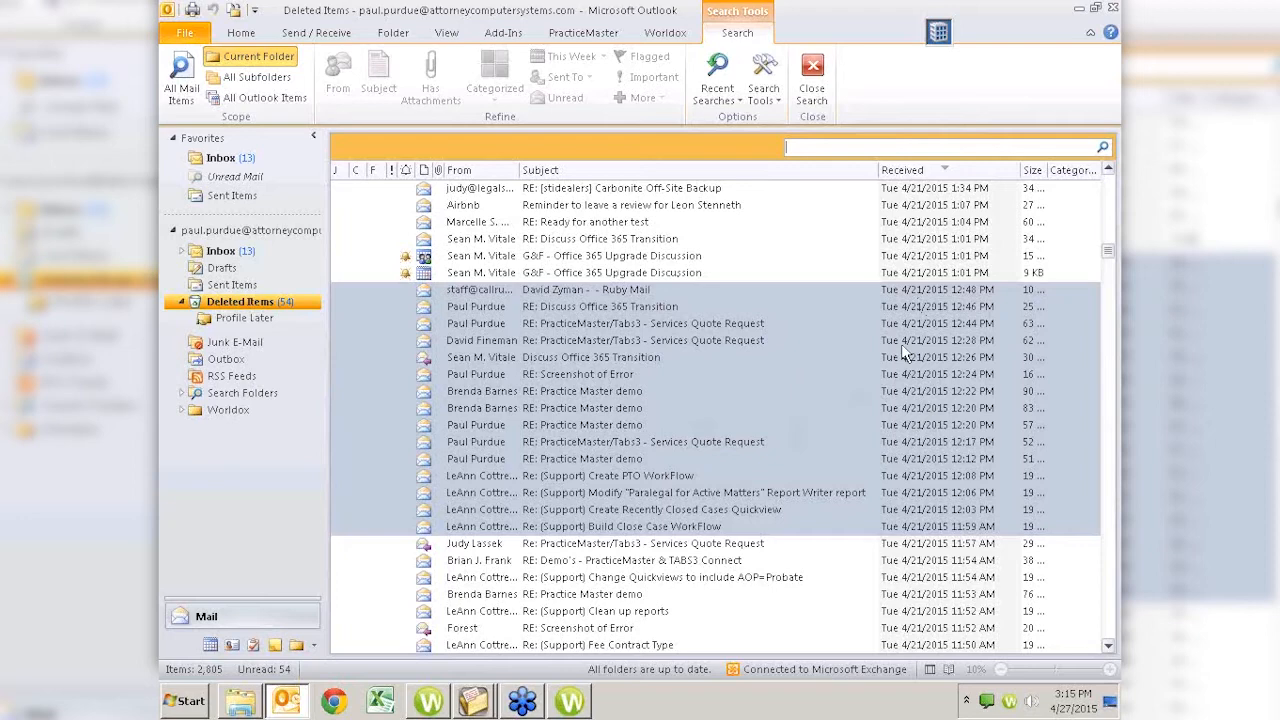
mouse_move(388, 324)
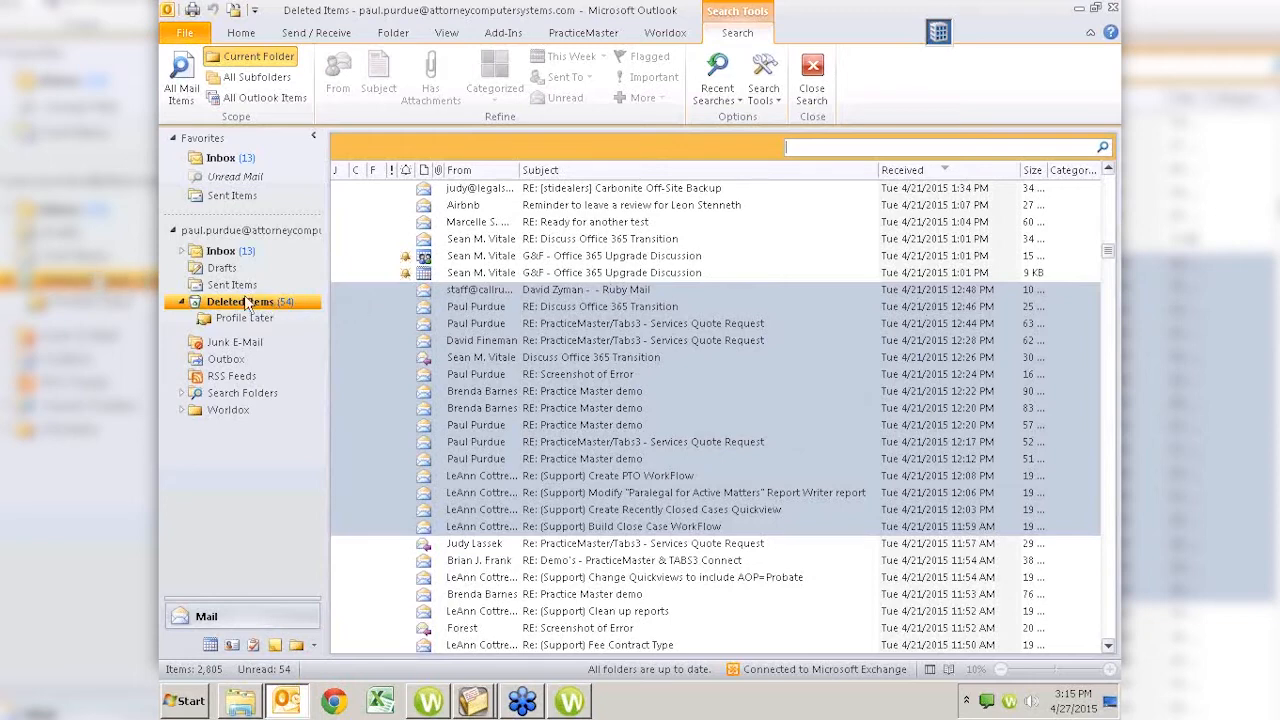
mouse_move(237, 318)
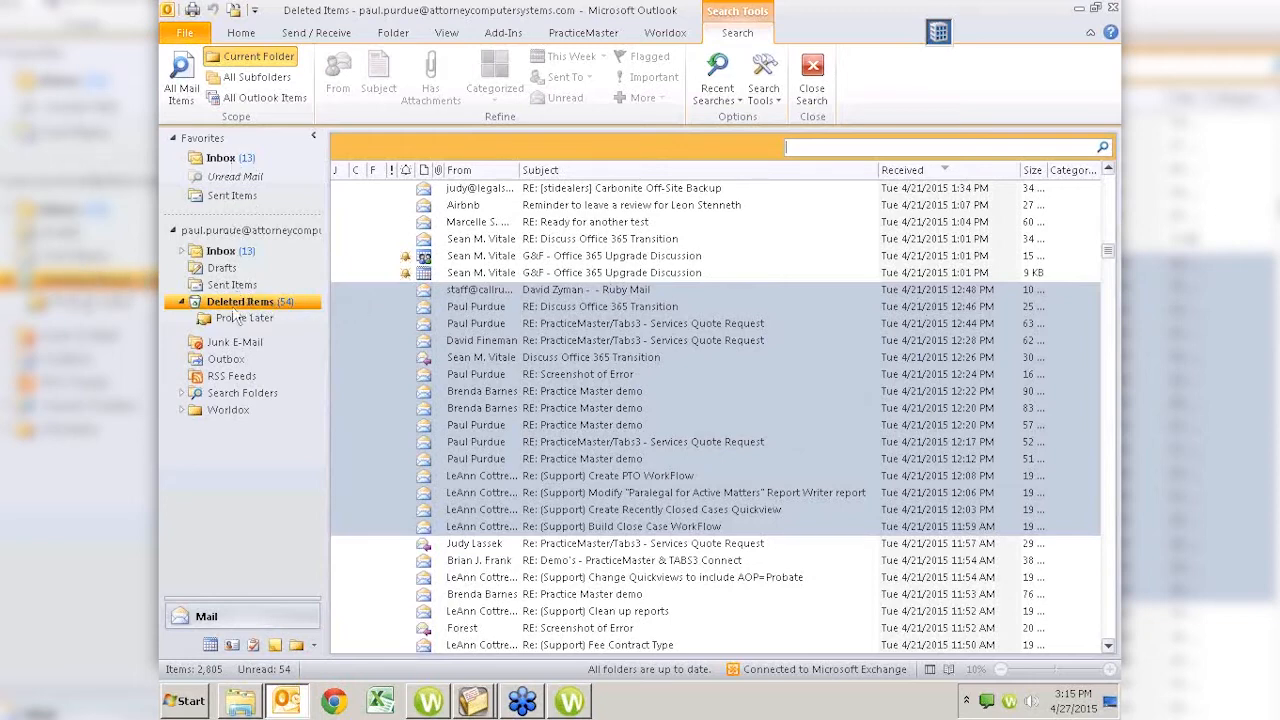
mouse_move(295, 308)
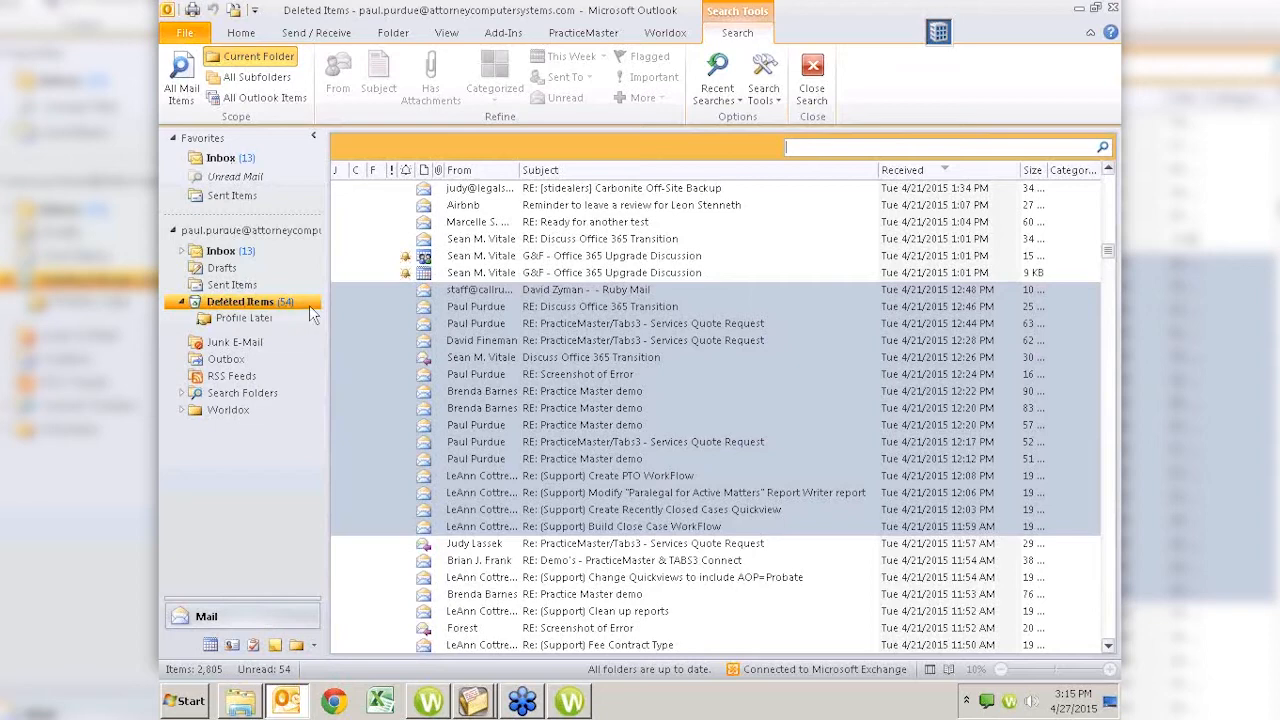
mouse_move(248, 267)
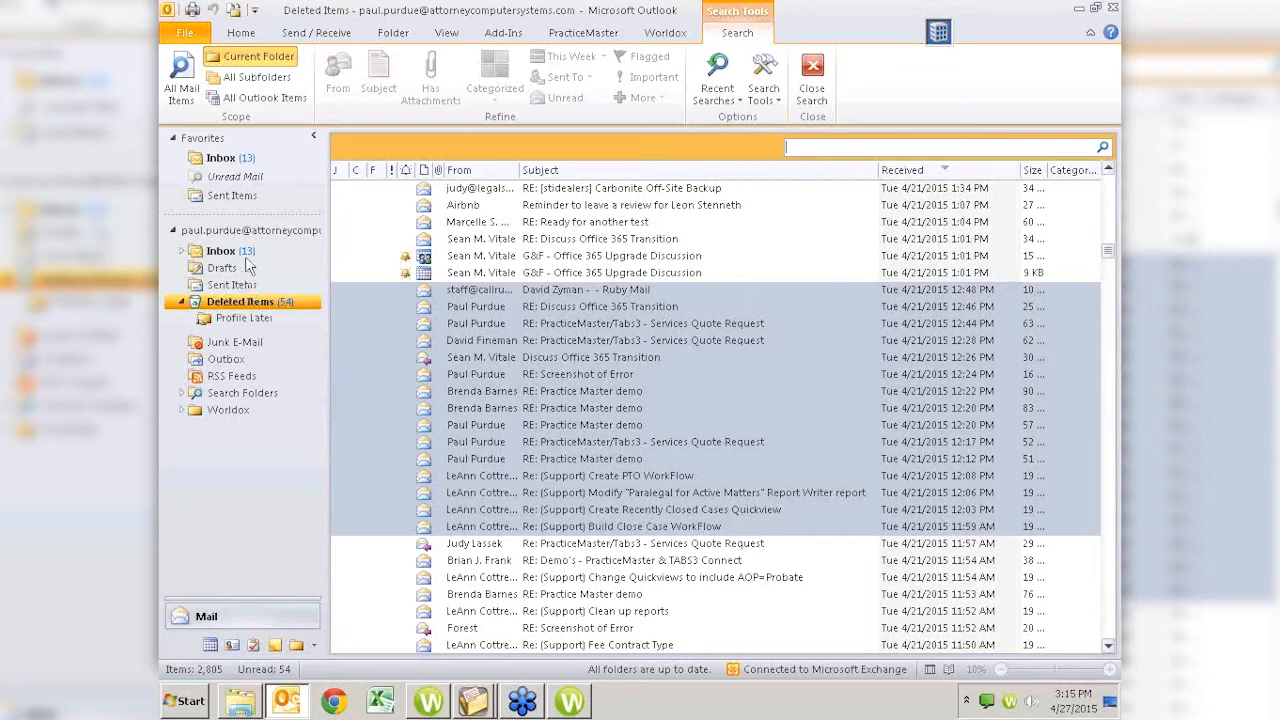
mouse_move(210, 644)
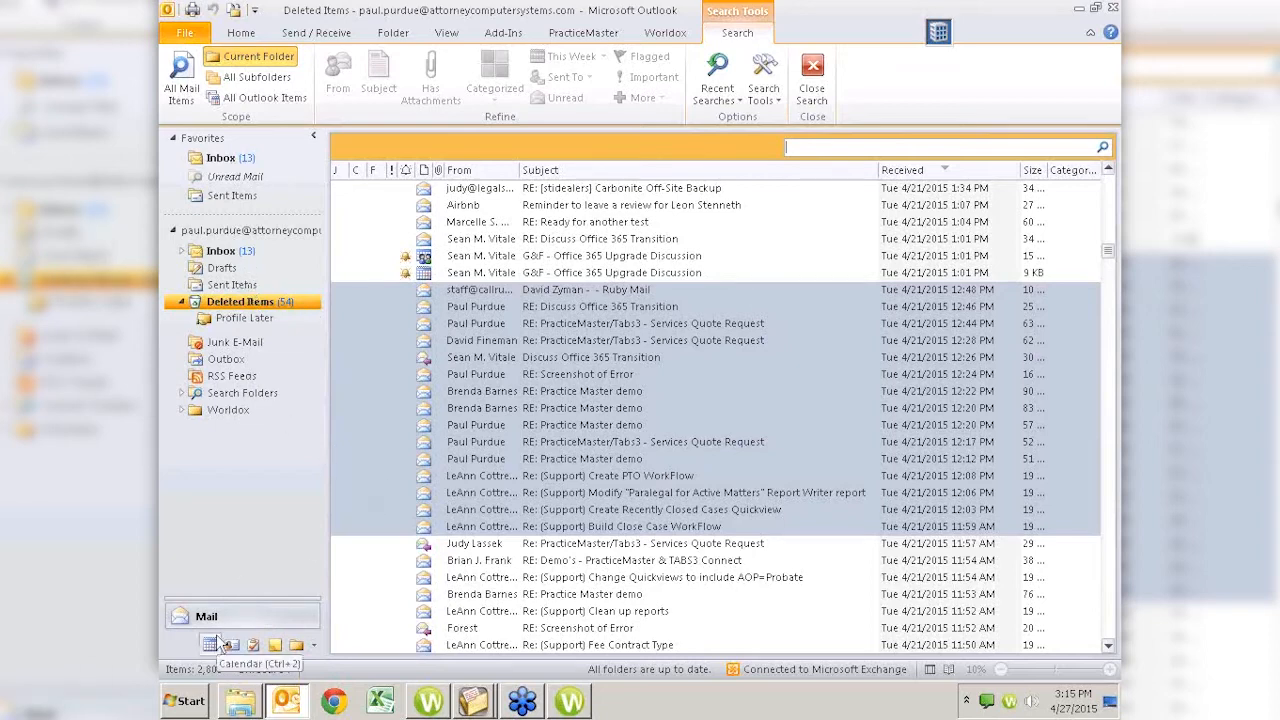
mouse_move(210, 668)
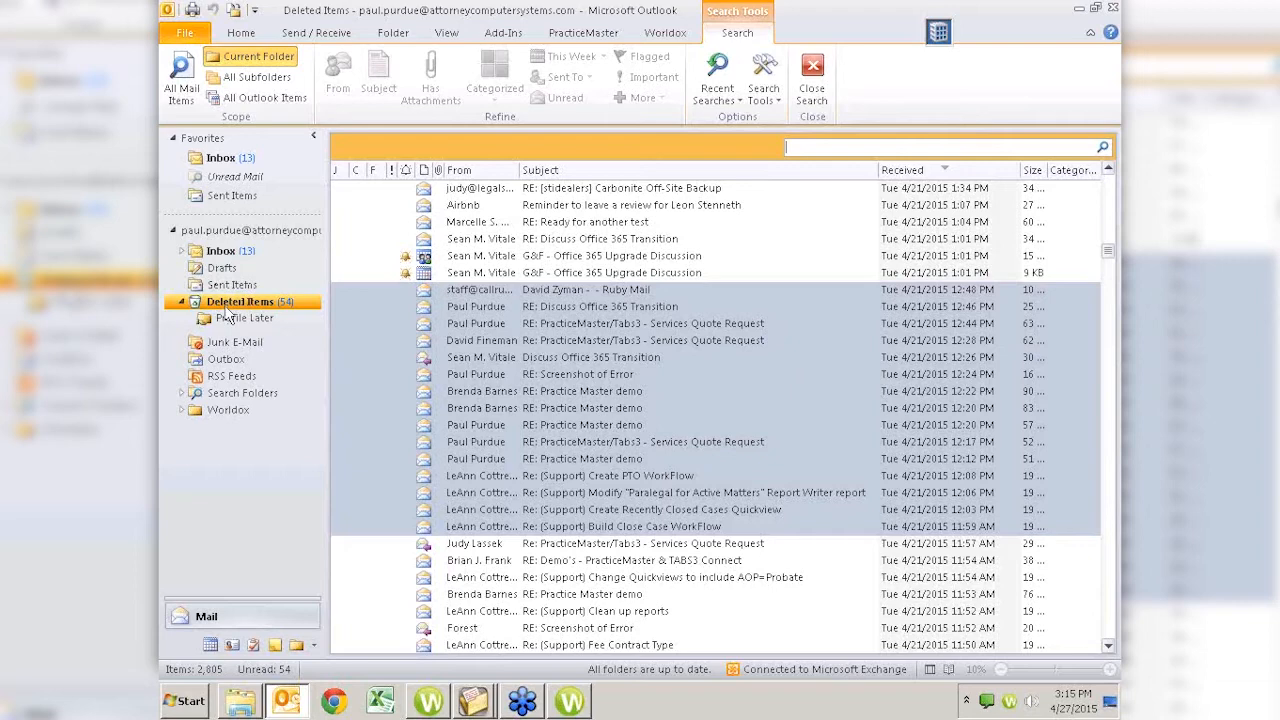
click(232, 285)
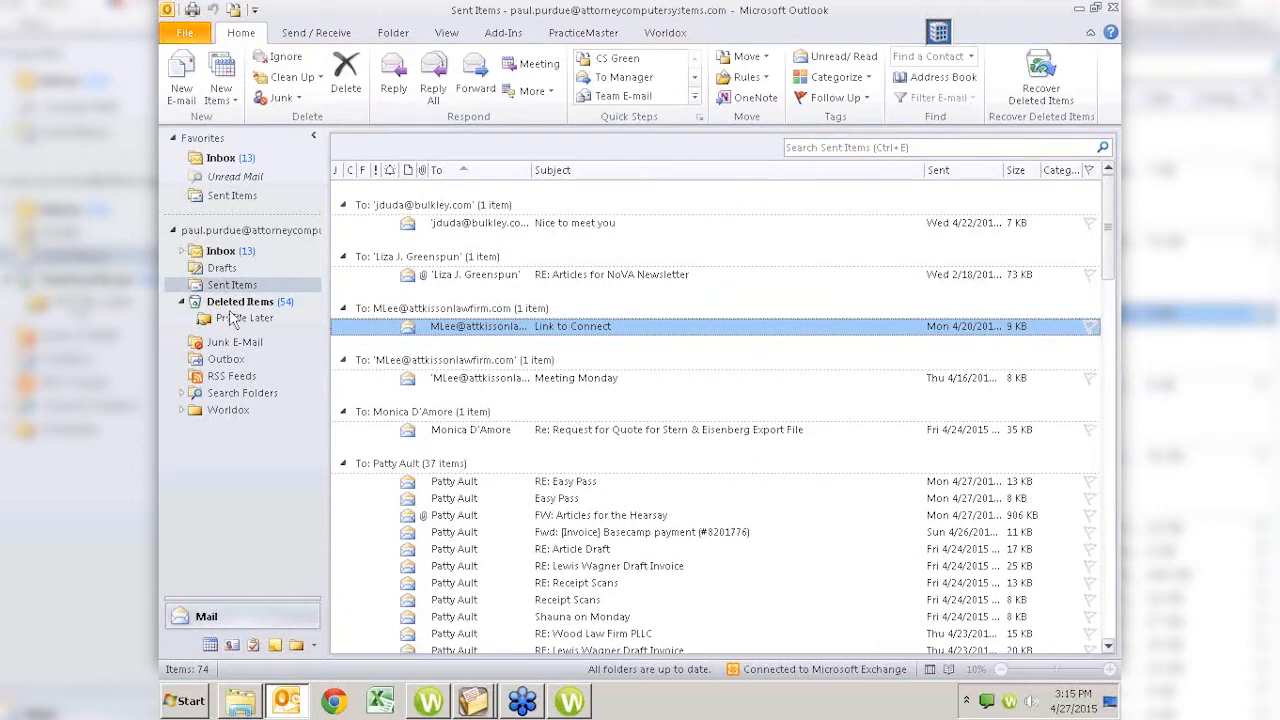
Toggle between Deleted Items and Sent Items, end on Deleted Items, then return to Worldox.
click(240, 301)
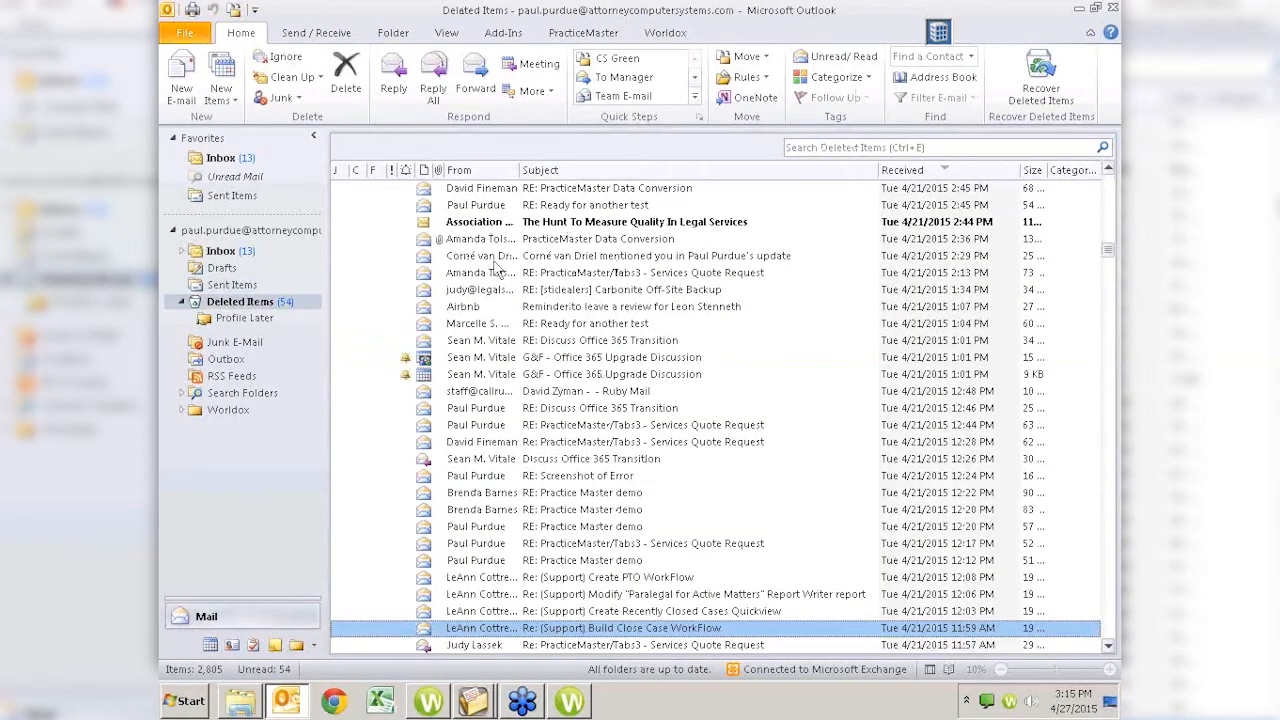
mouse_move(645, 530)
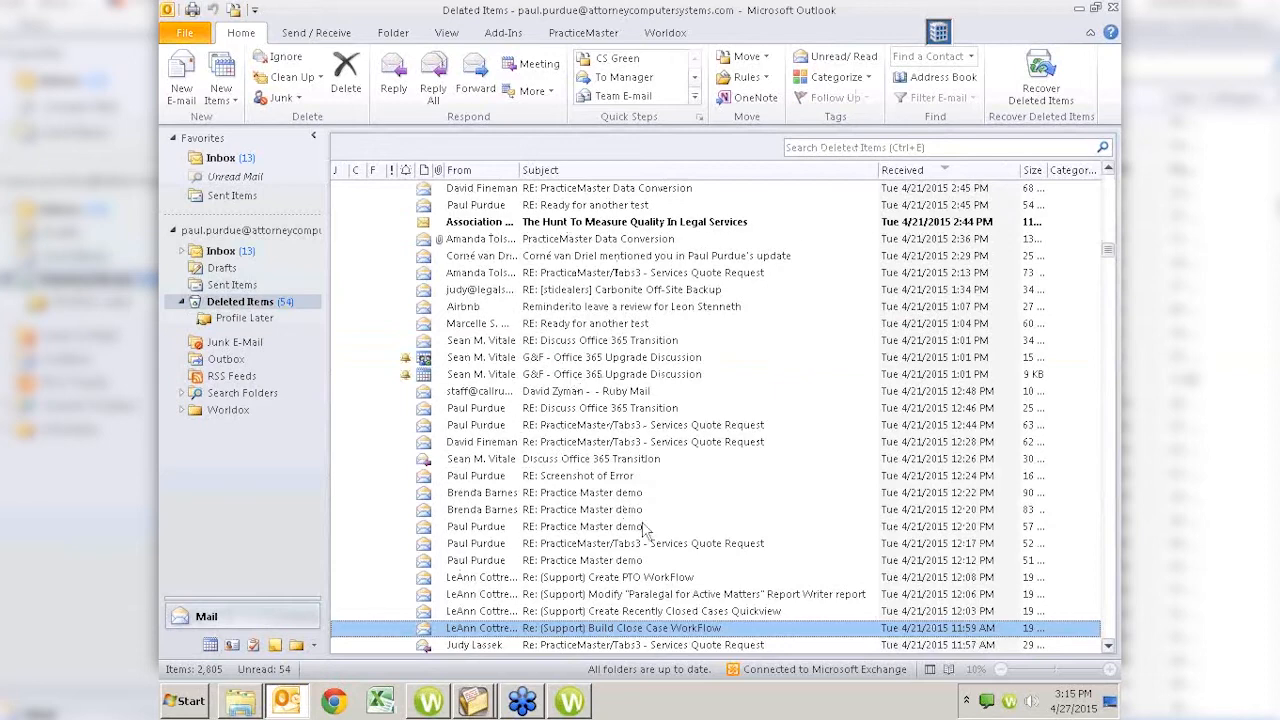
mouse_move(785, 536)
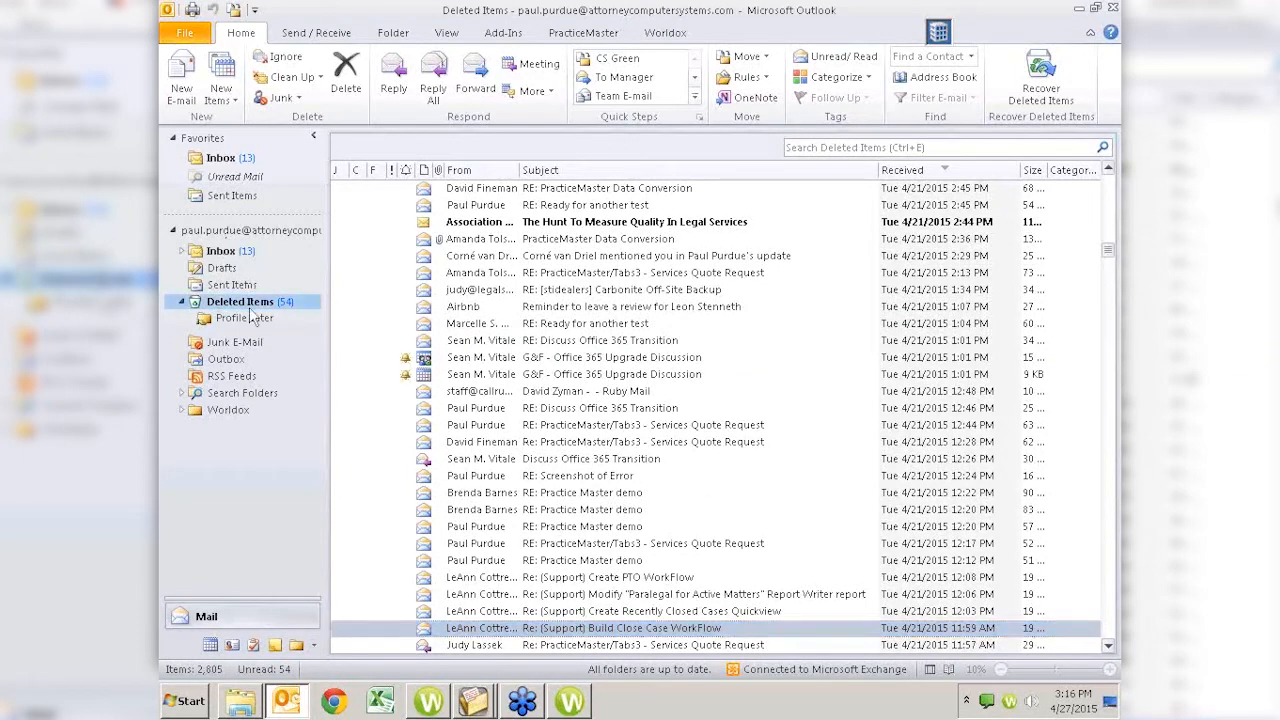
click(221, 250)
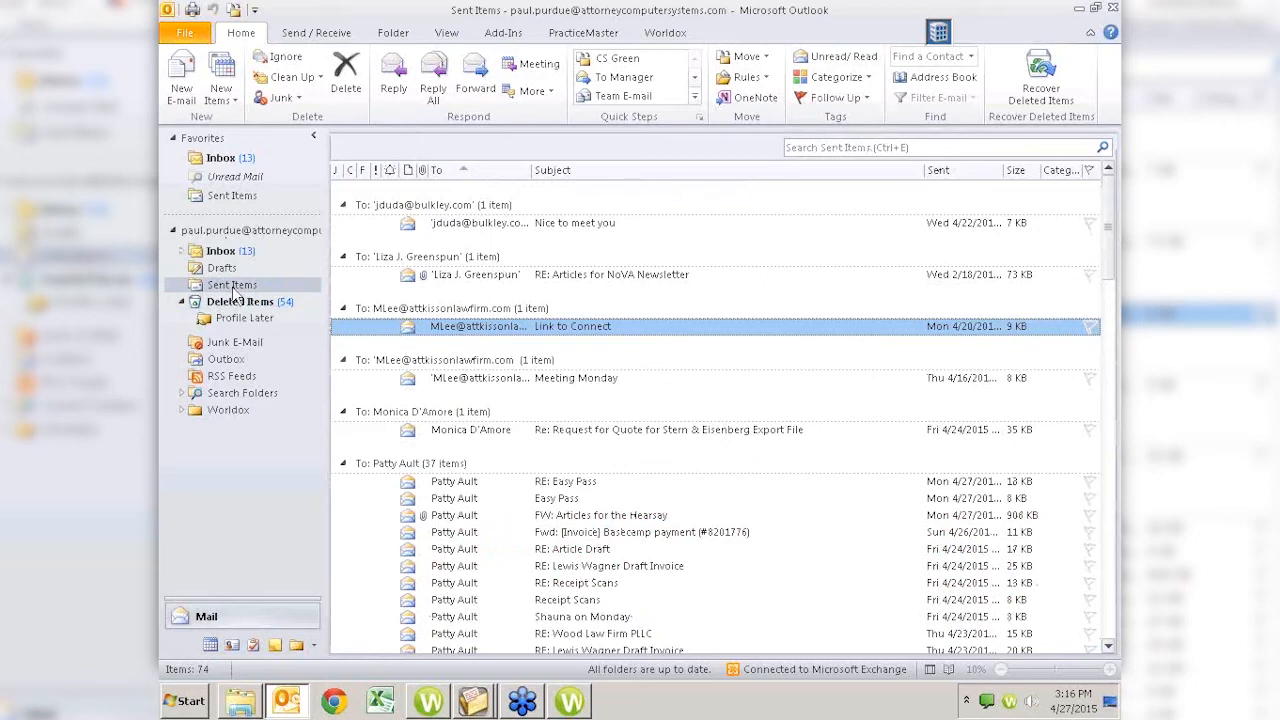
click(242, 301)
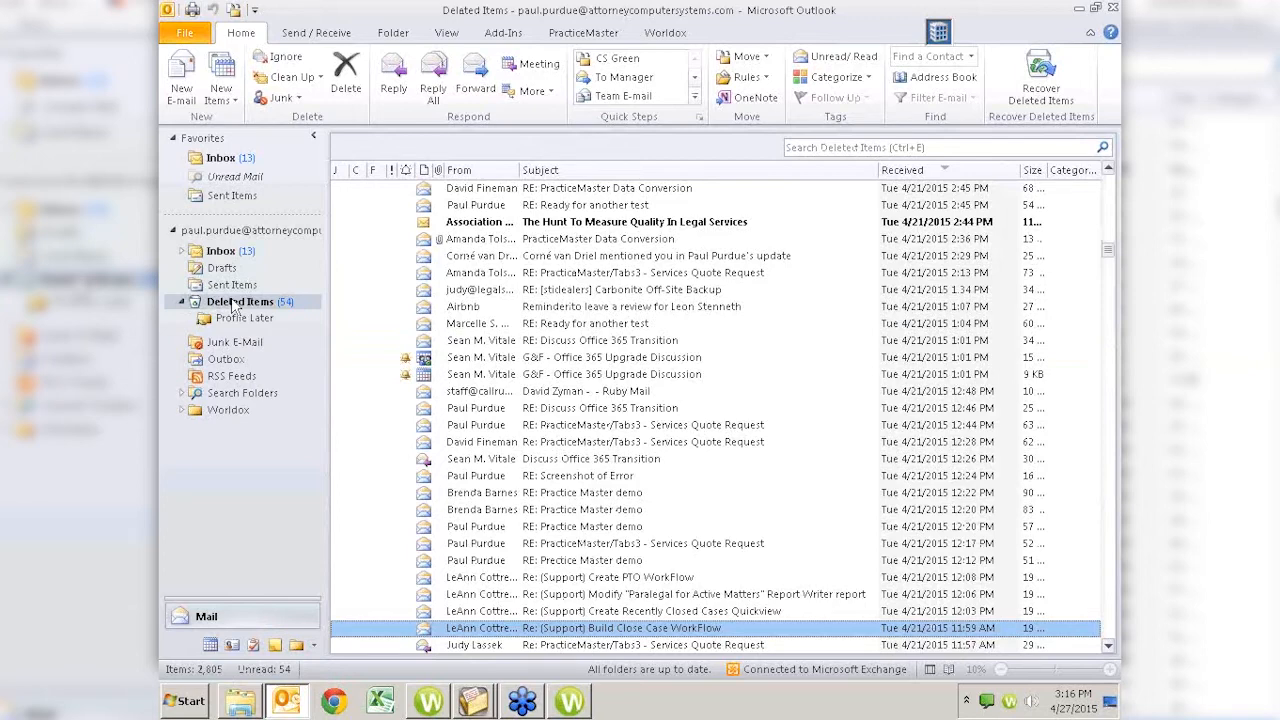
click(568, 700)
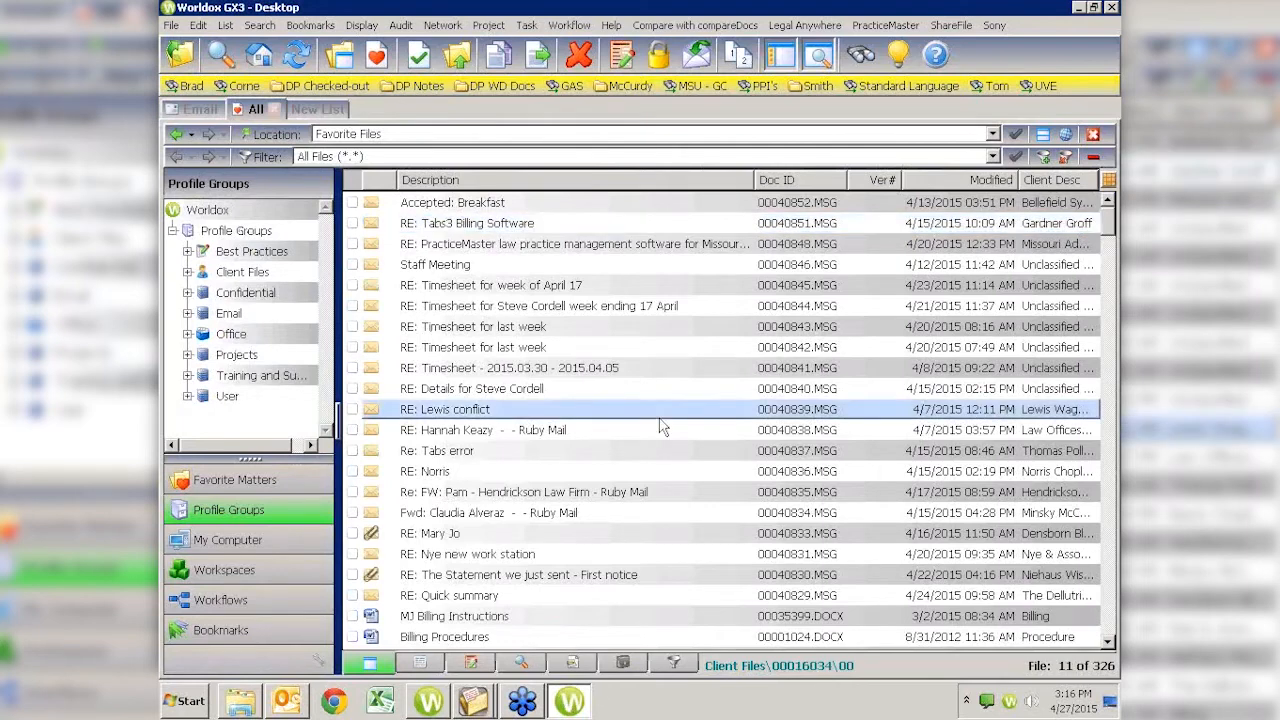
click(858, 54)
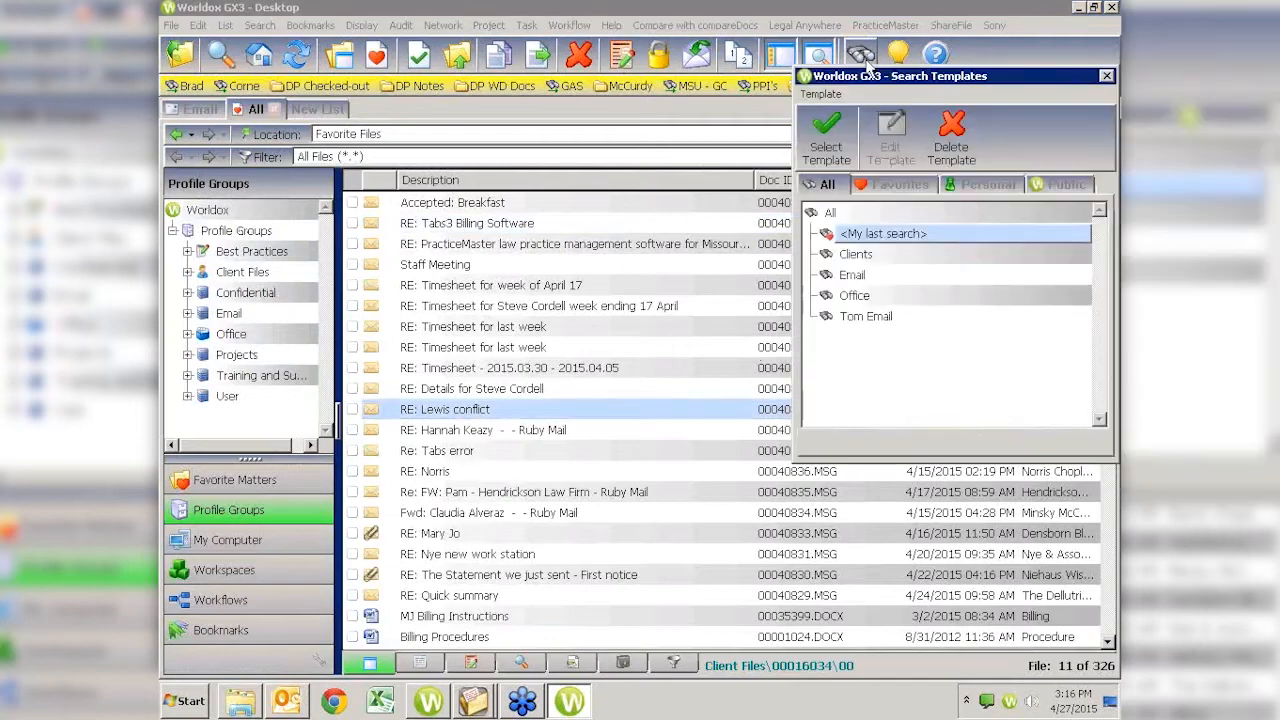
mouse_move(850, 258)
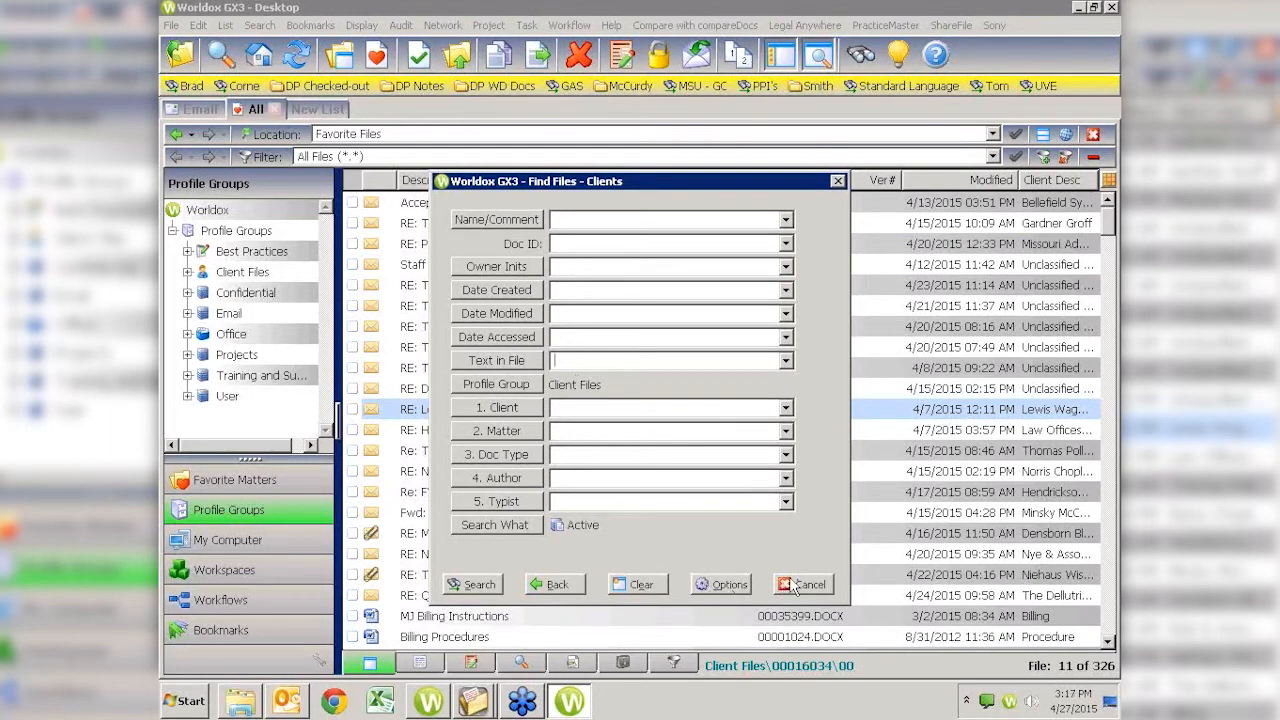
click(802, 584)
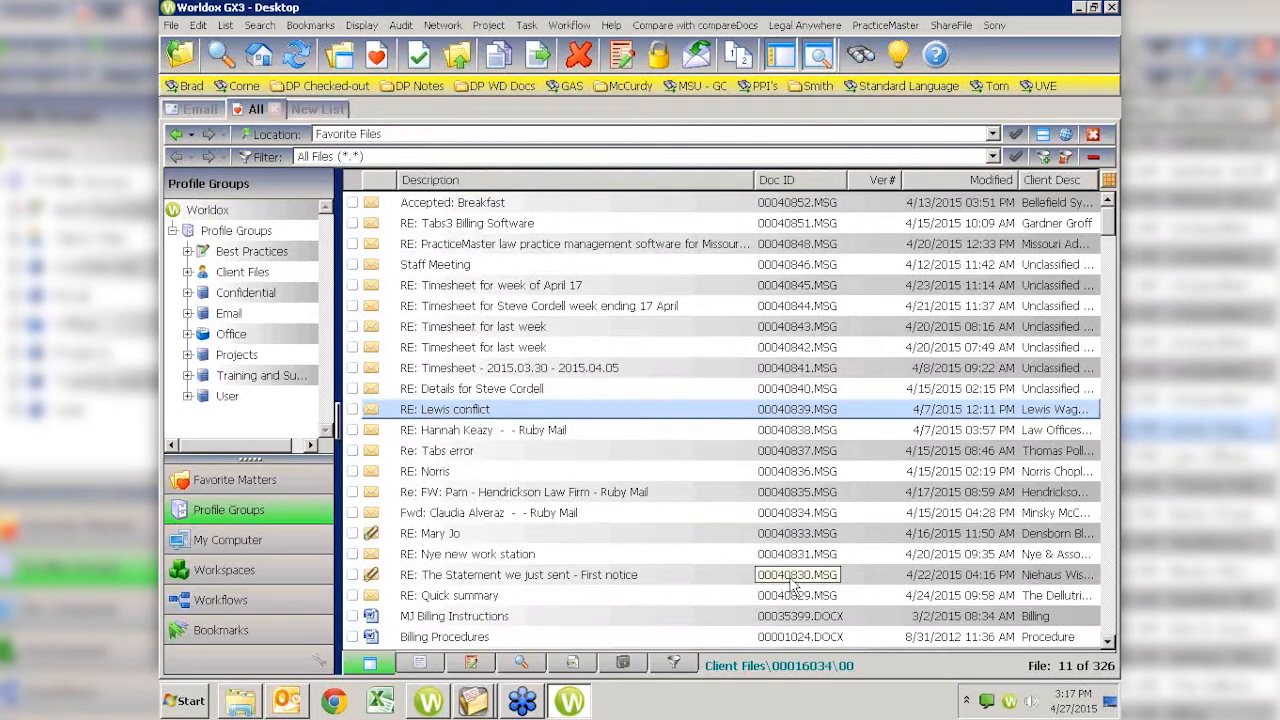
click(183, 700)
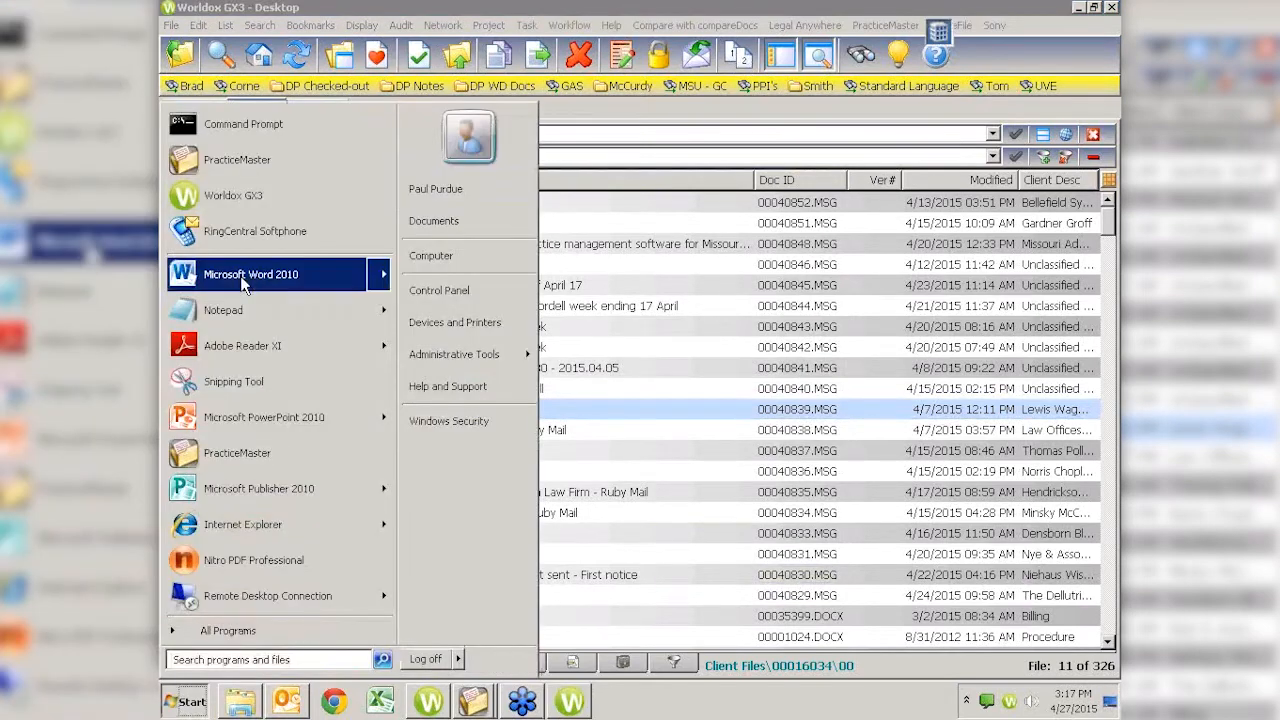
Start Word 2010, type 'test', zoom back out to 100%, and save.
click(251, 274)
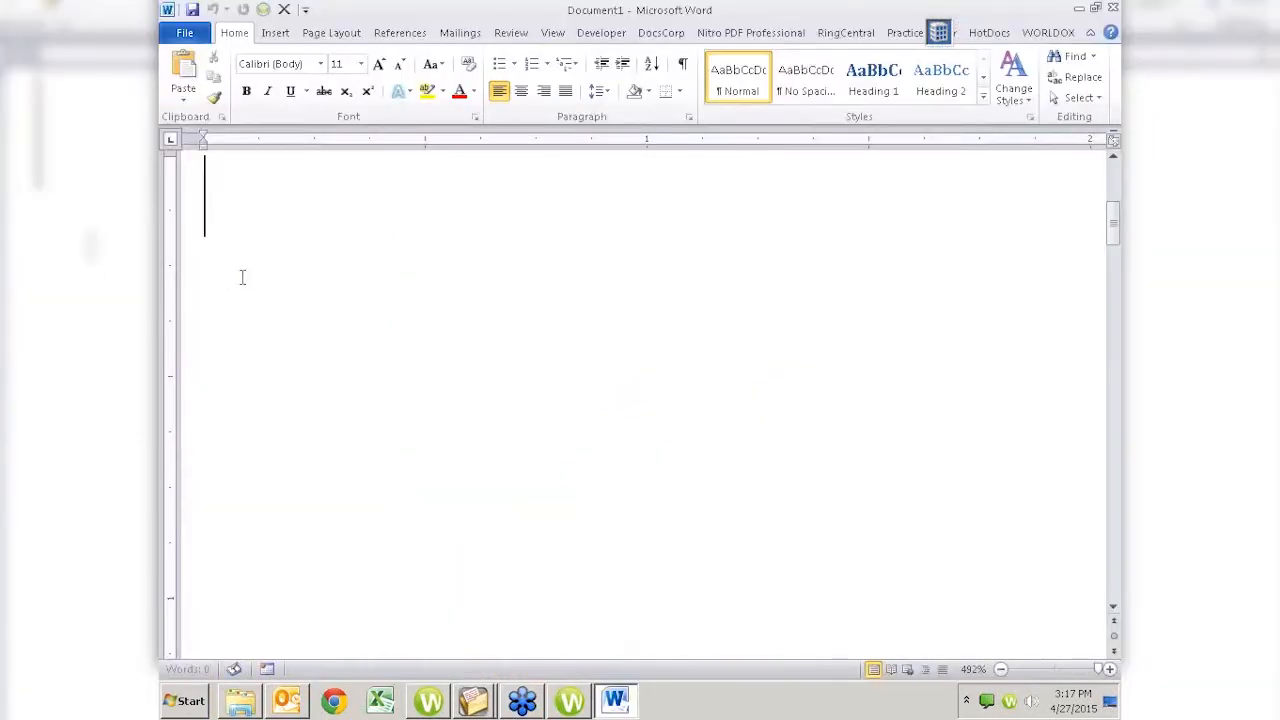
text(test)
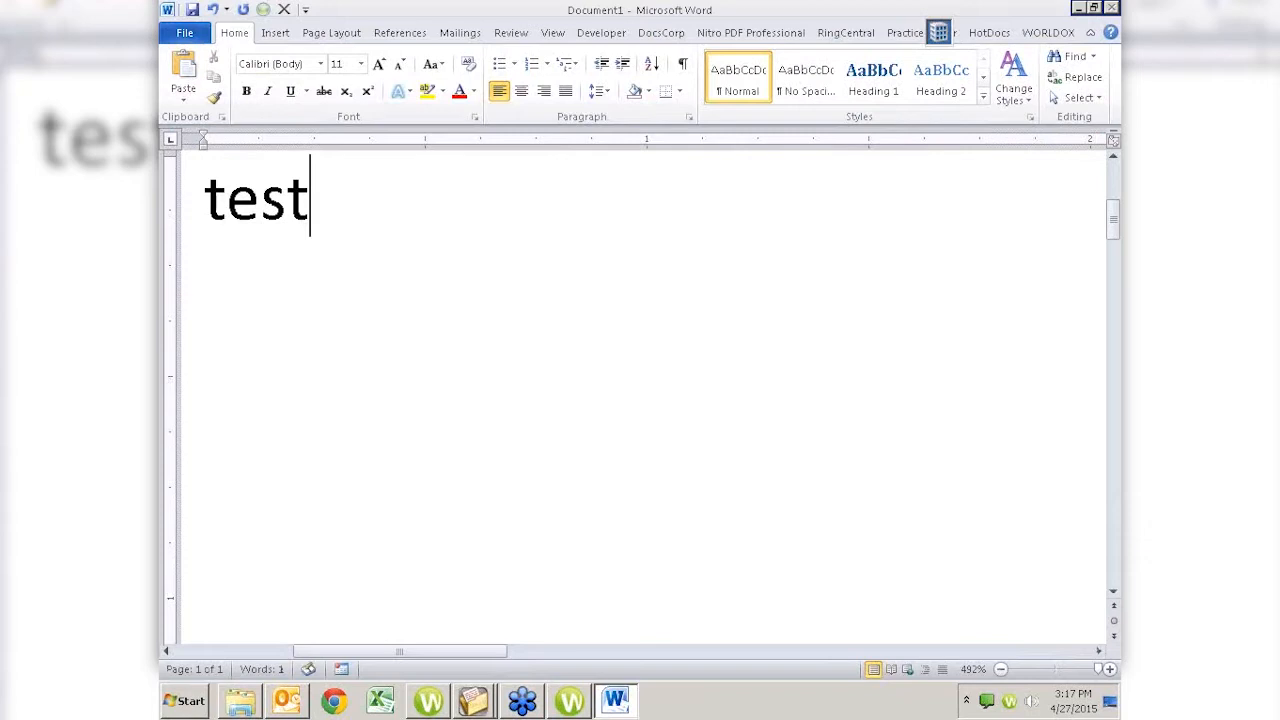
click(1000, 669)
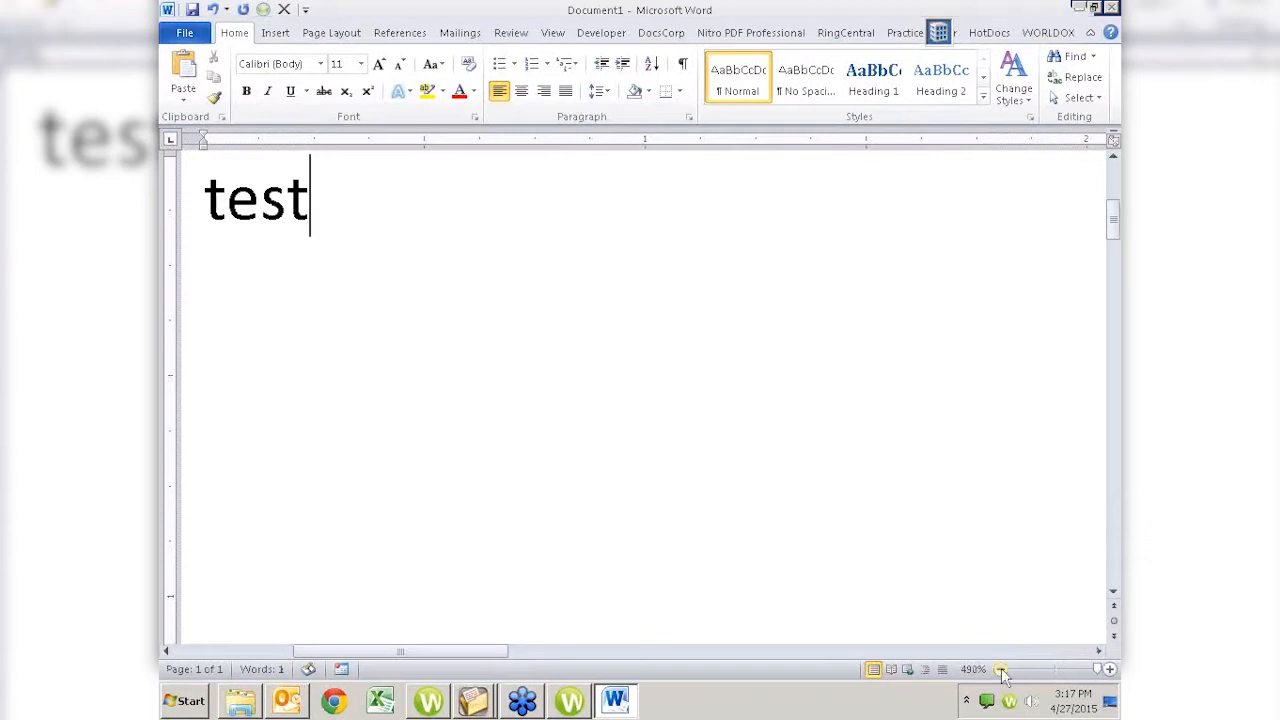
click(1001, 669)
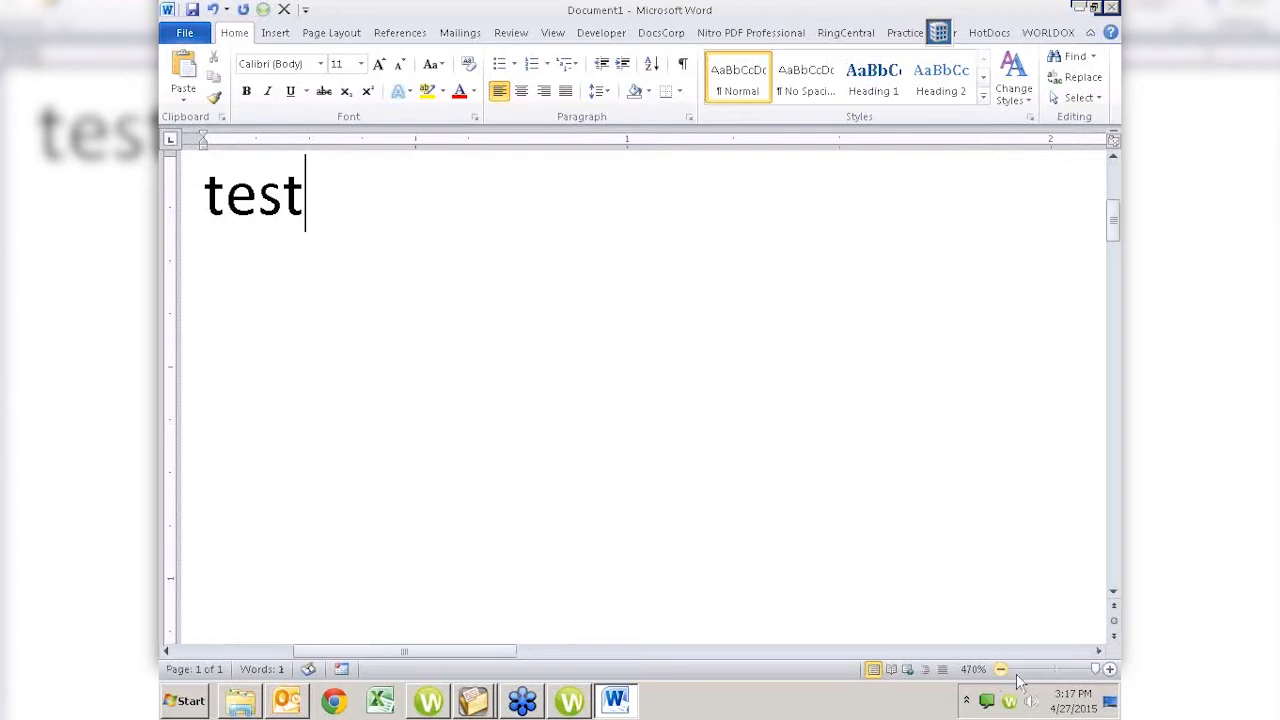
click(1001, 669)
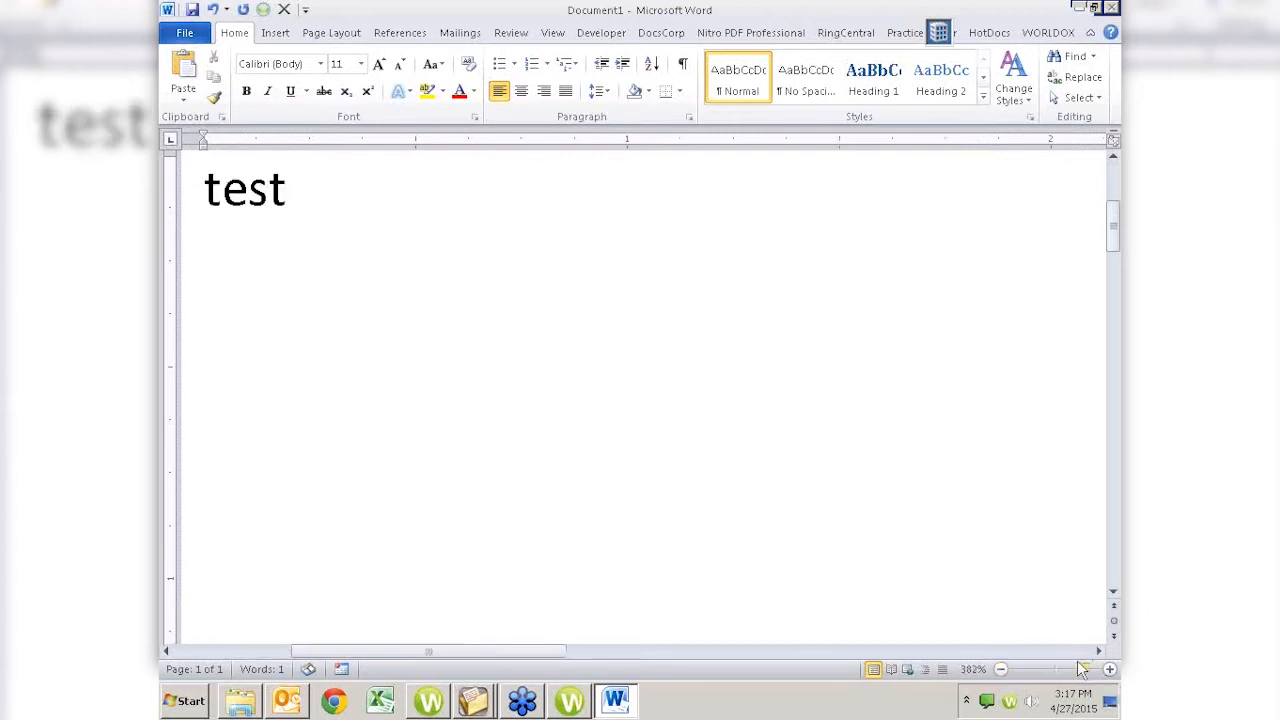
click(1001, 669)
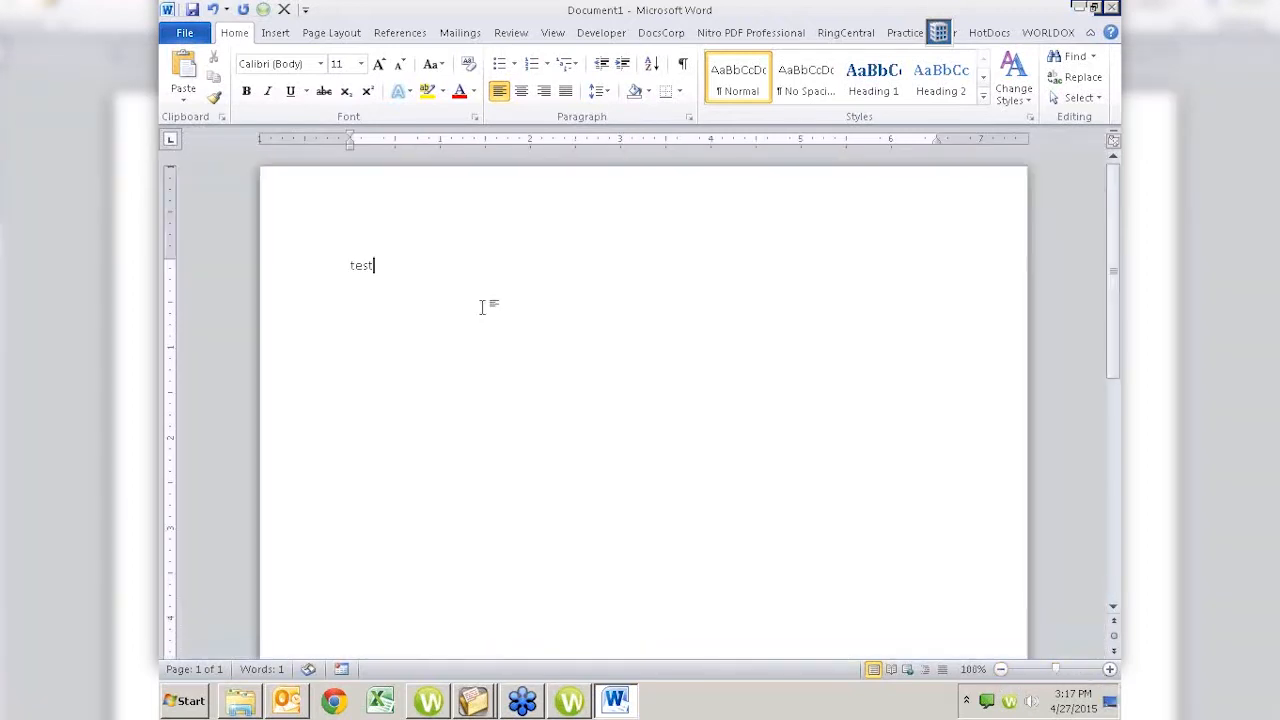
click(185, 32)
text(t)
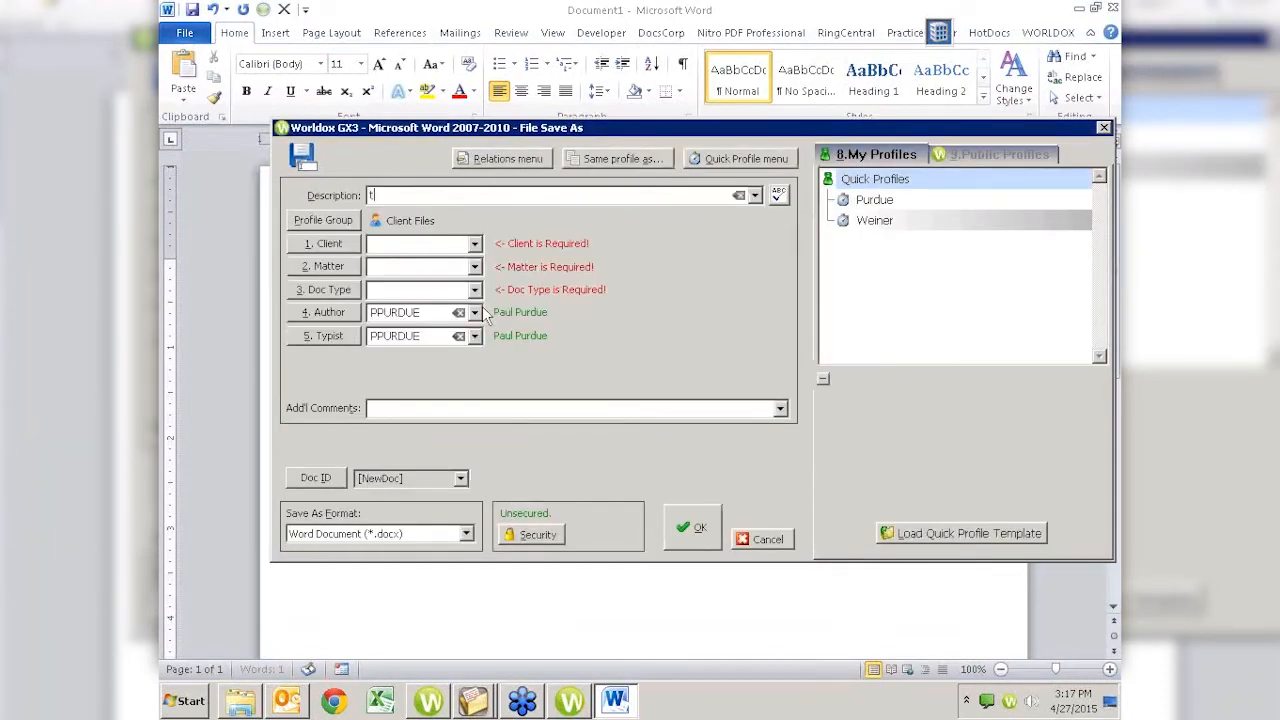
Profile the document as 'test of versioning' under Purdue Law Offices, matter 00, Samples, and save.
text(est of text)
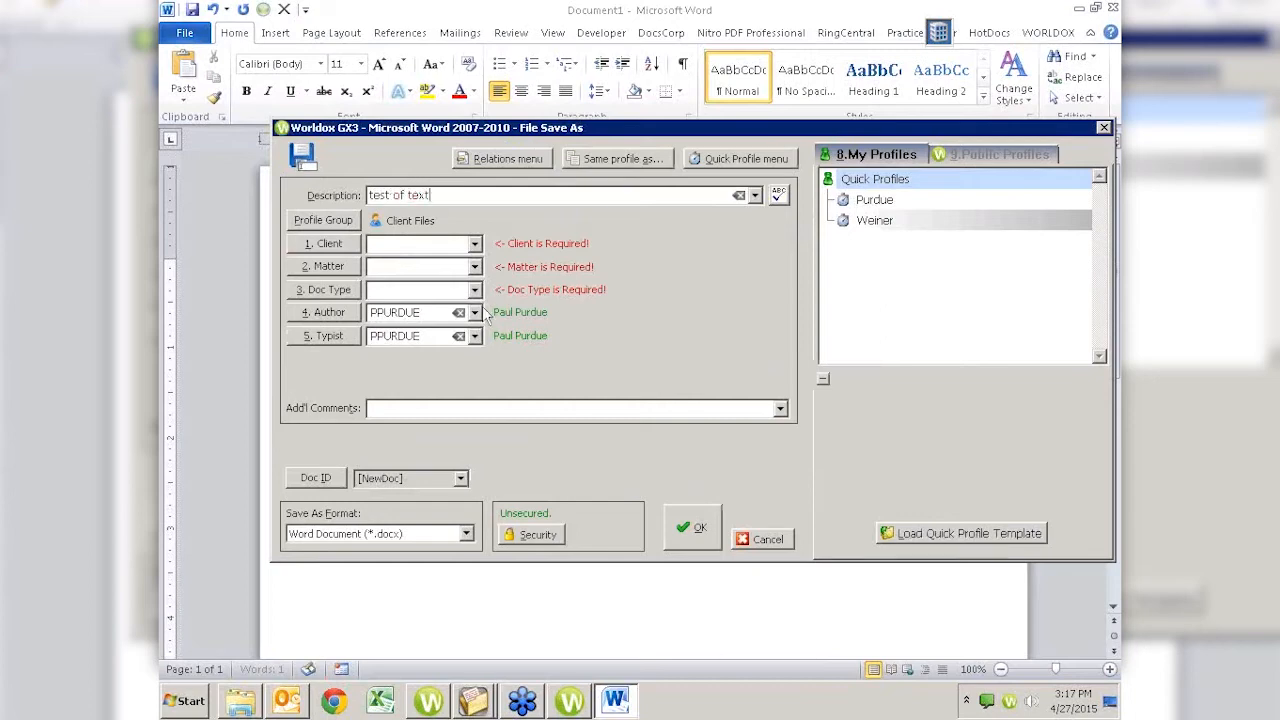
key(BackSpace)
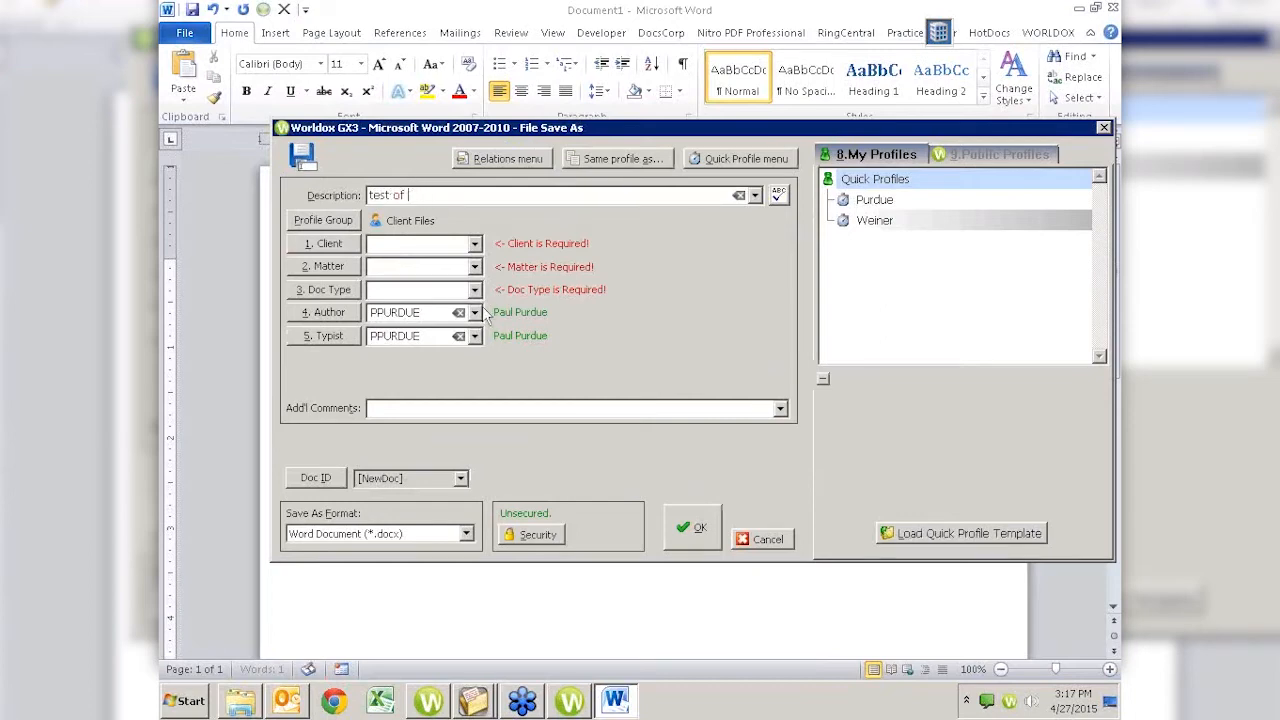
text(versionin)
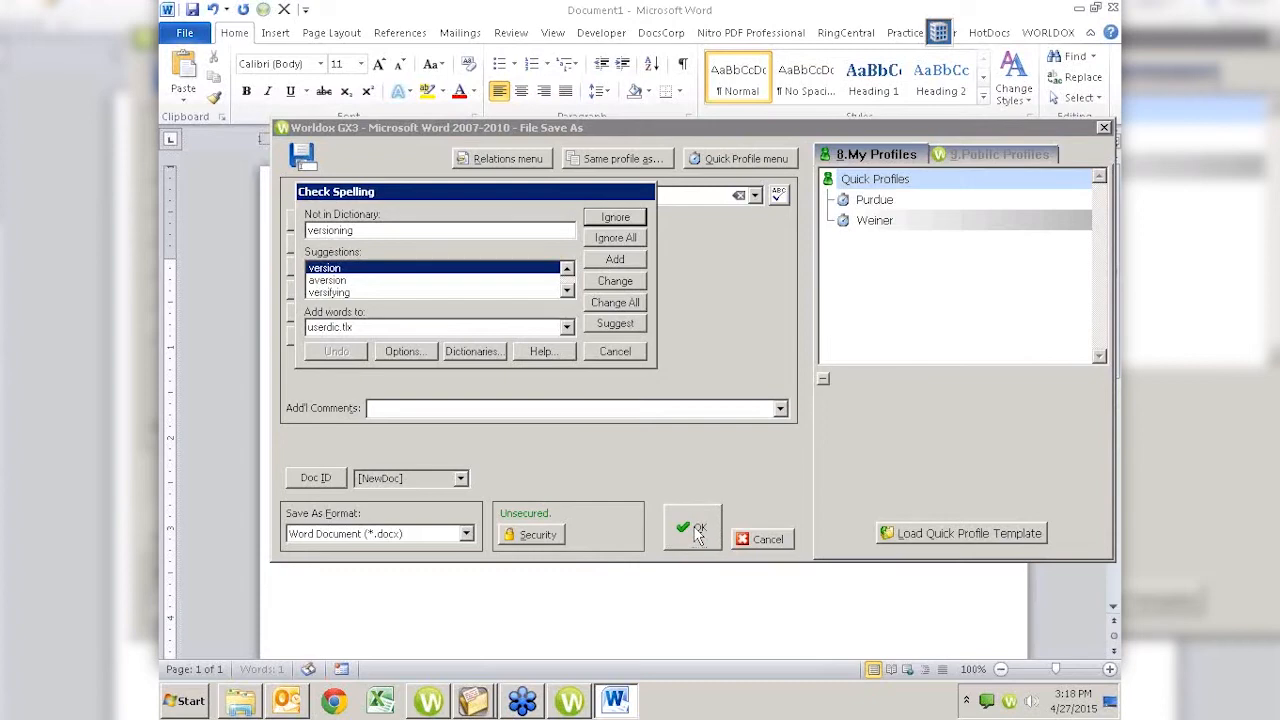
click(692, 527)
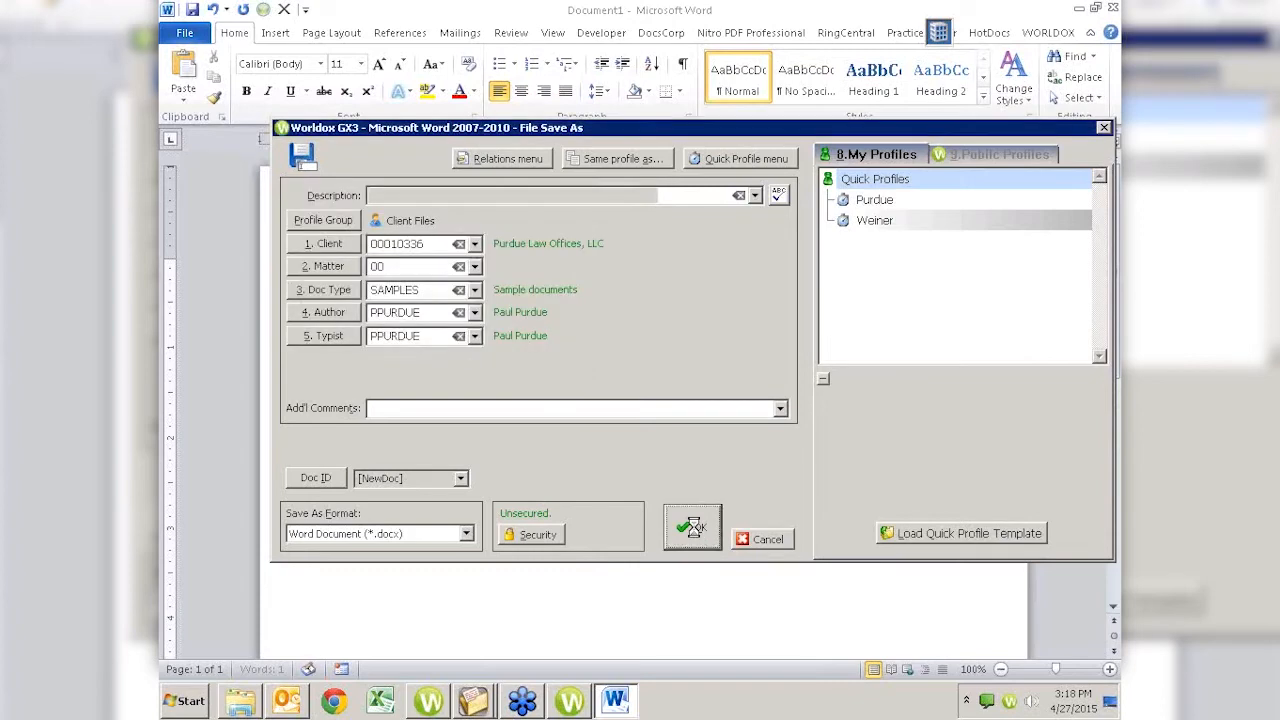
click(692, 527)
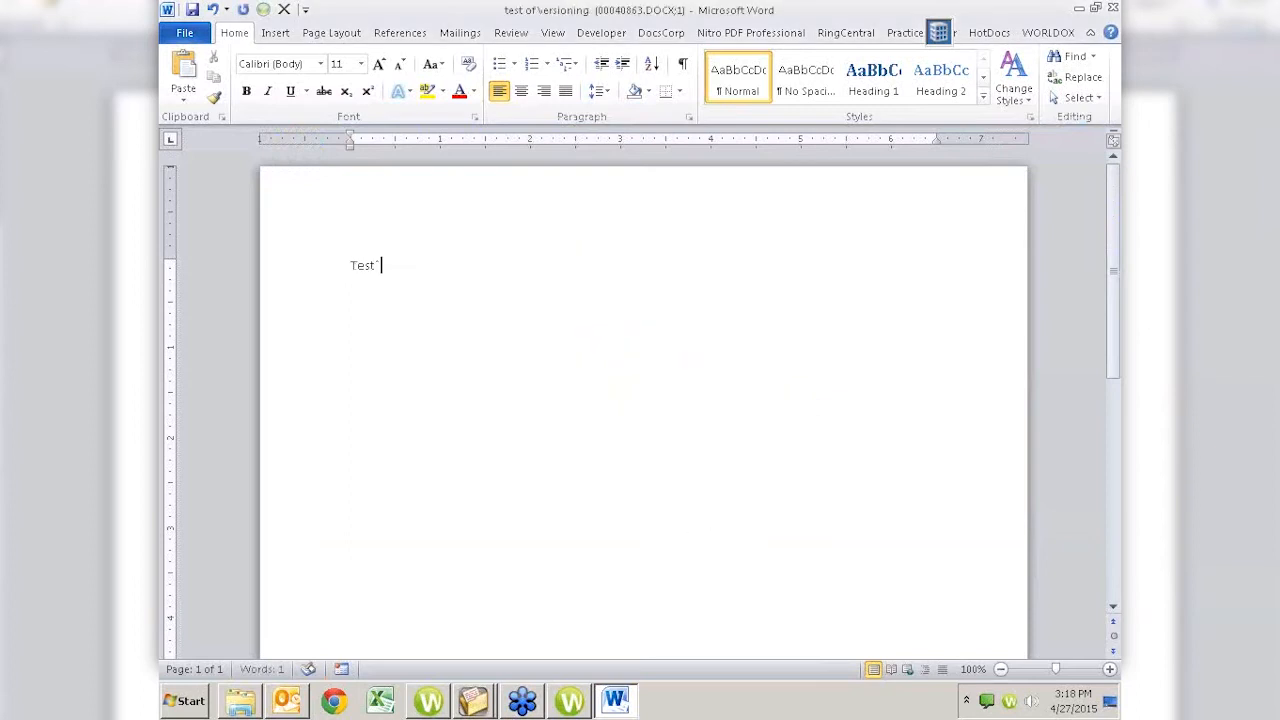
Add 'with added stuff' and save the document as version 2.
text(with ad)
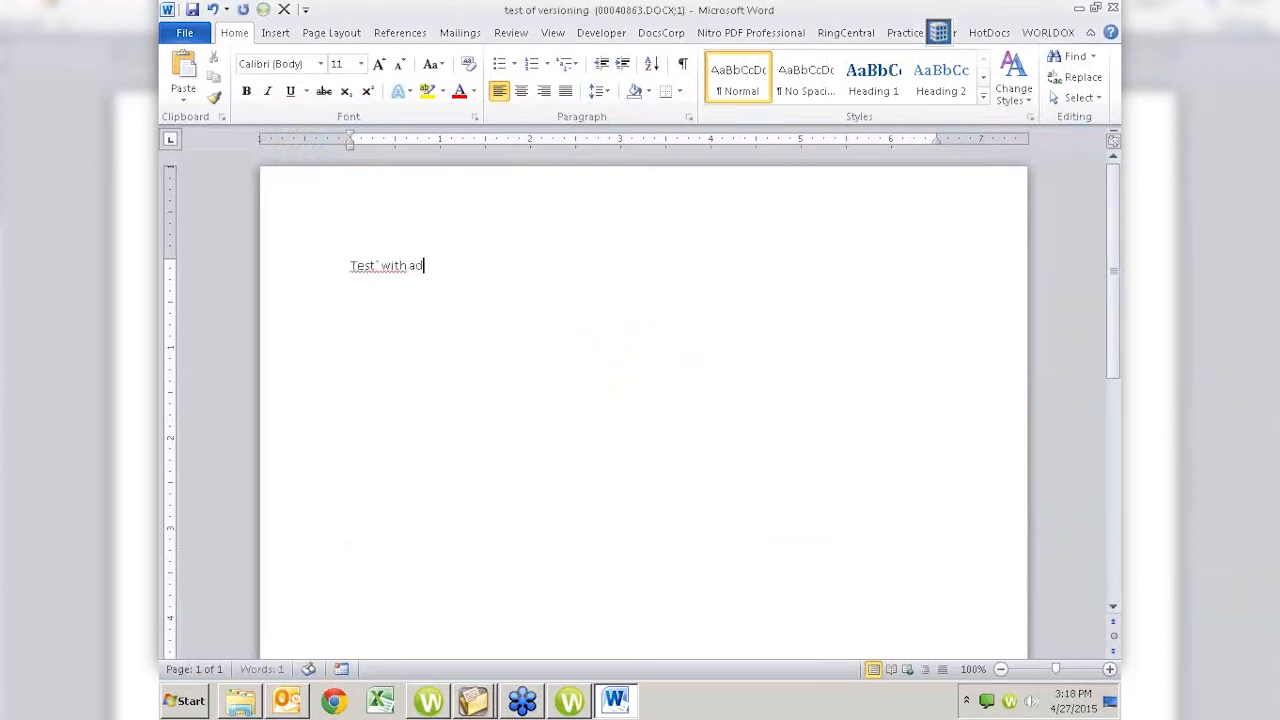
text(ded stuff)
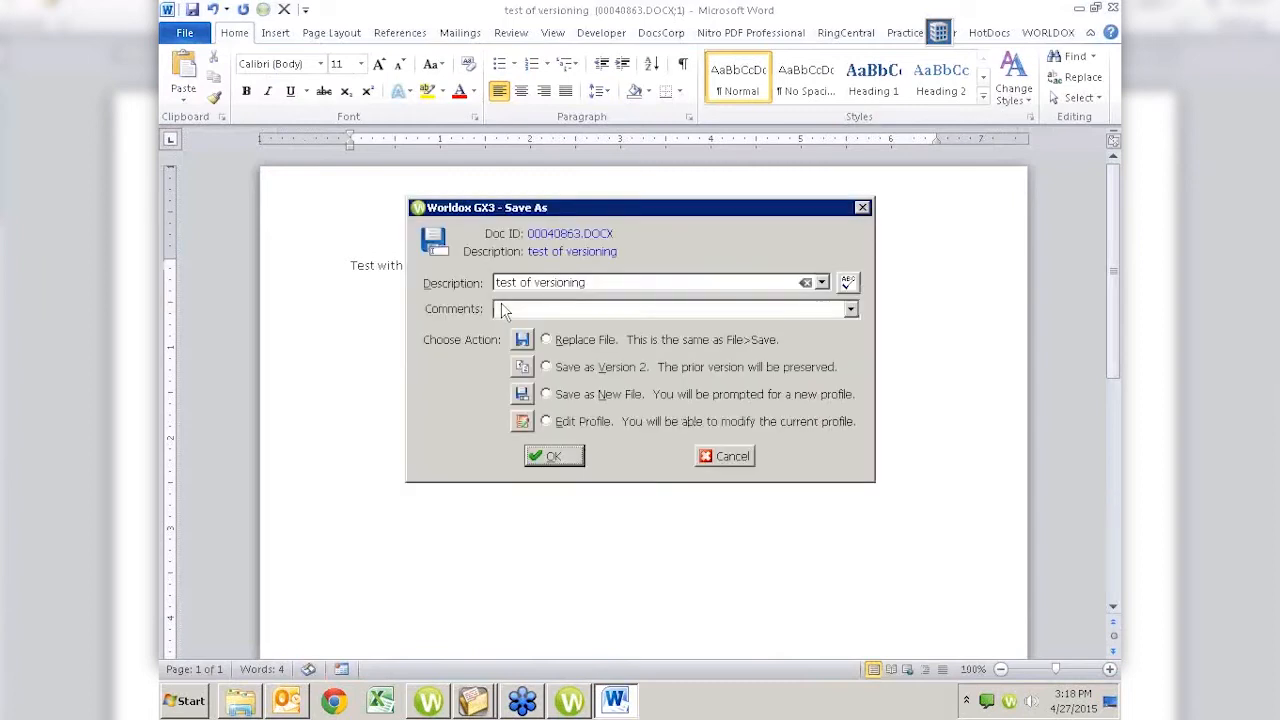
click(546, 366)
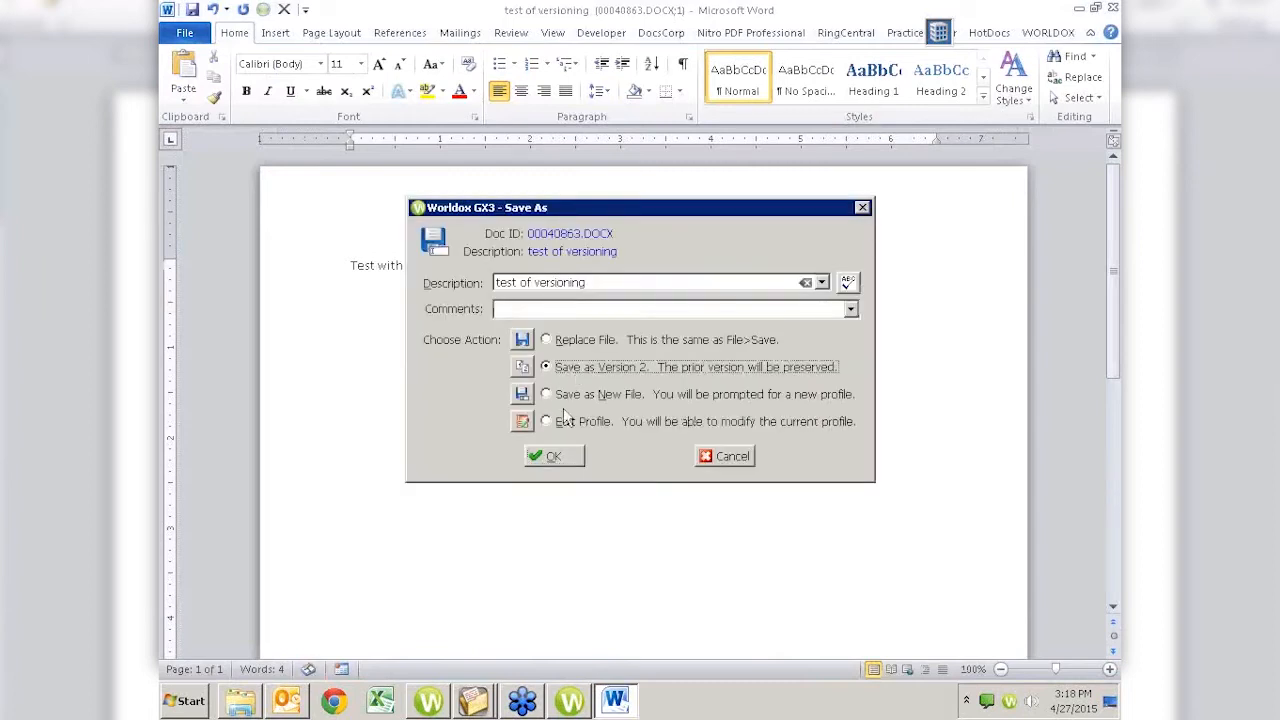
click(553, 456)
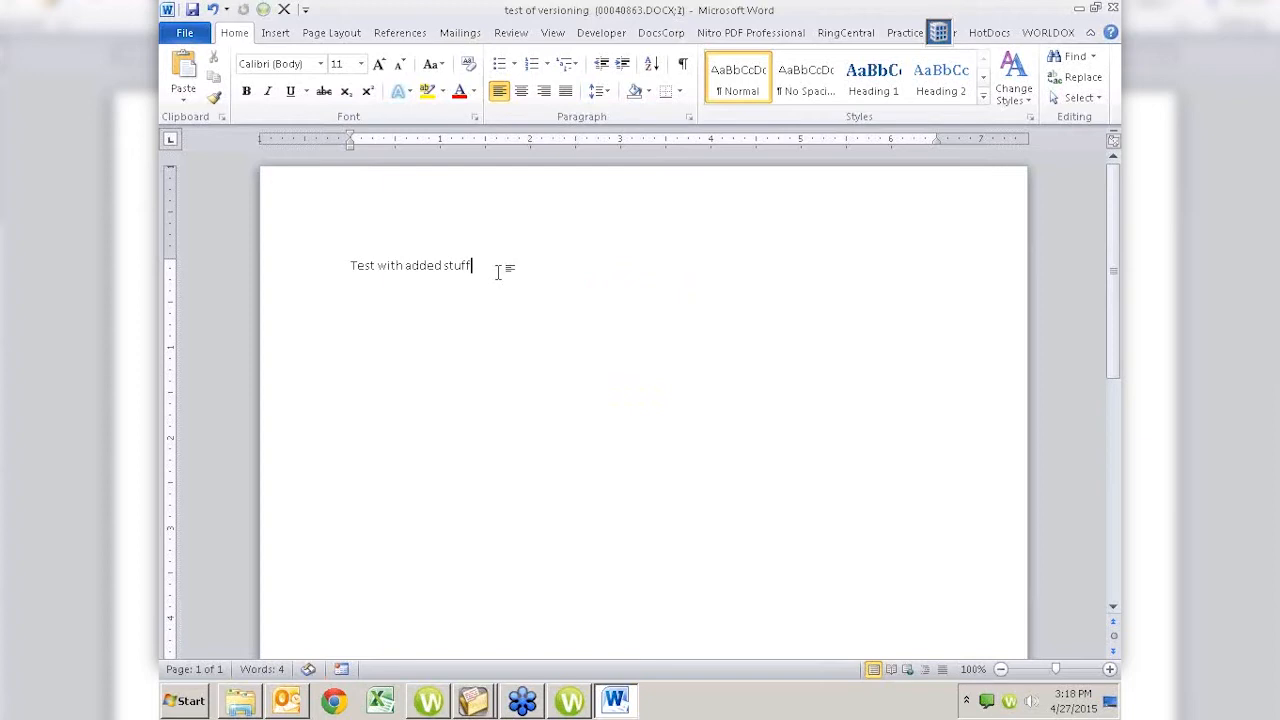
Add 'even more stuff' and save the document as version 3.
text(e)
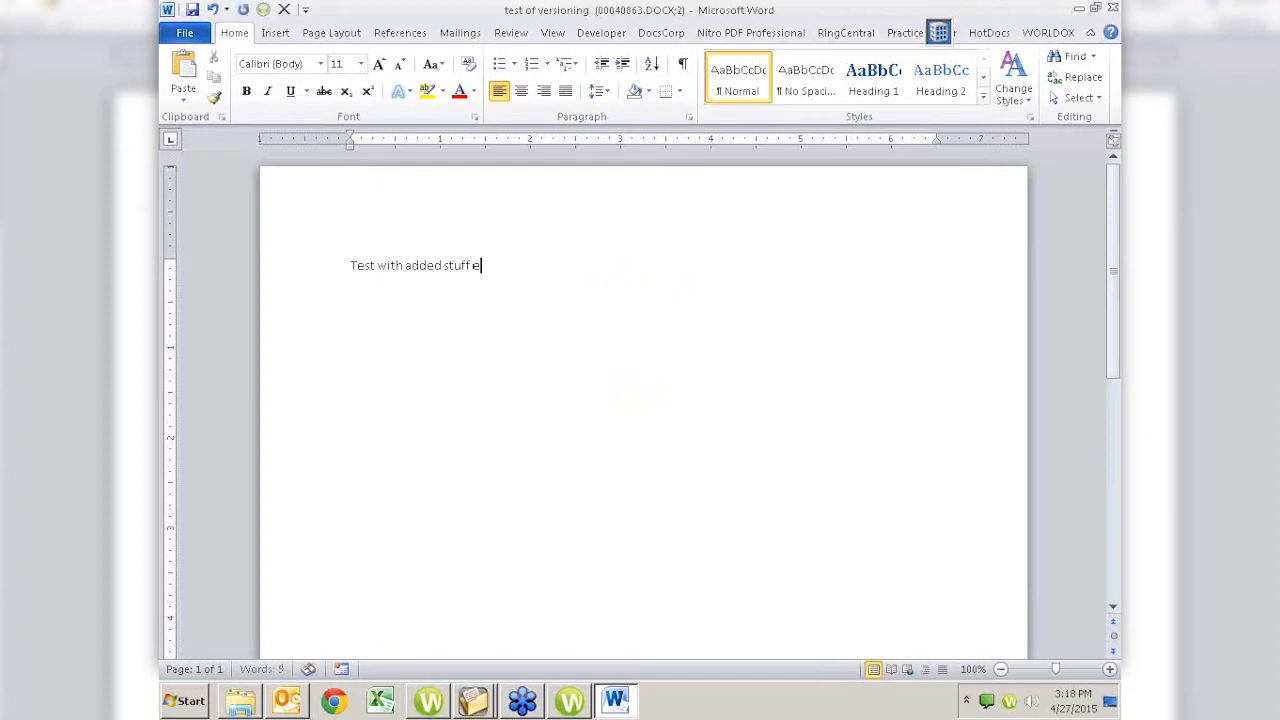
text(even more st)
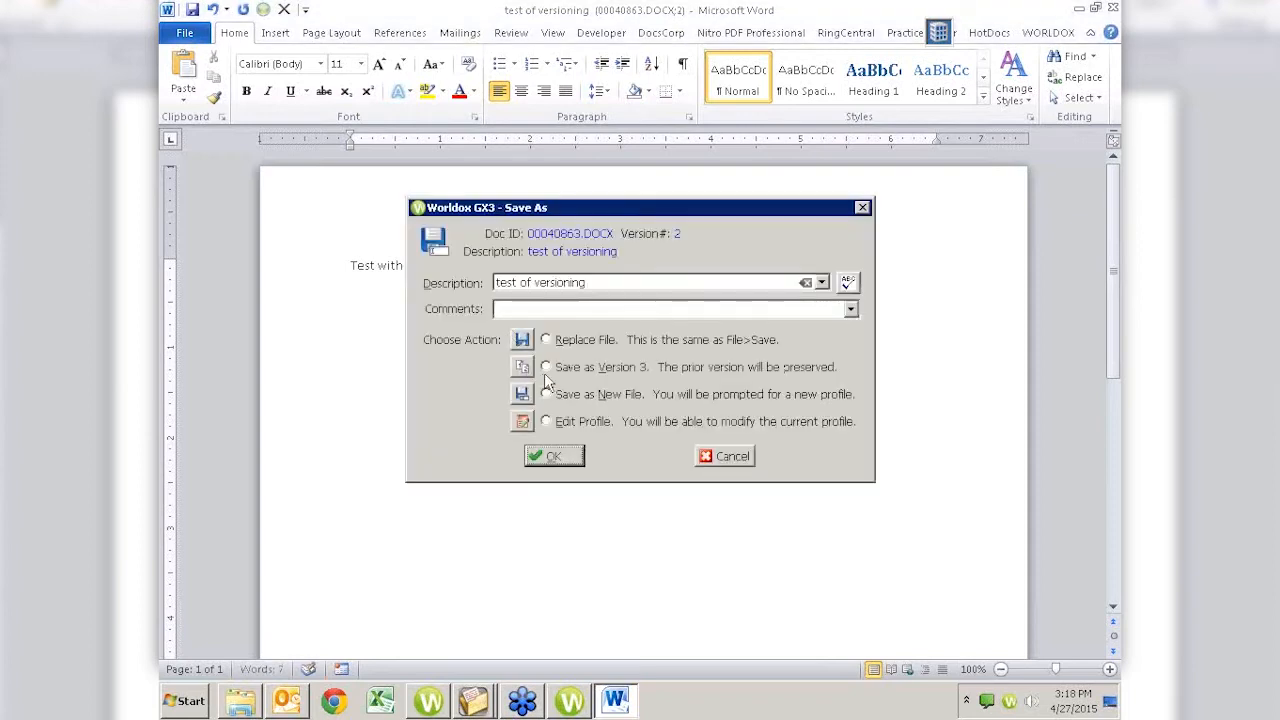
click(547, 366)
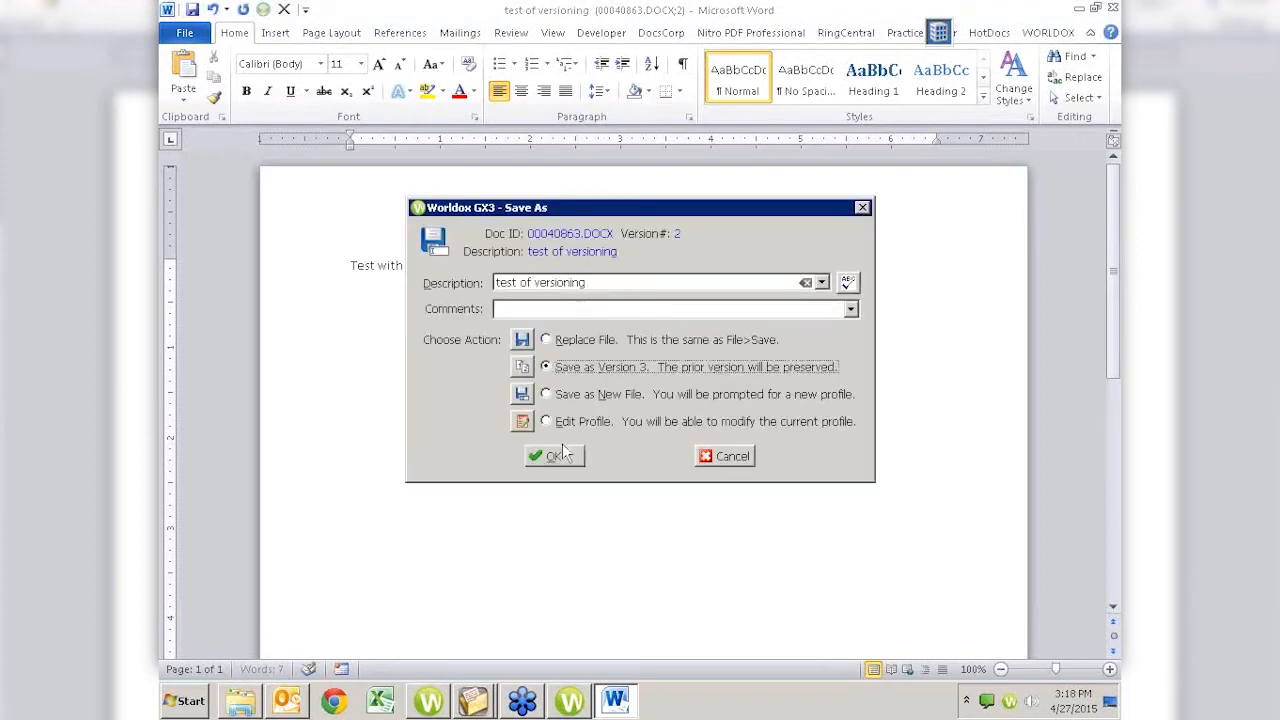
click(554, 456)
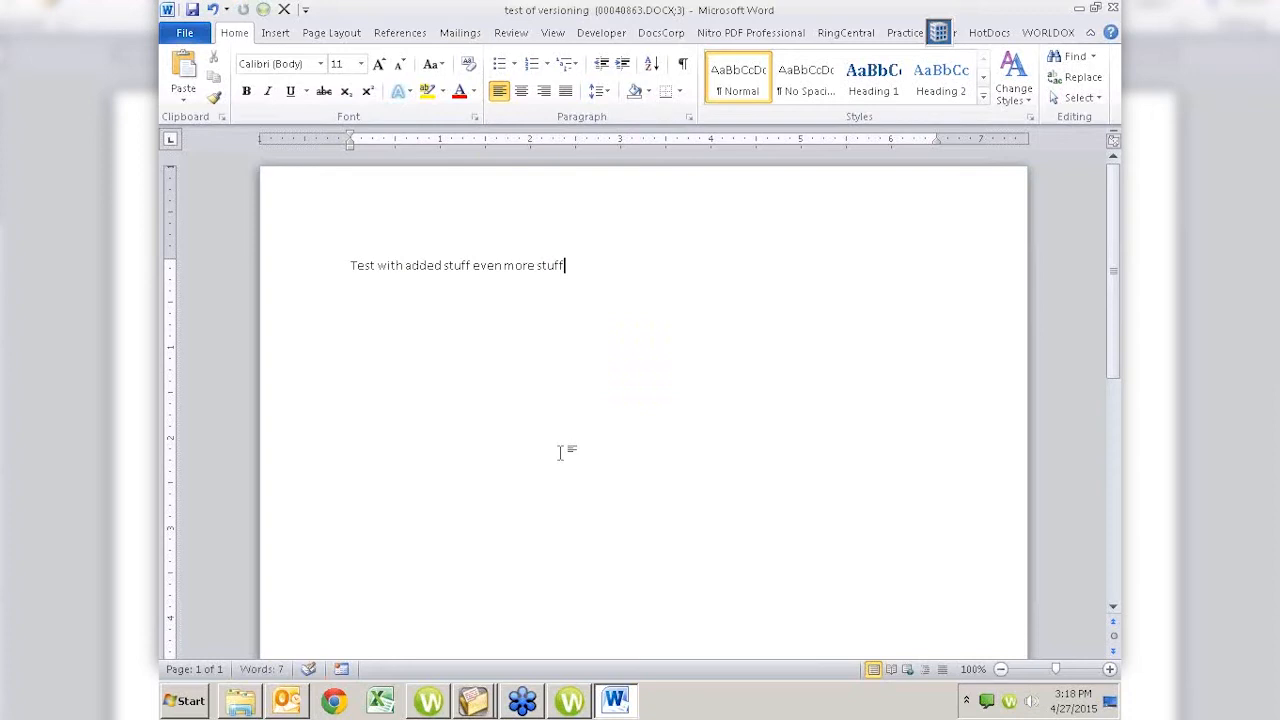
mouse_move(624, 414)
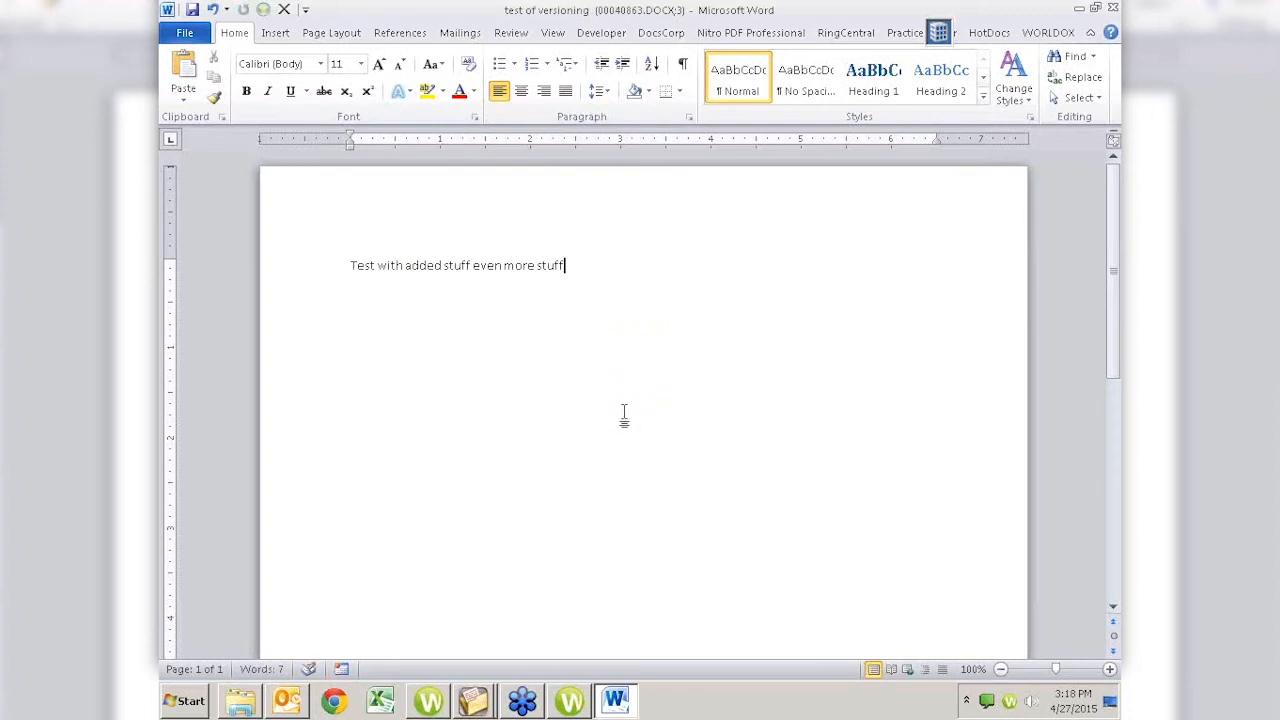
mouse_move(600, 343)
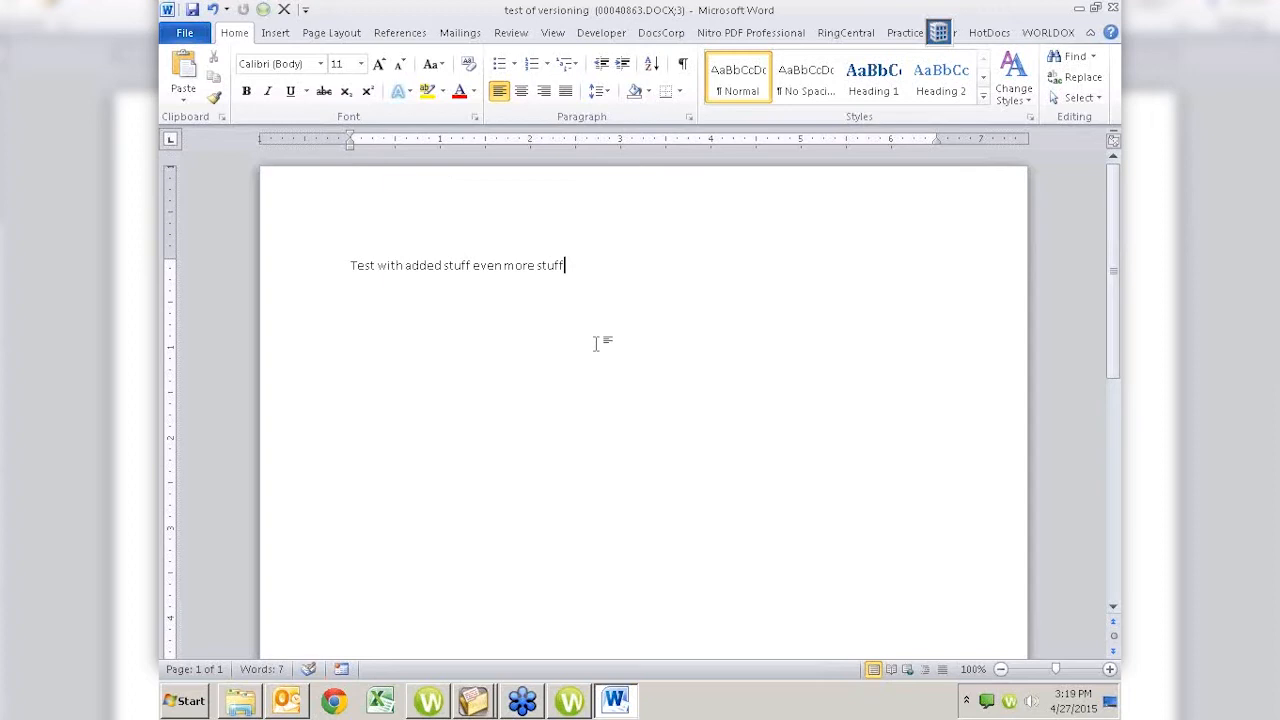
mouse_move(643, 235)
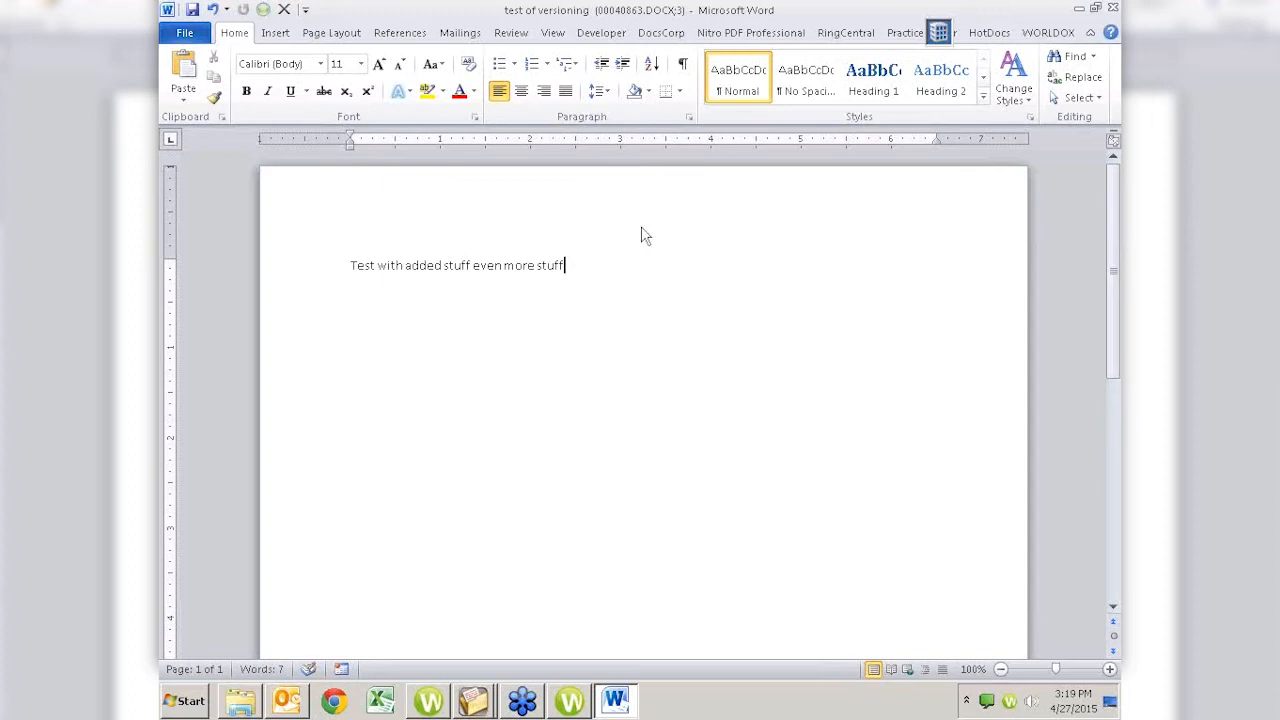
mouse_move(705, 357)
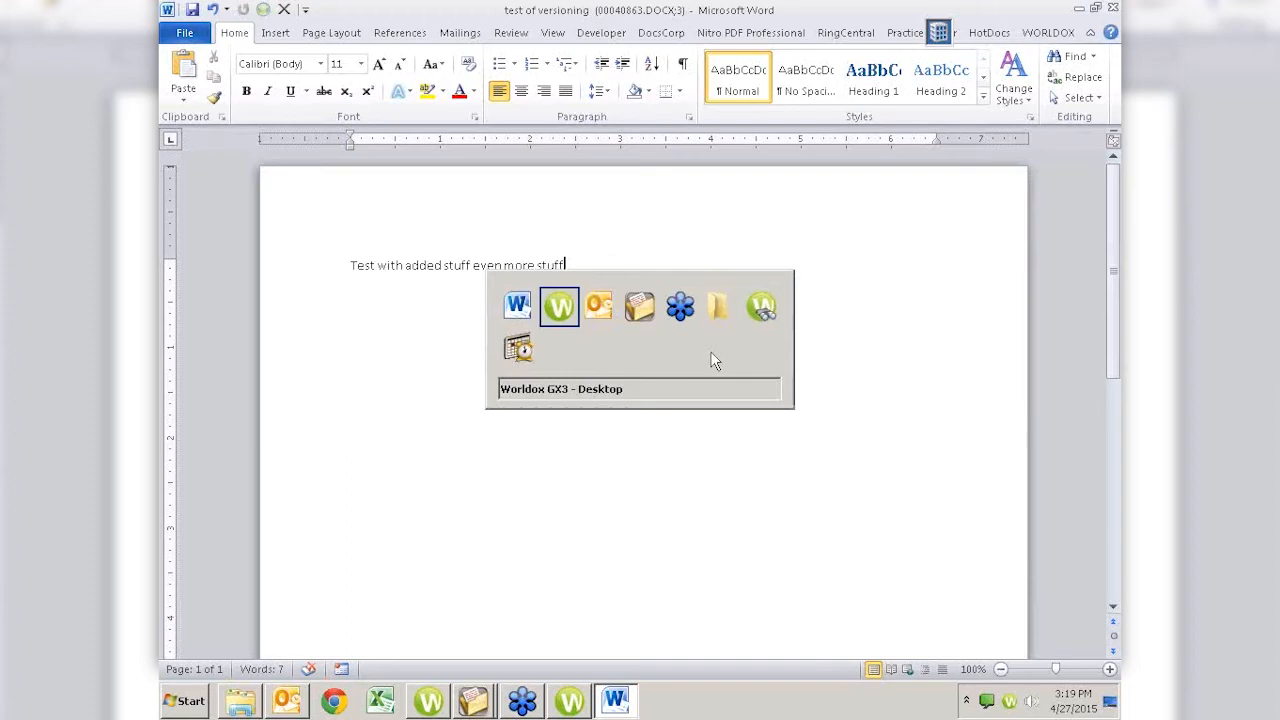
In Worldox, list versions 1–3 of 'test of versioning', then close the version list.
click(559, 306)
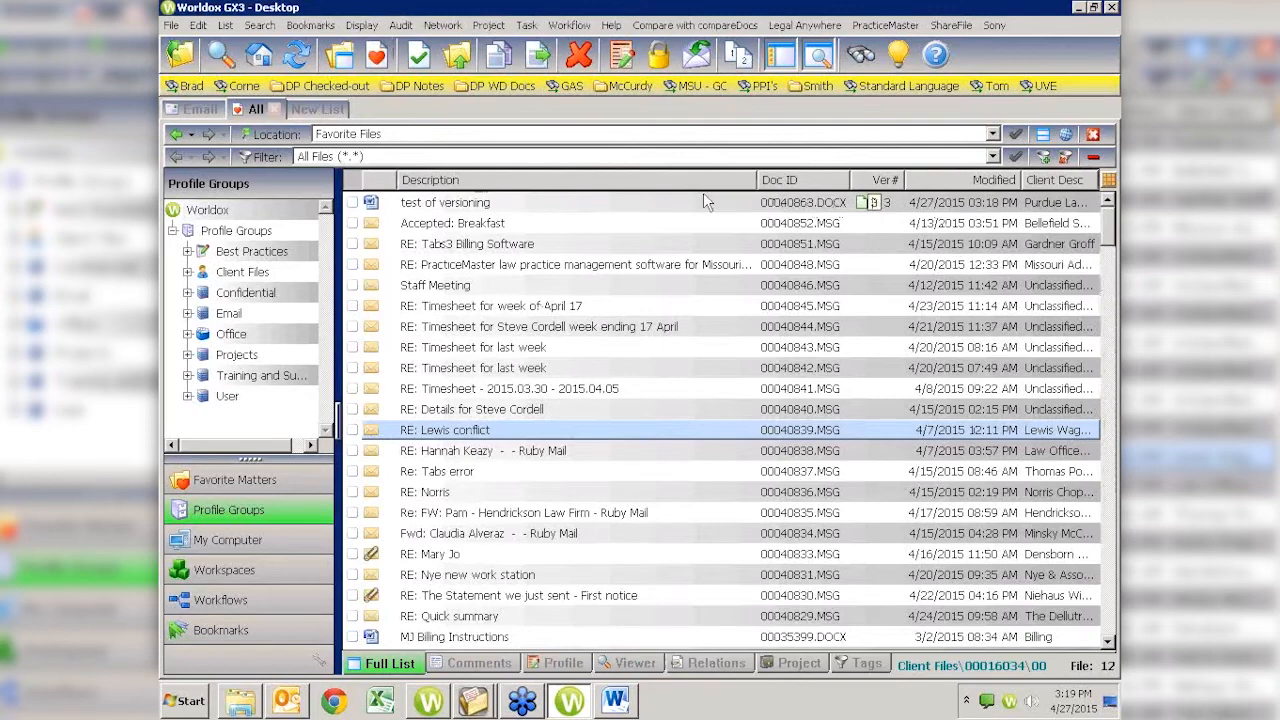
double_click(445, 202)
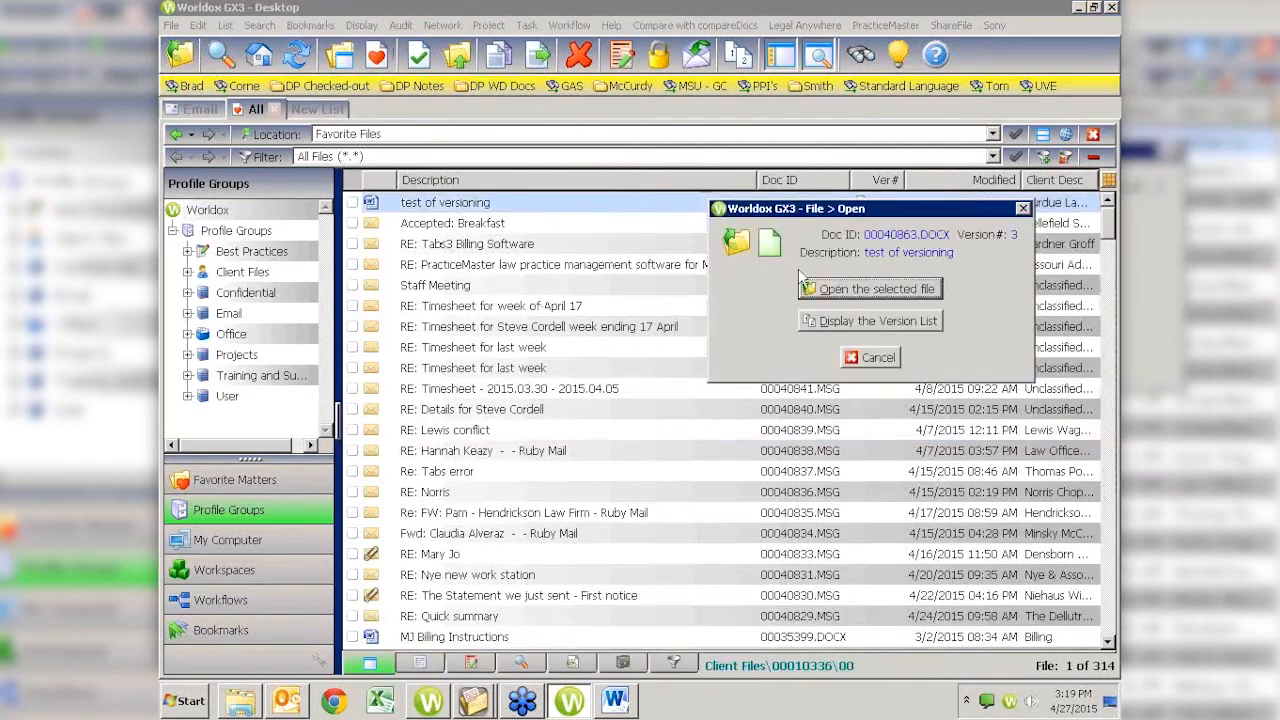
mouse_move(855, 288)
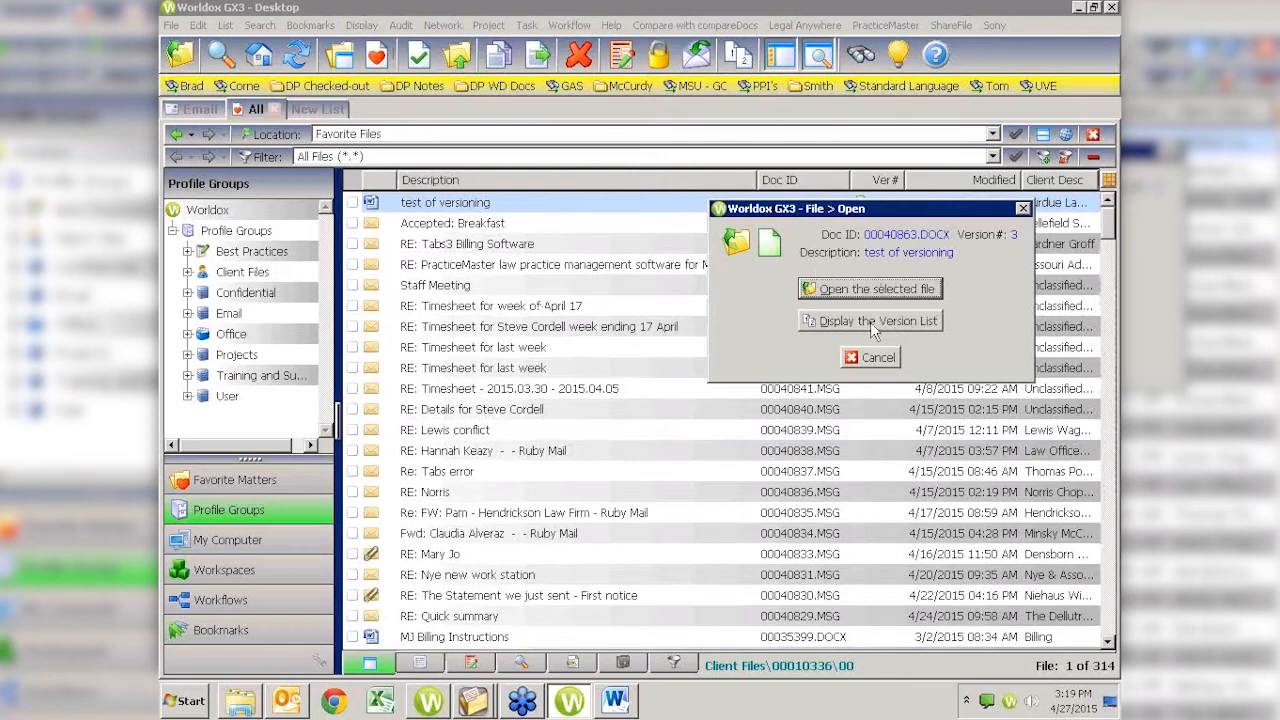
click(877, 320)
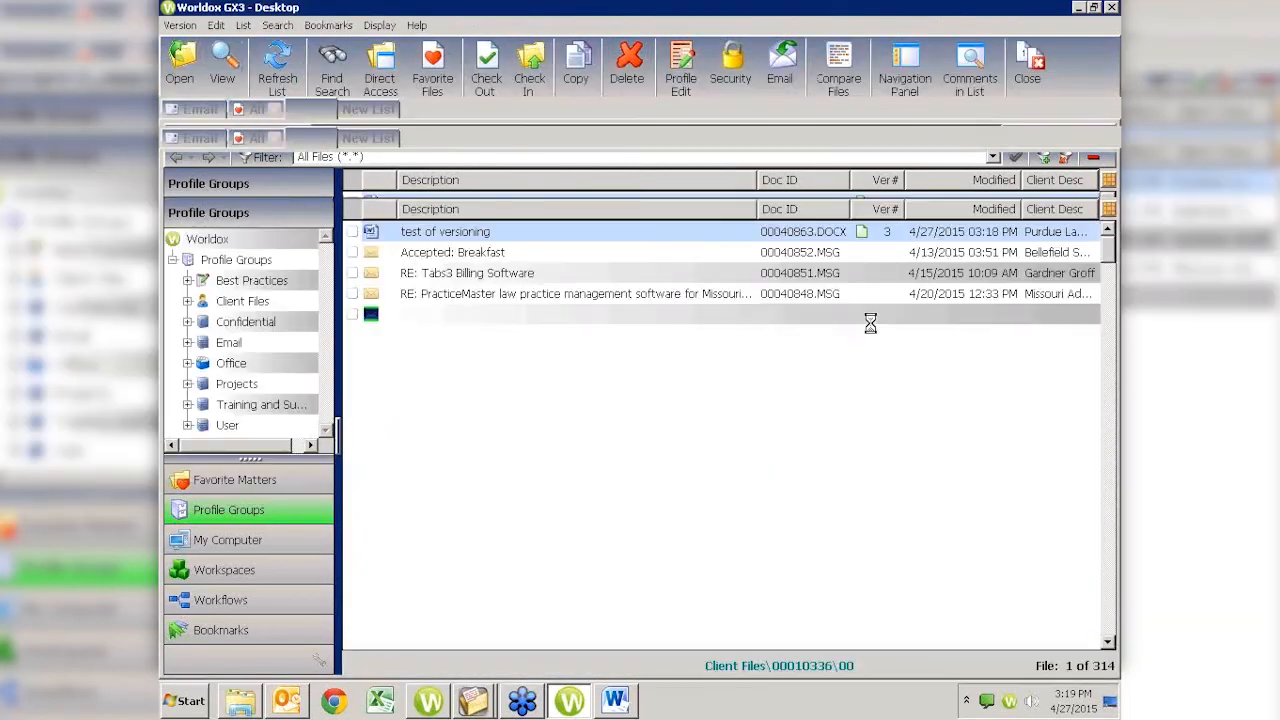
double_click(445, 231)
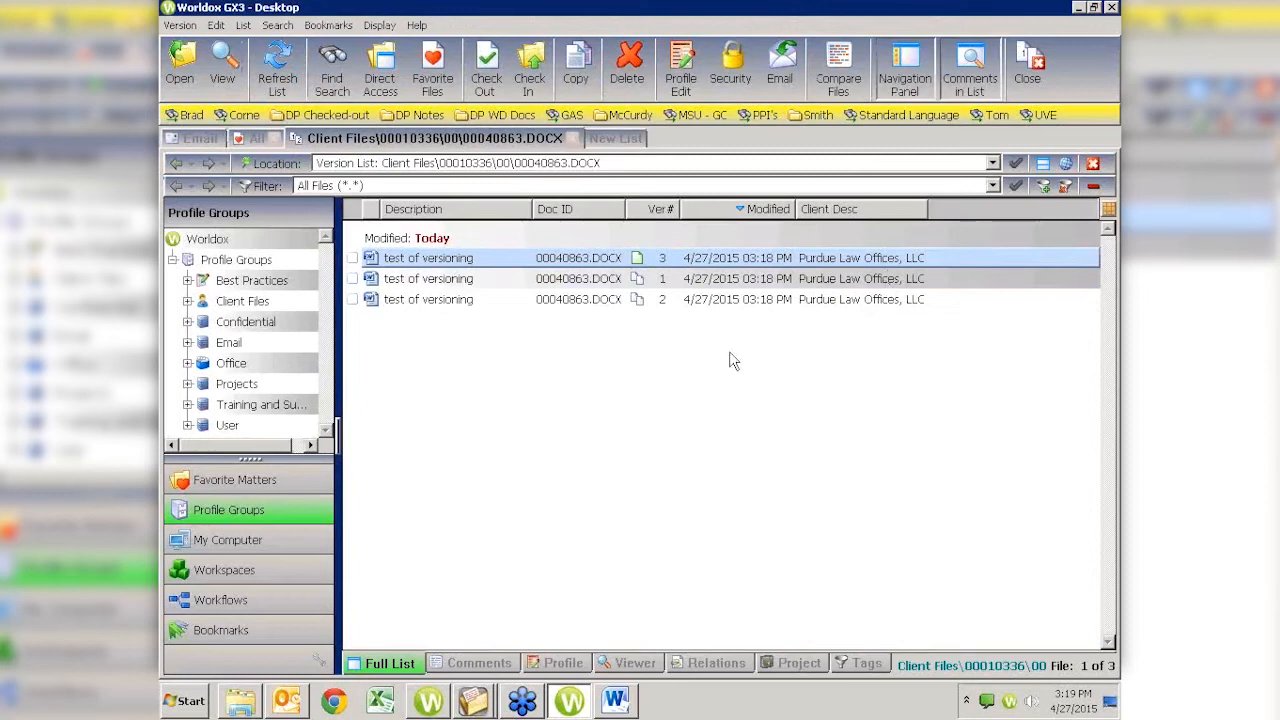
mouse_move(673, 270)
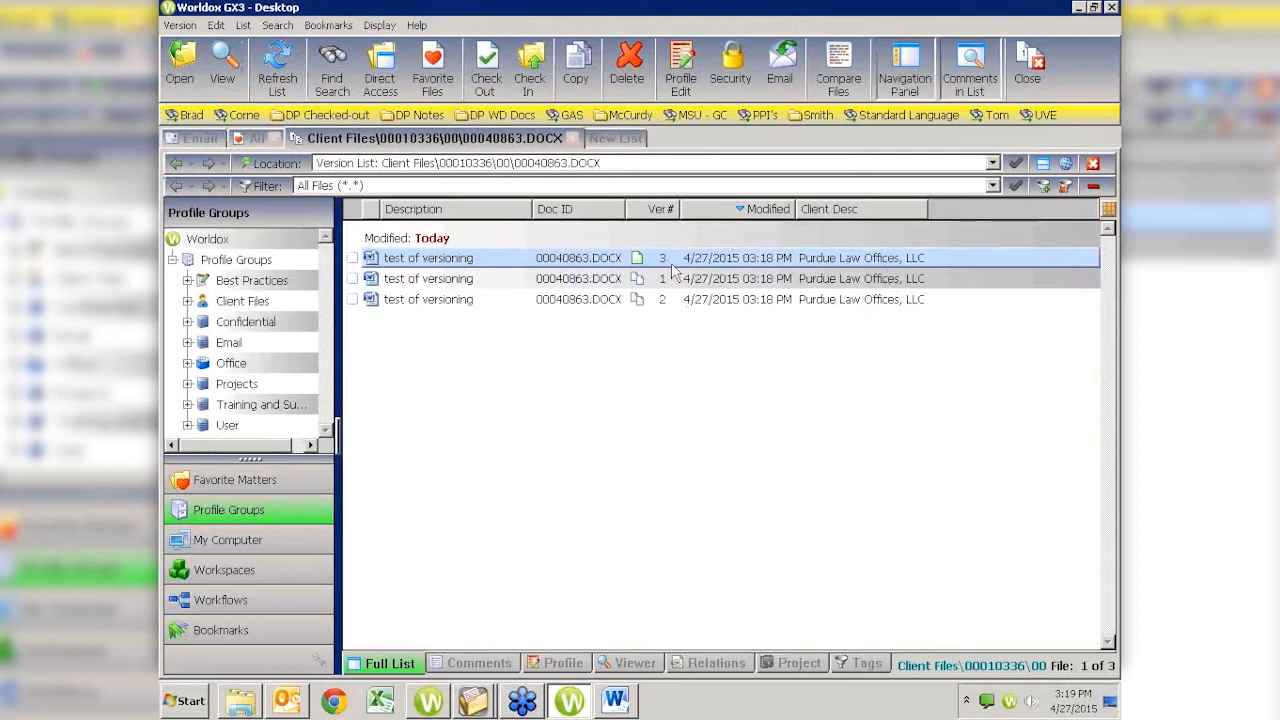
mouse_move(755, 230)
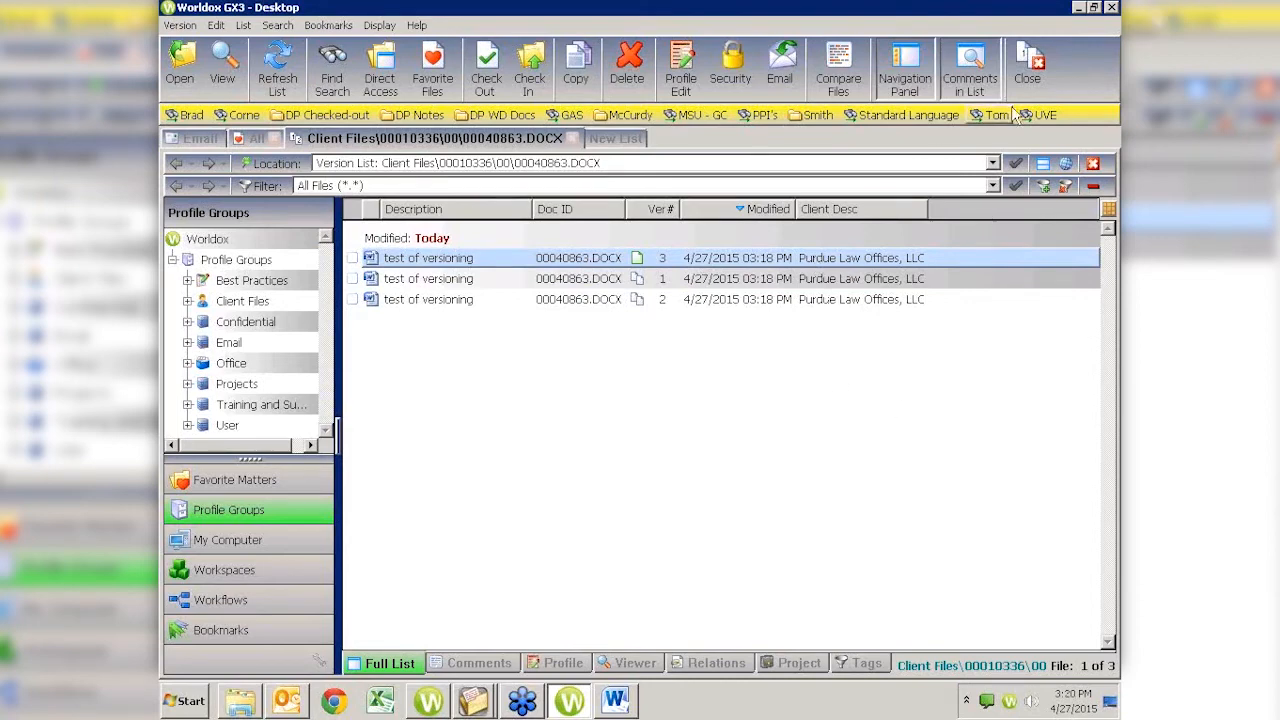
click(256, 110)
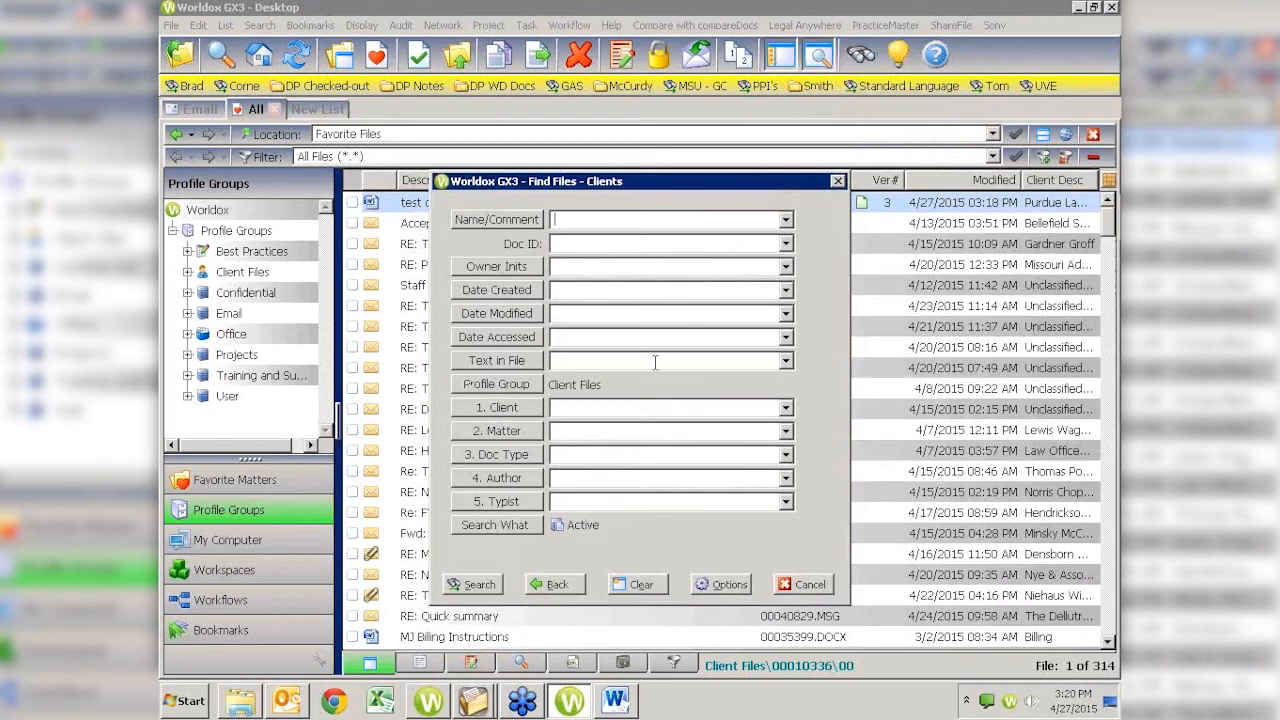
Enter 'plumper' as the word to find in document text.
text(plumper)
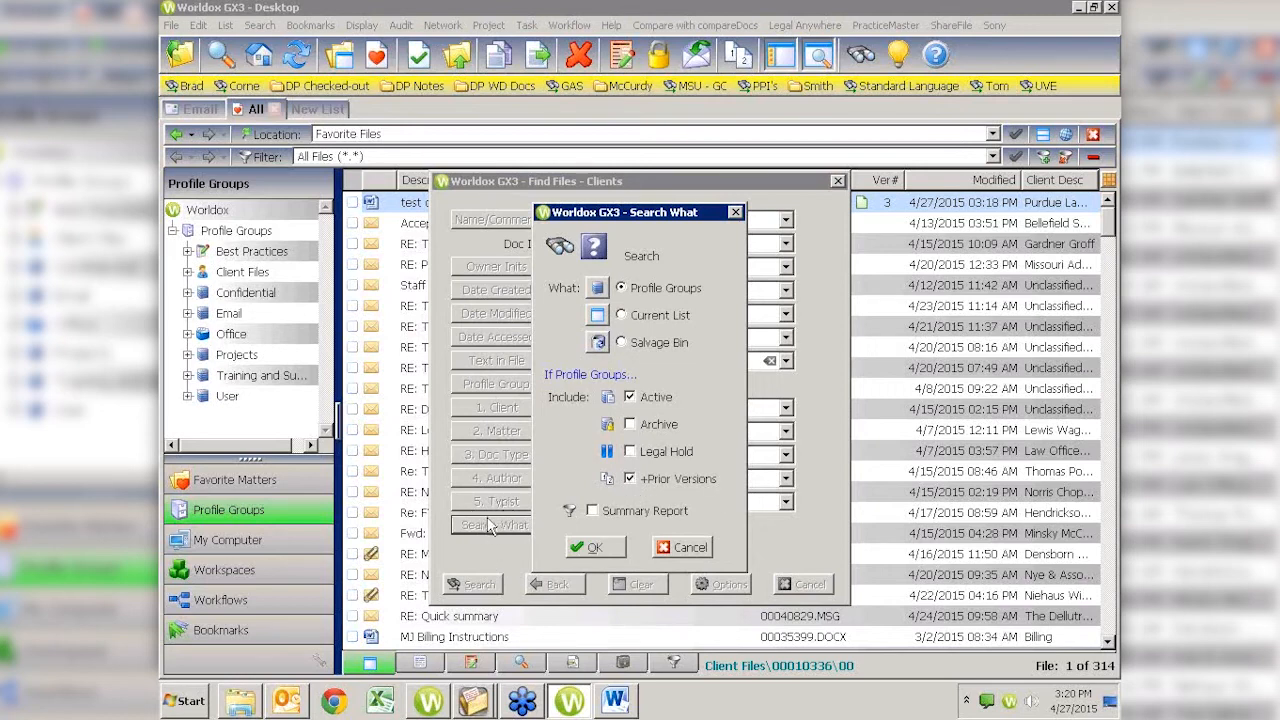
mouse_move(638, 375)
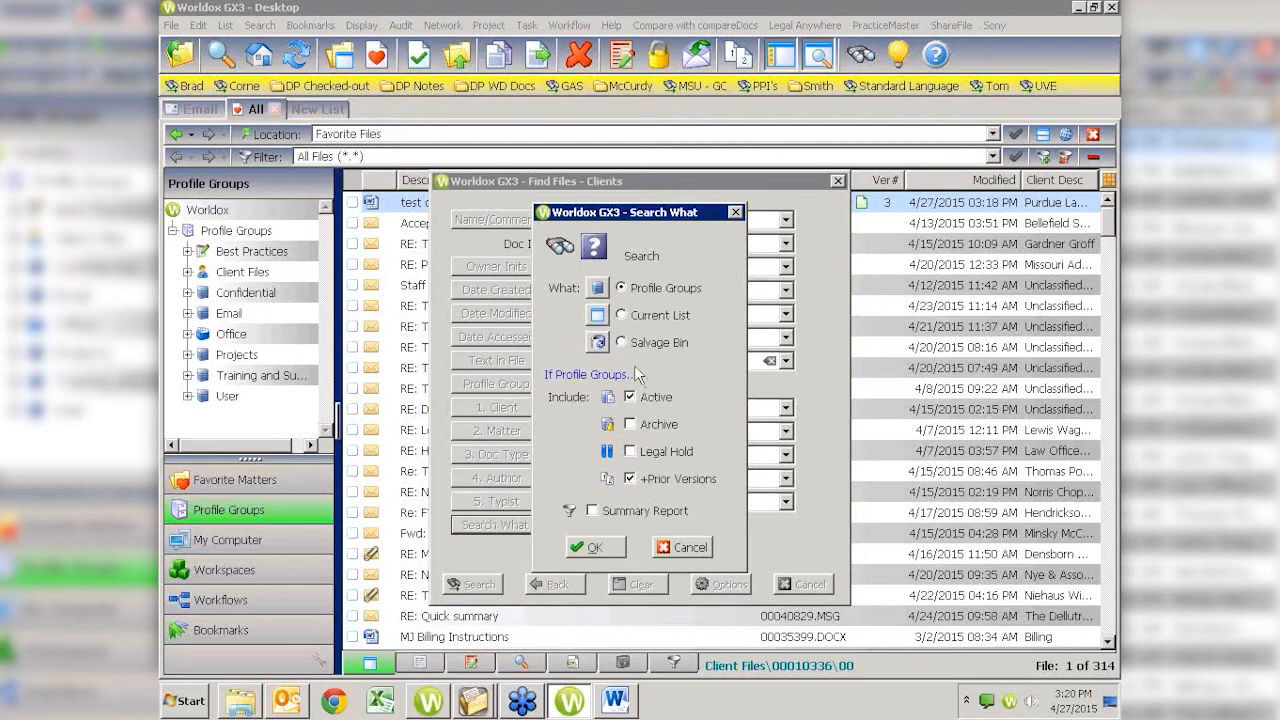
mouse_move(670, 497)
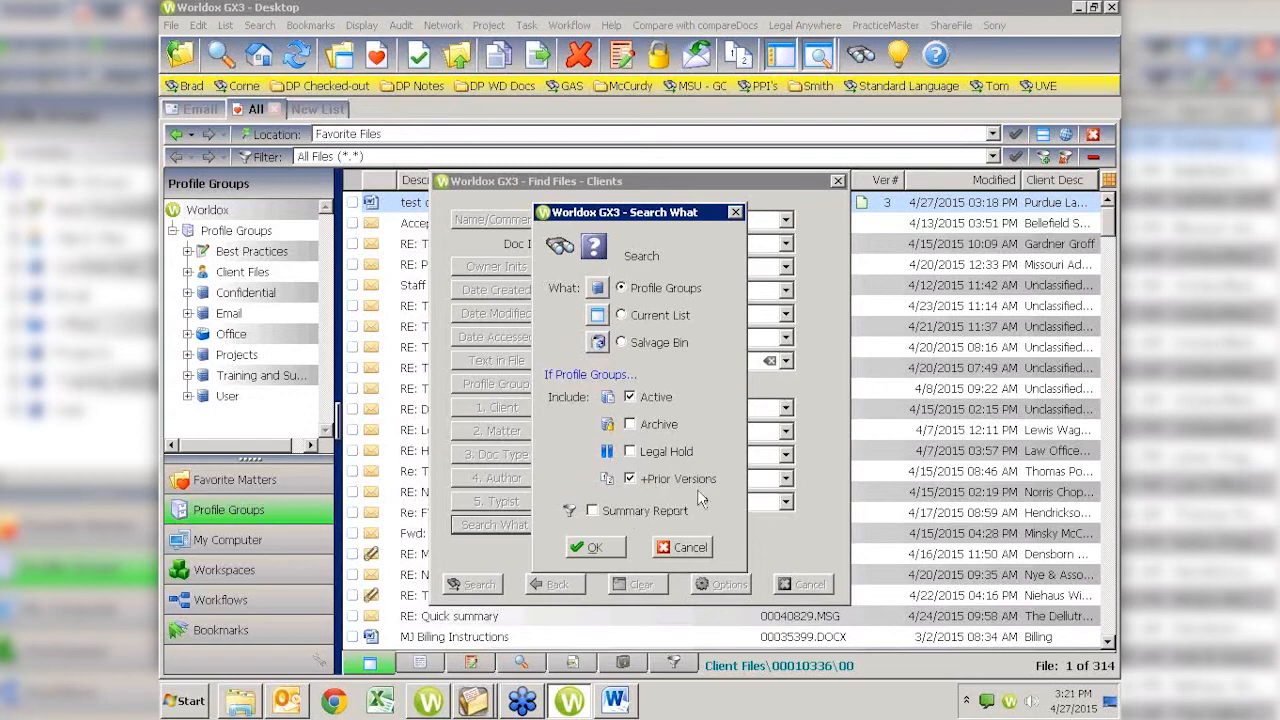
mouse_move(465, 548)
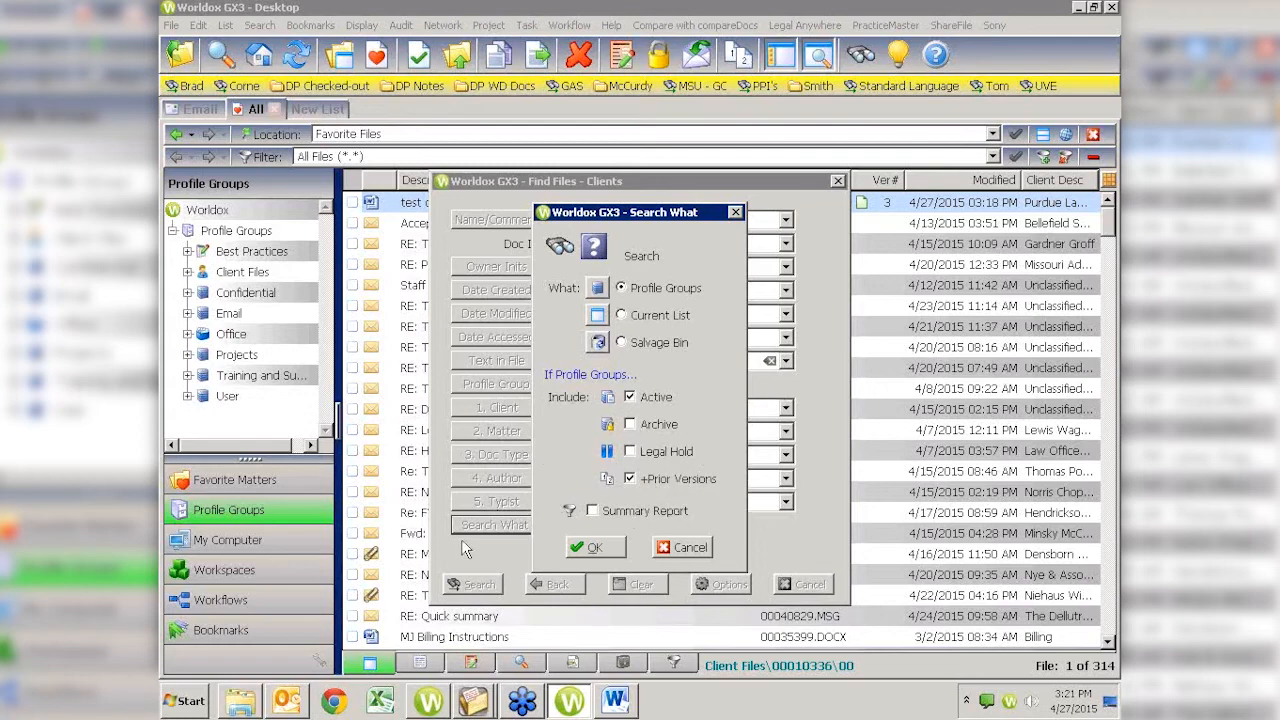
mouse_move(725, 499)
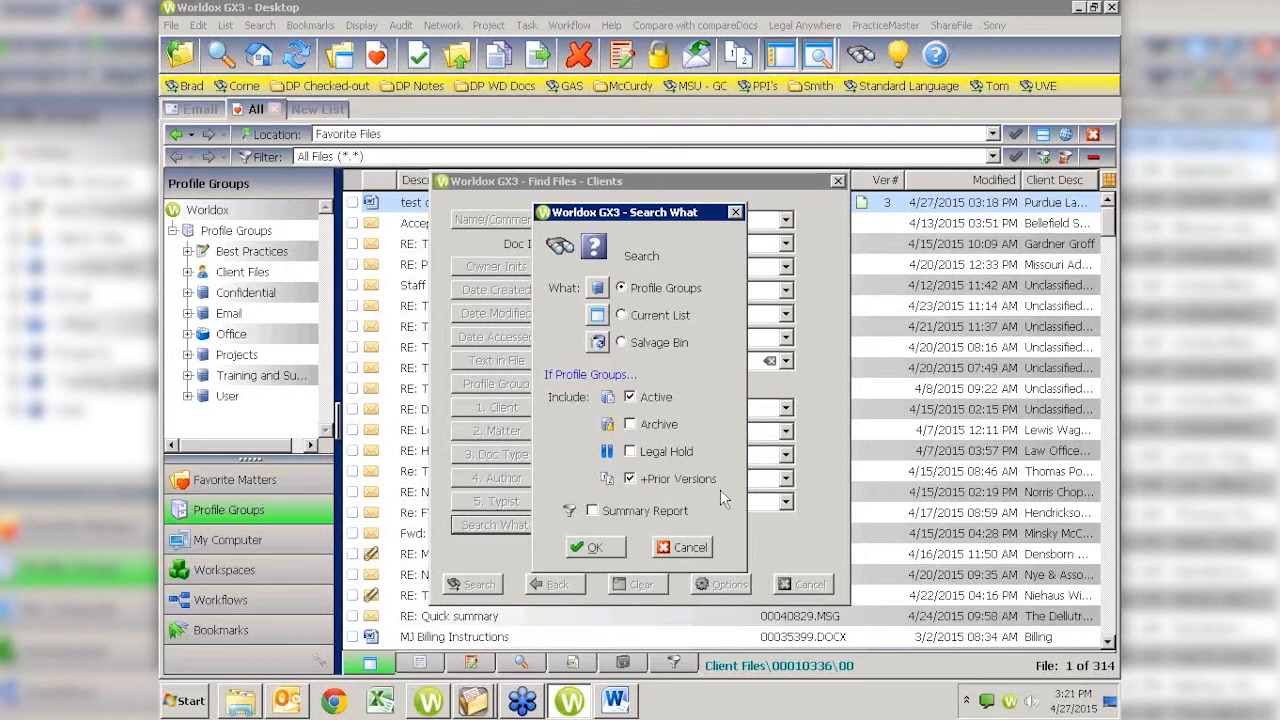
mouse_move(697, 498)
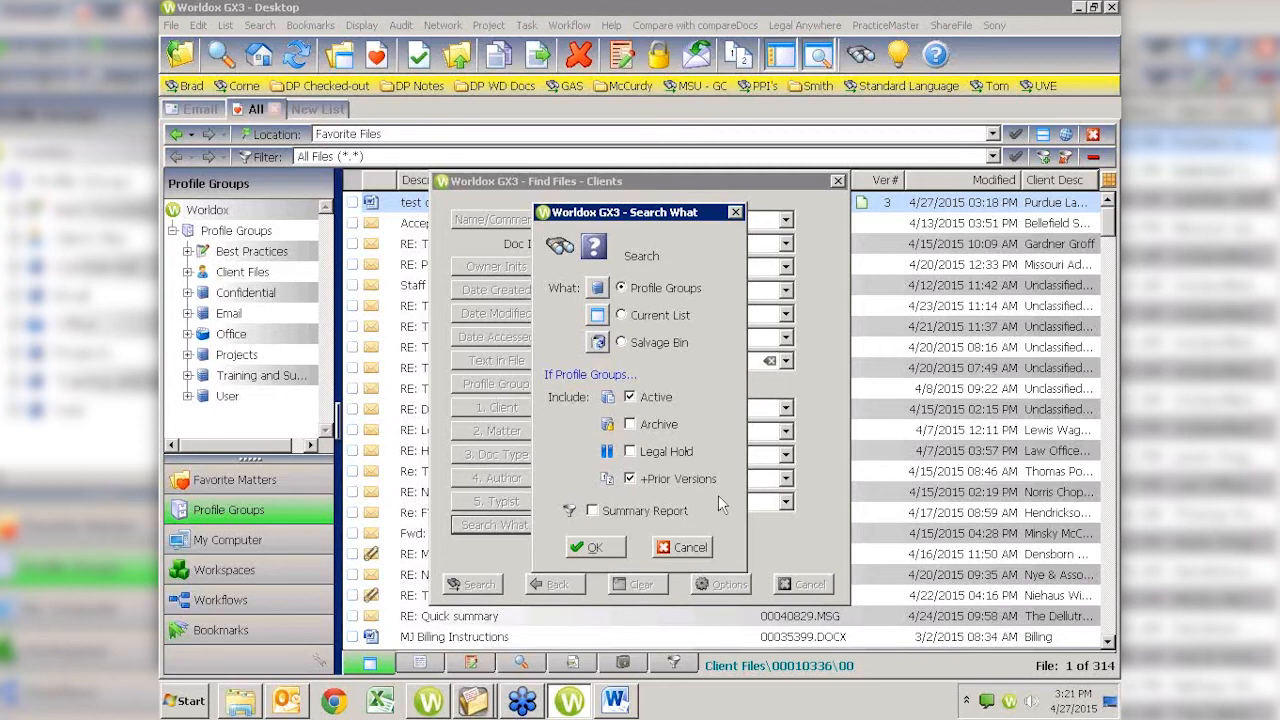
mouse_move(610, 490)
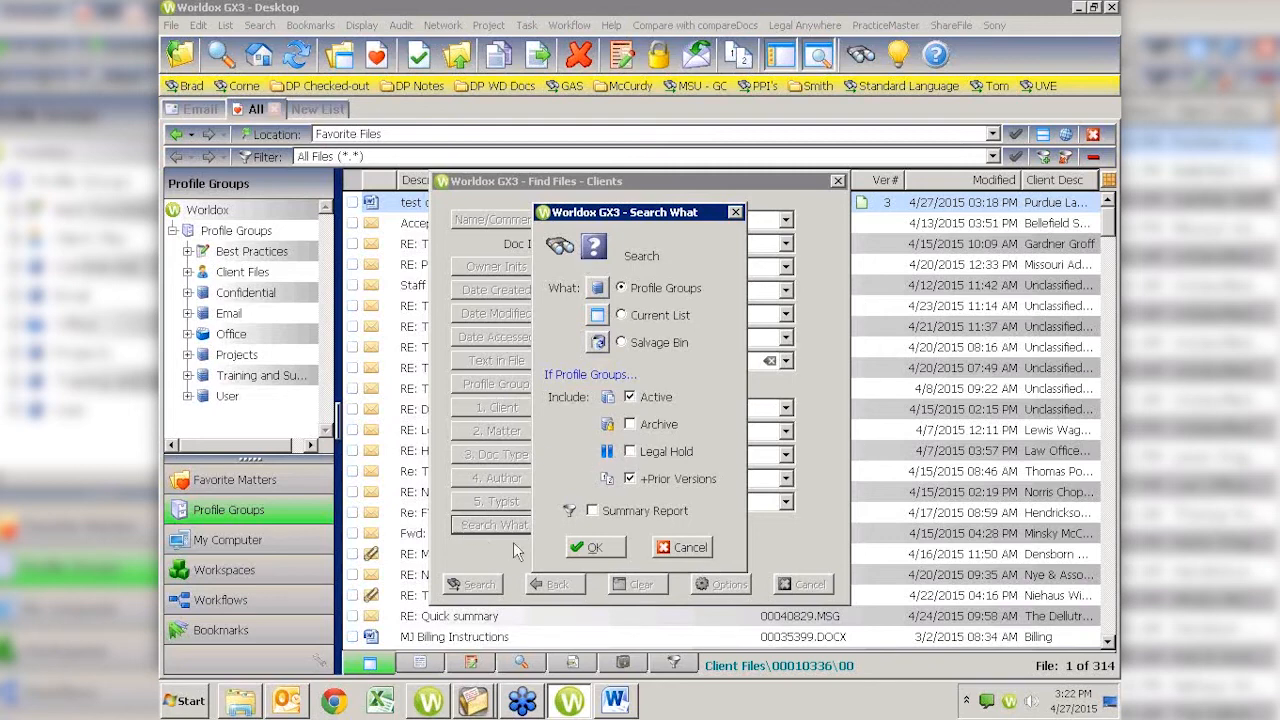
mouse_move(613, 461)
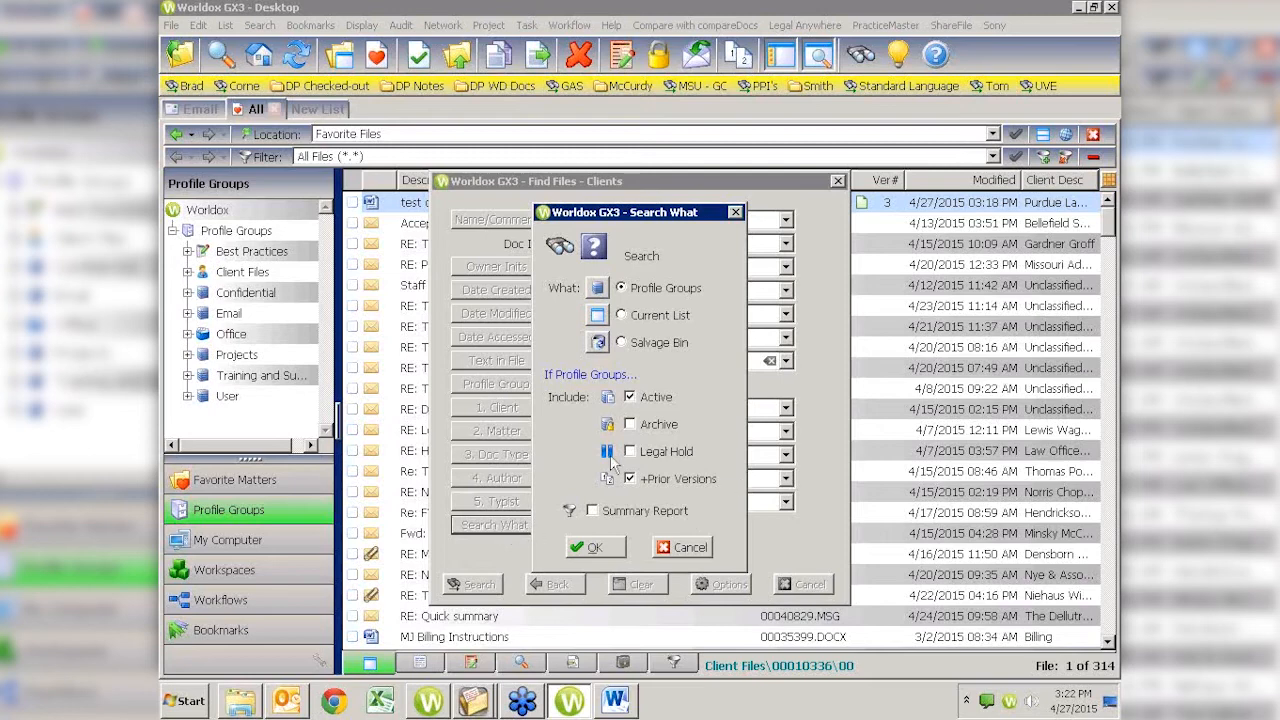
mouse_move(707, 495)
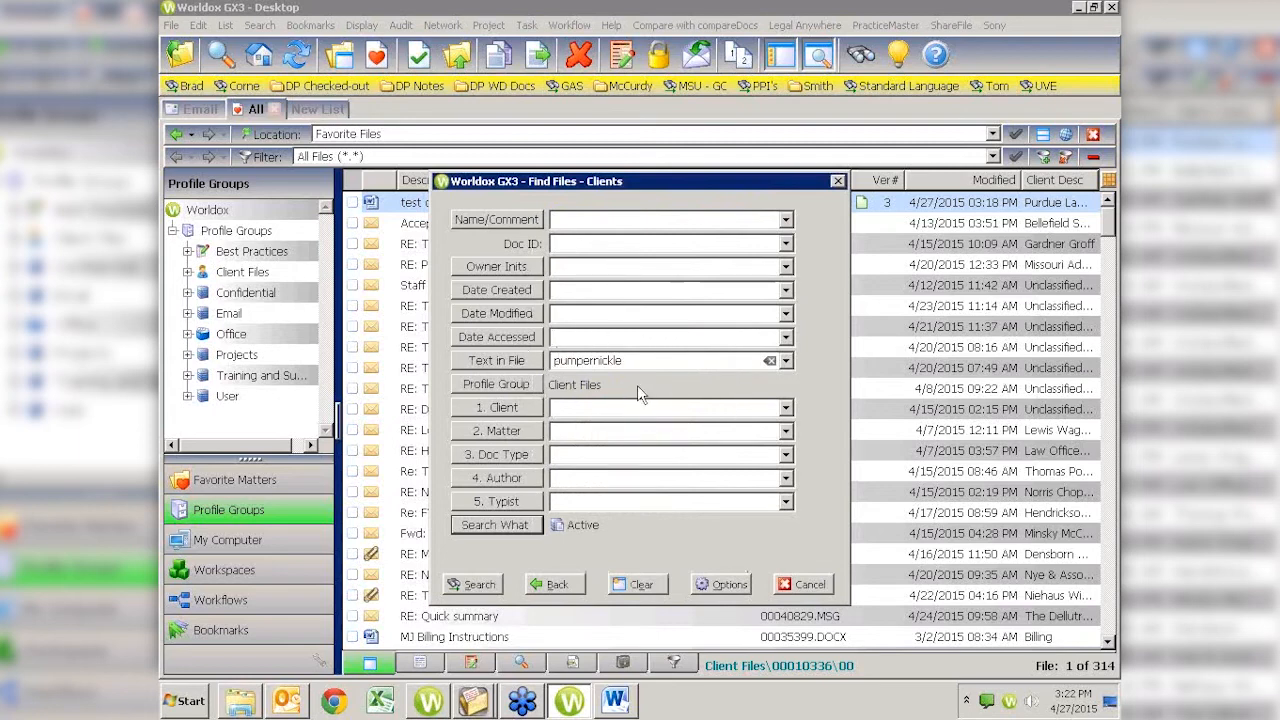
mouse_move(505, 535)
text(attt)
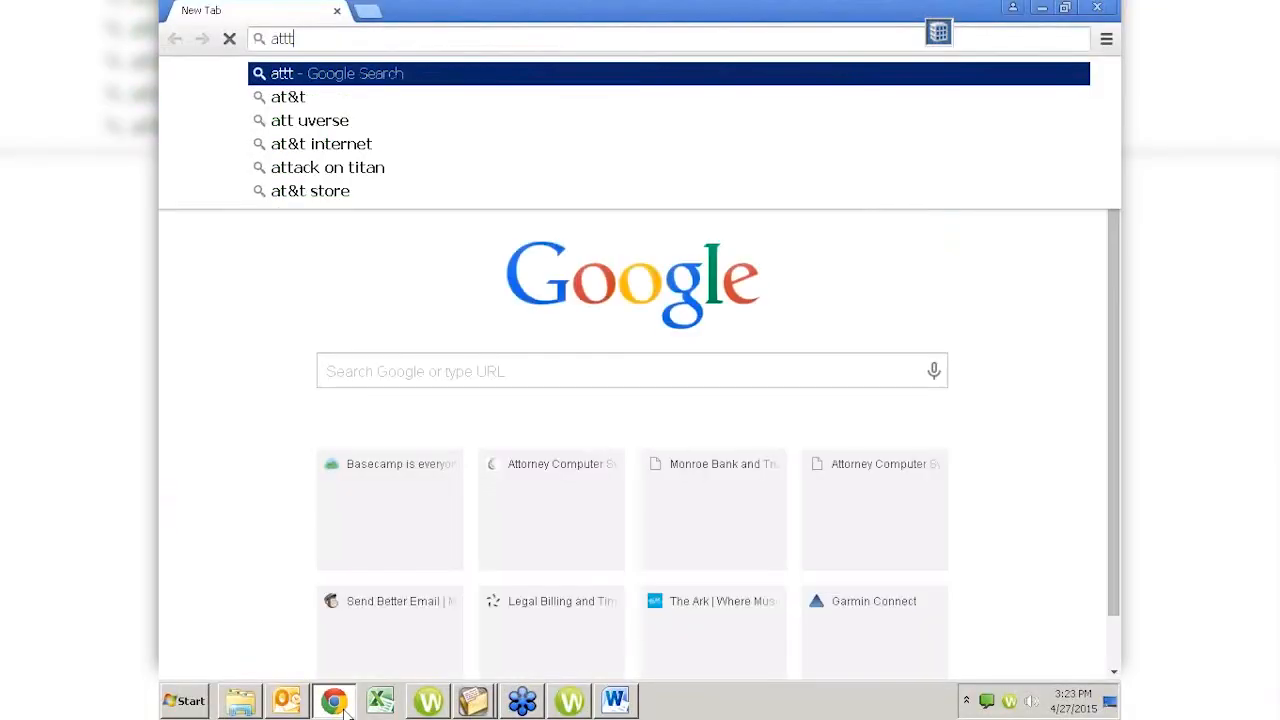
Load attorneycomputersystems.com and show its Videos menu of user-group and webinar pages.
key(Backspace)
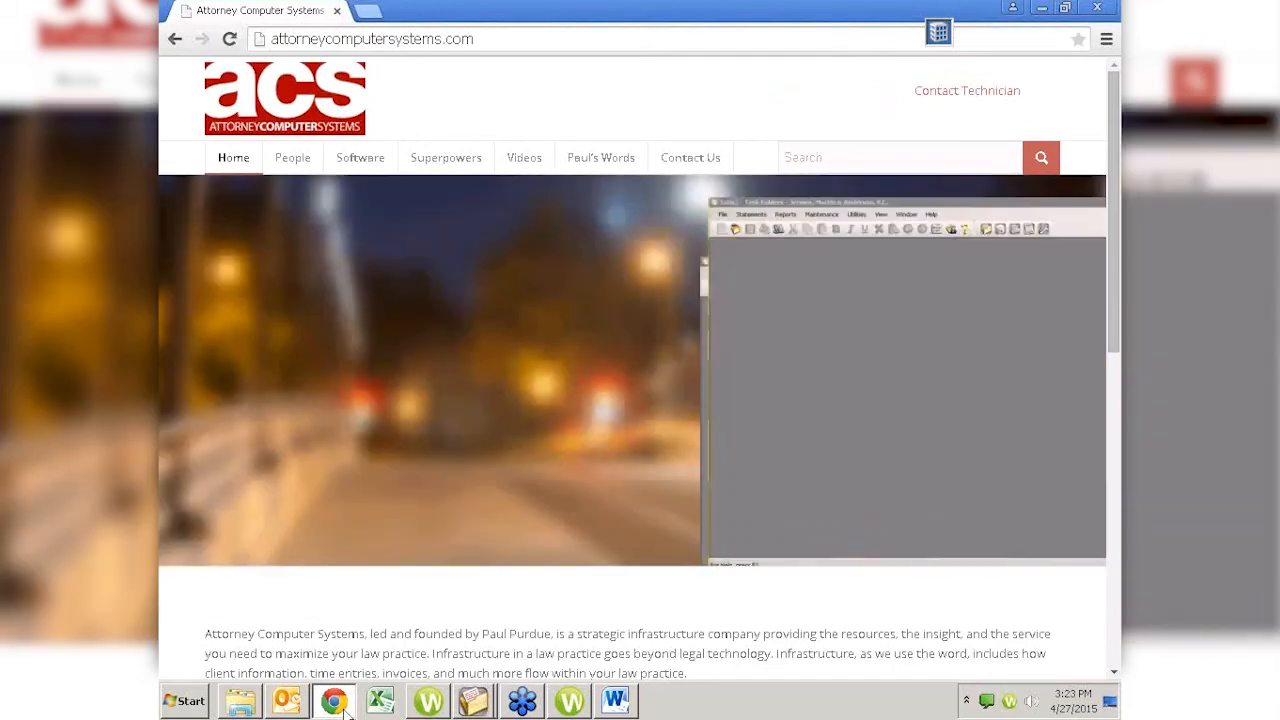
click(524, 157)
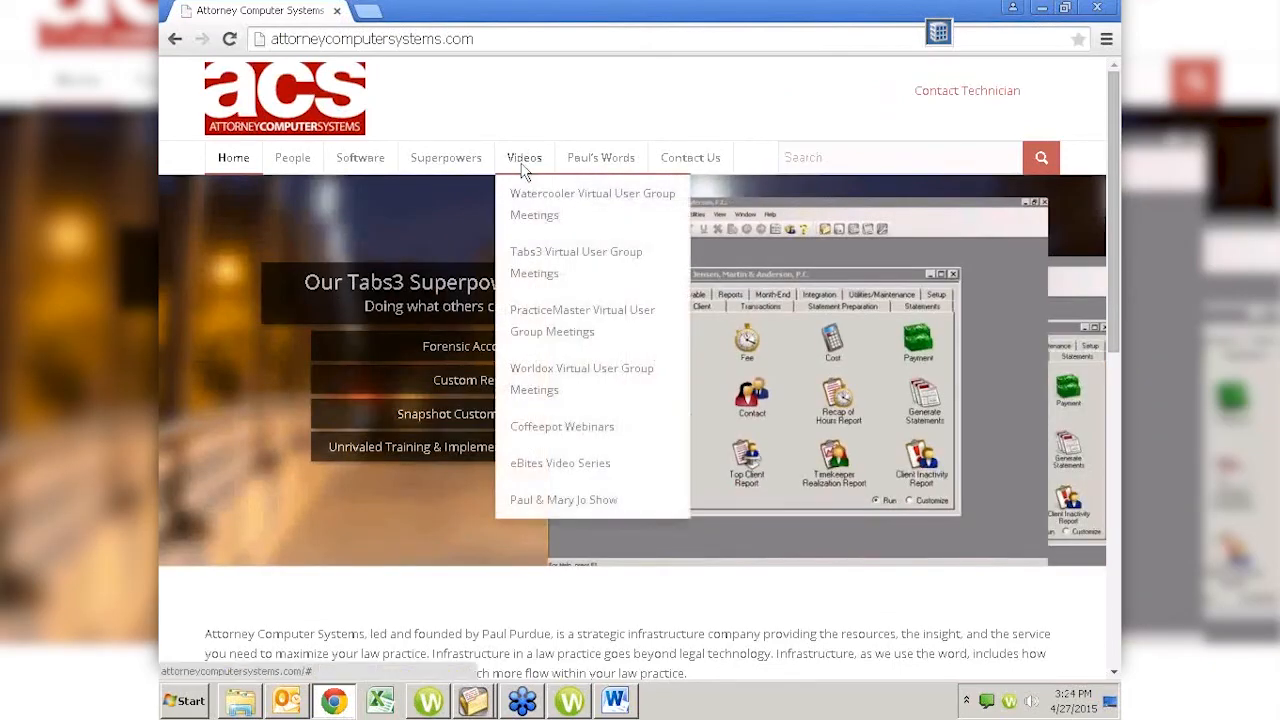
mouse_move(625, 222)
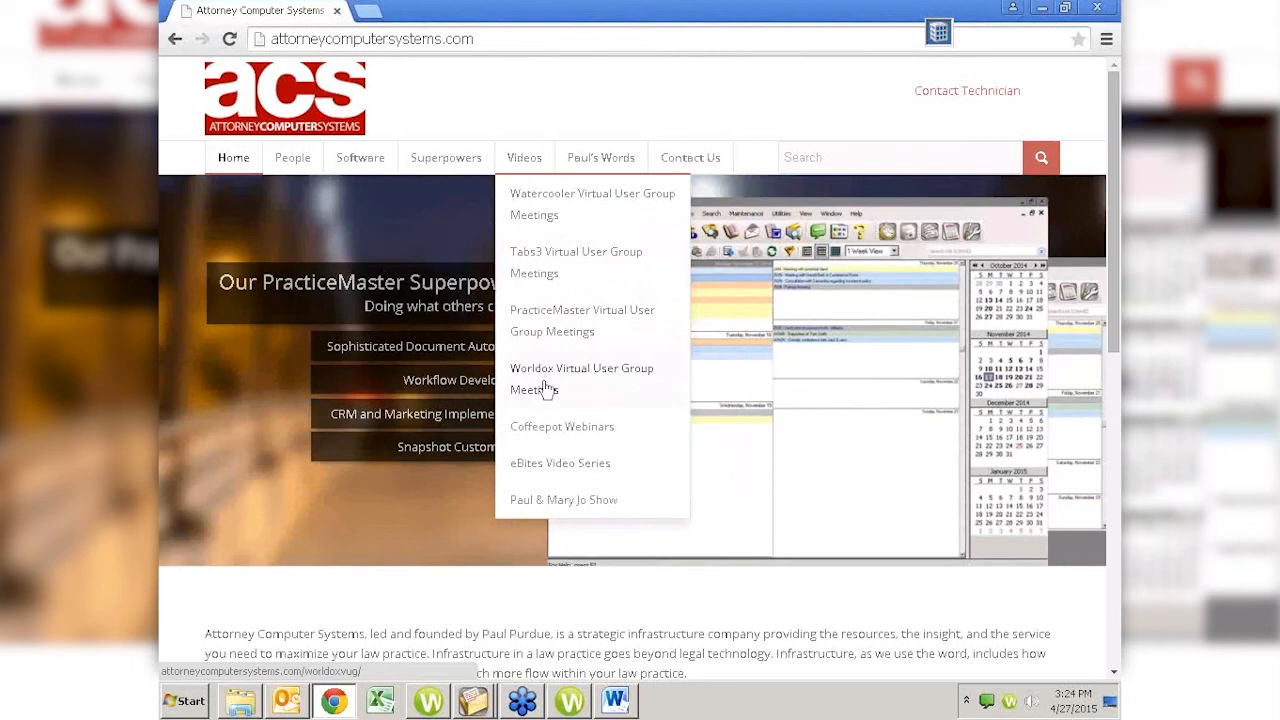
mouse_move(549, 440)
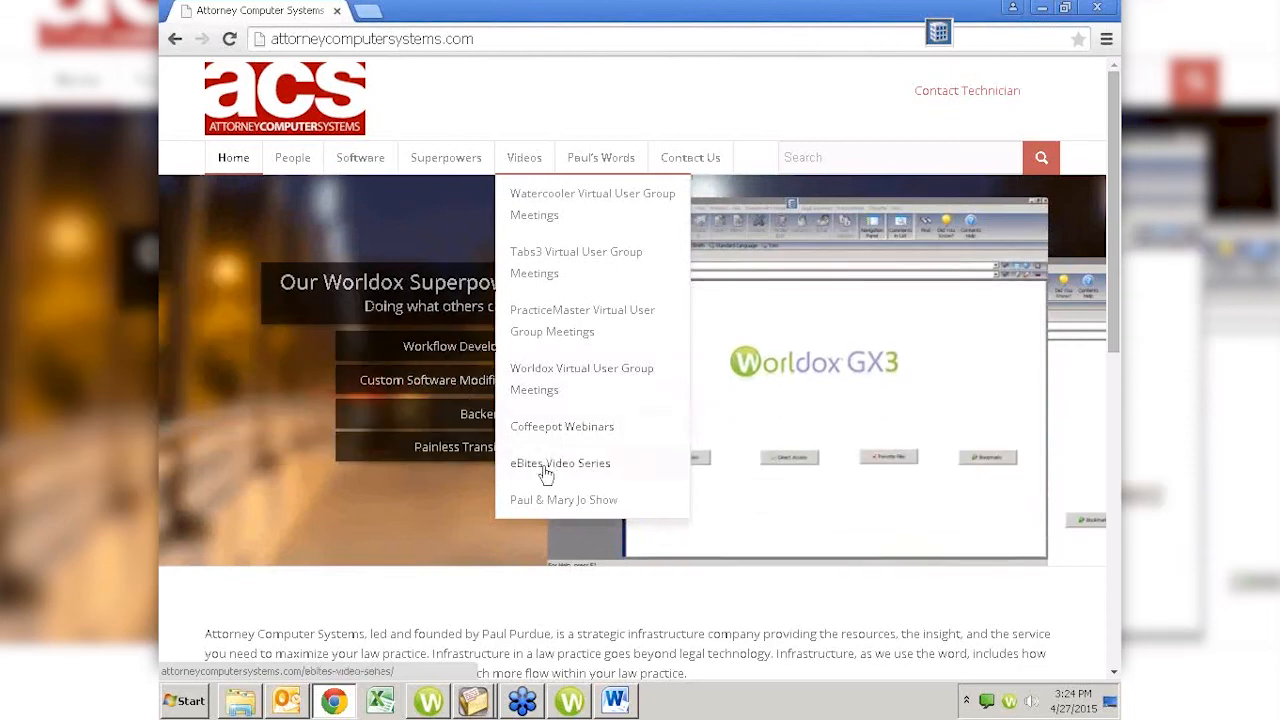
mouse_move(520, 490)
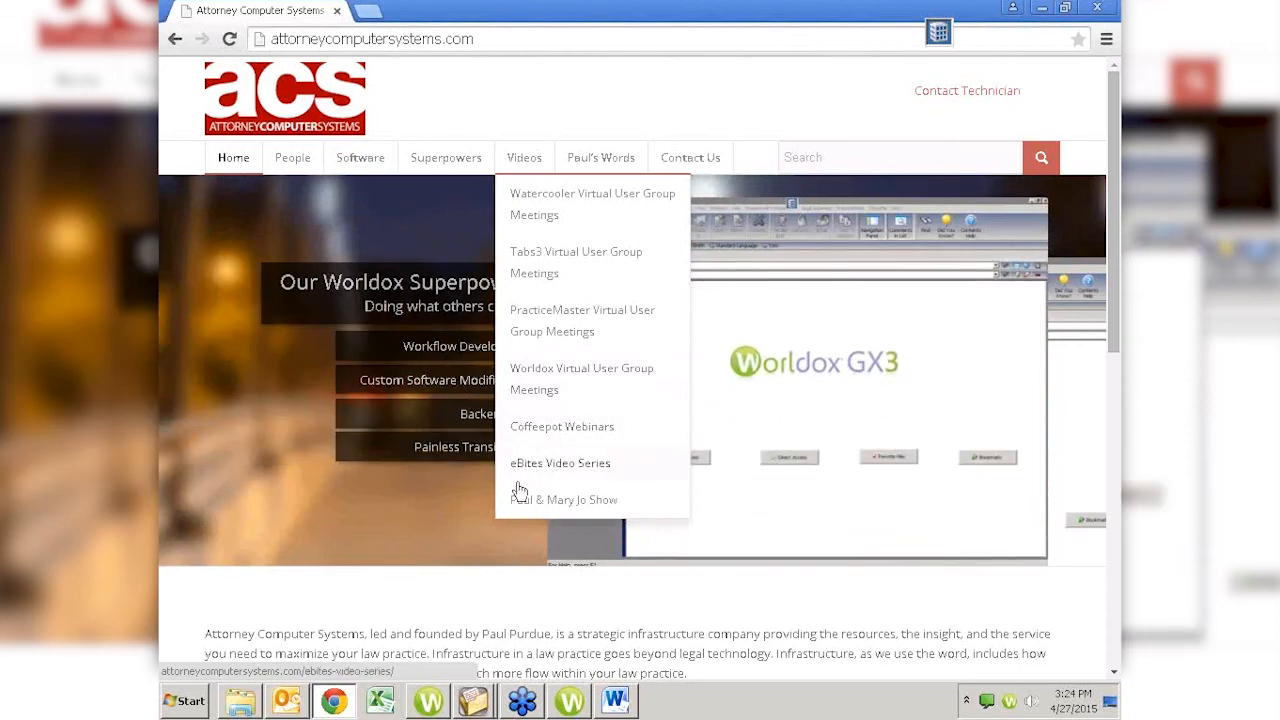
mouse_move(589, 517)
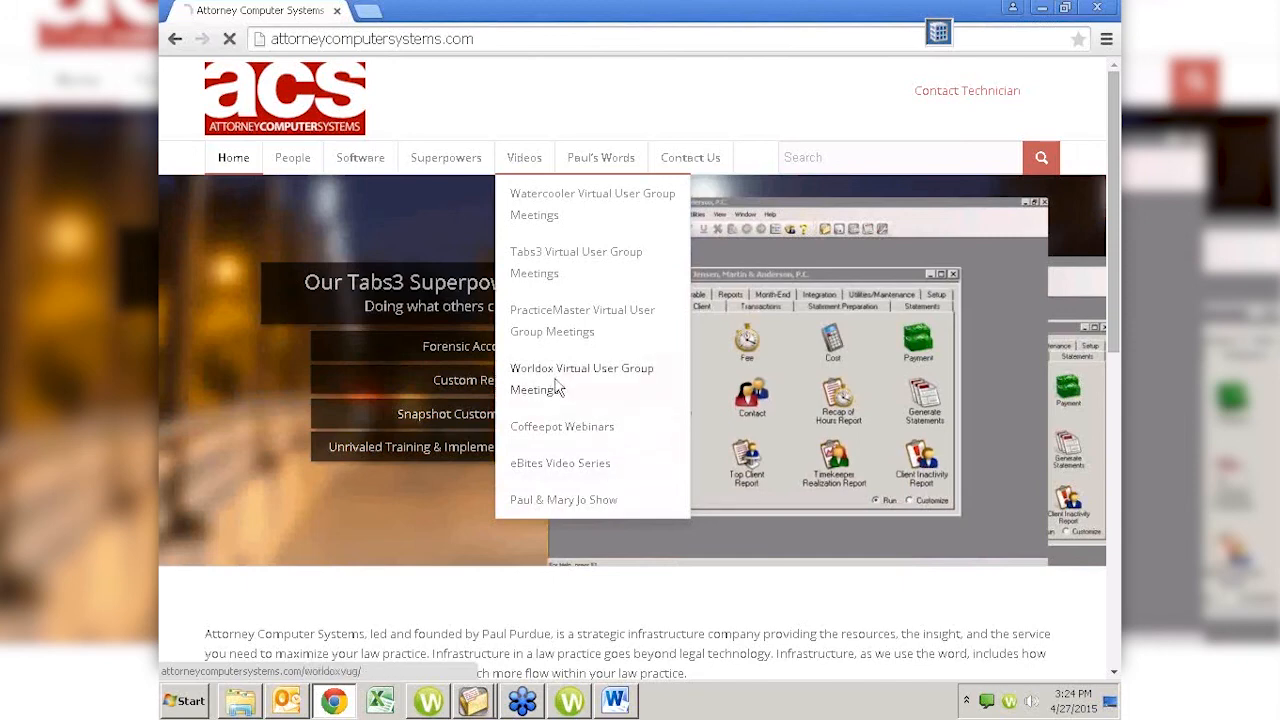
Open the Worldox Virtual User Group Meetings page and scroll through its meeting posts.
click(581, 378)
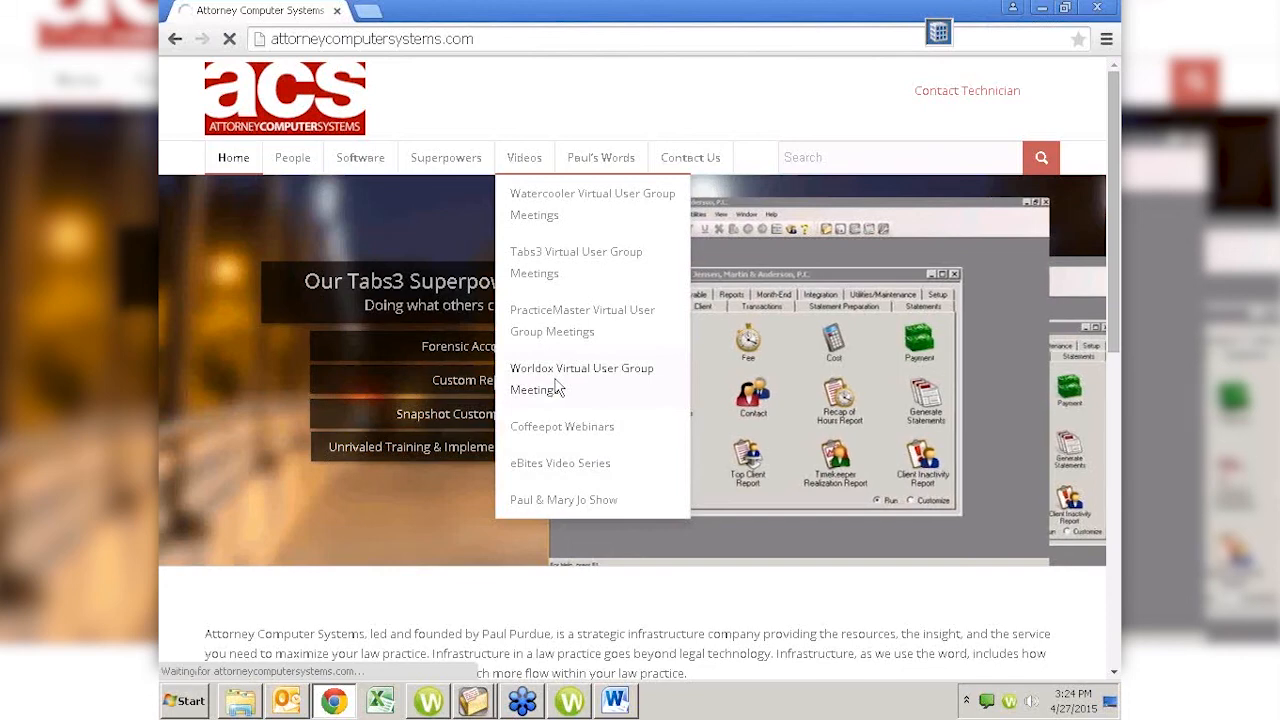
click(581, 378)
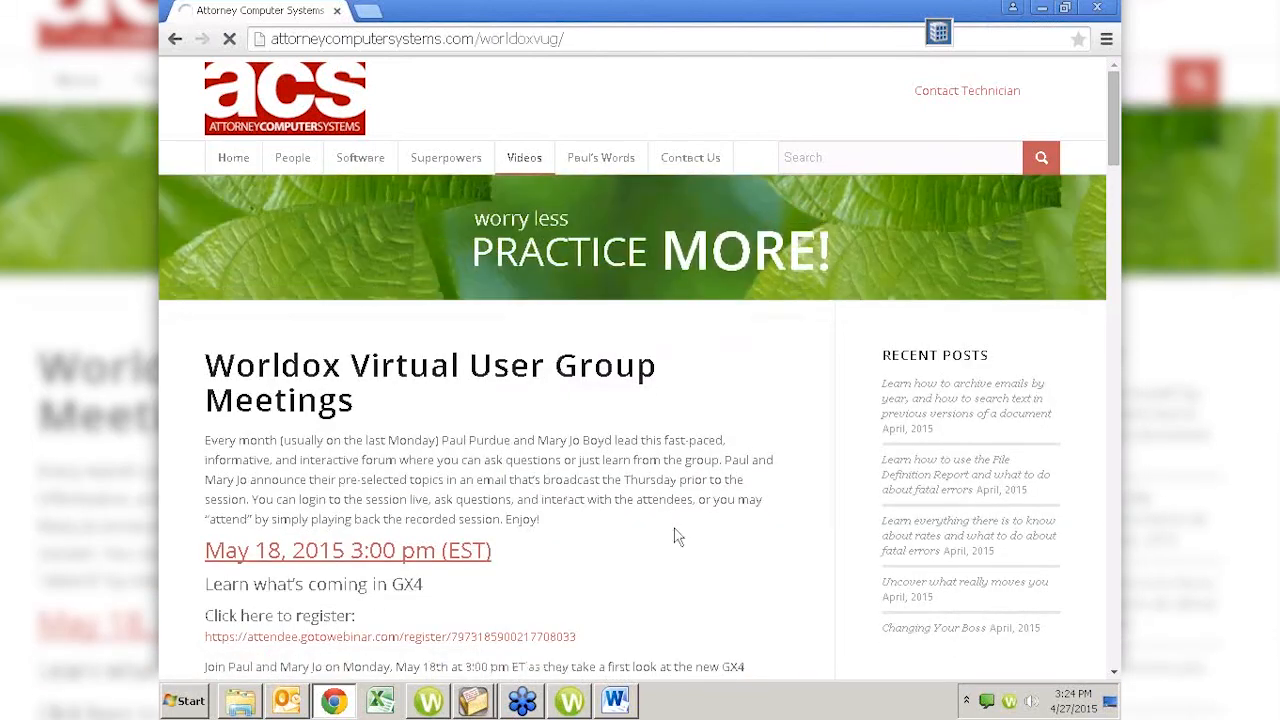
scroll(down, 3)
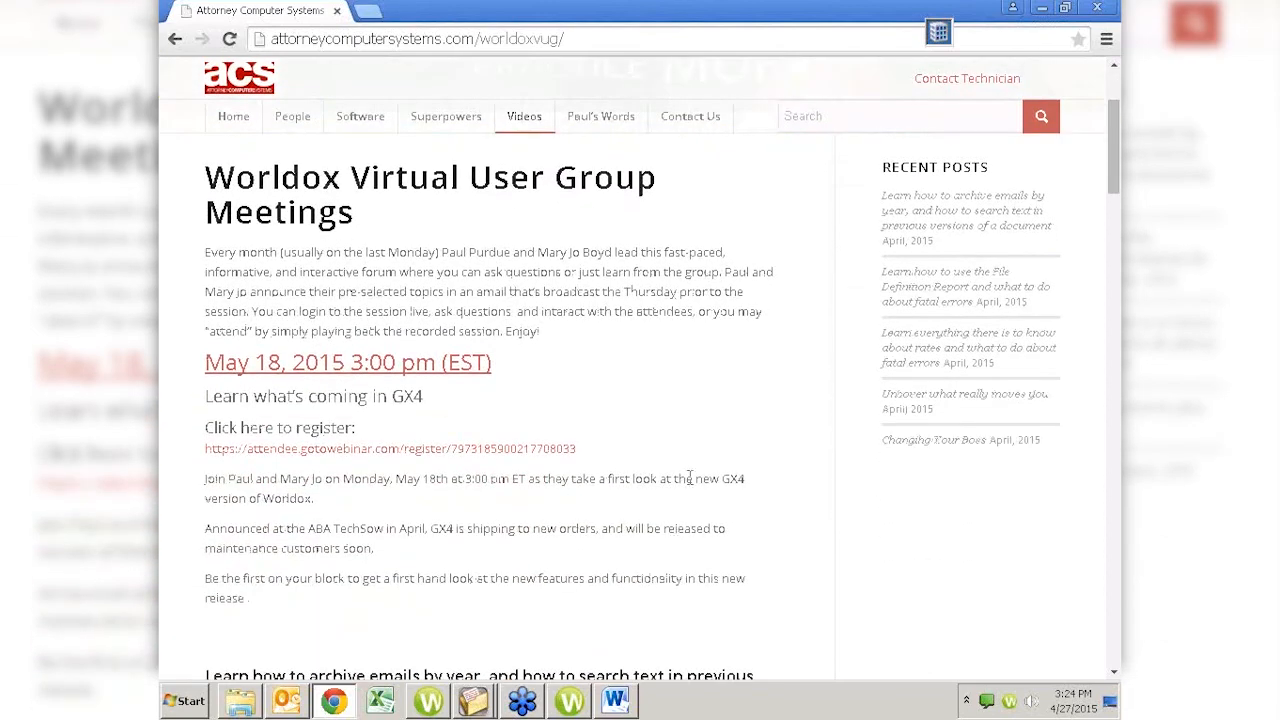
mouse_move(500, 497)
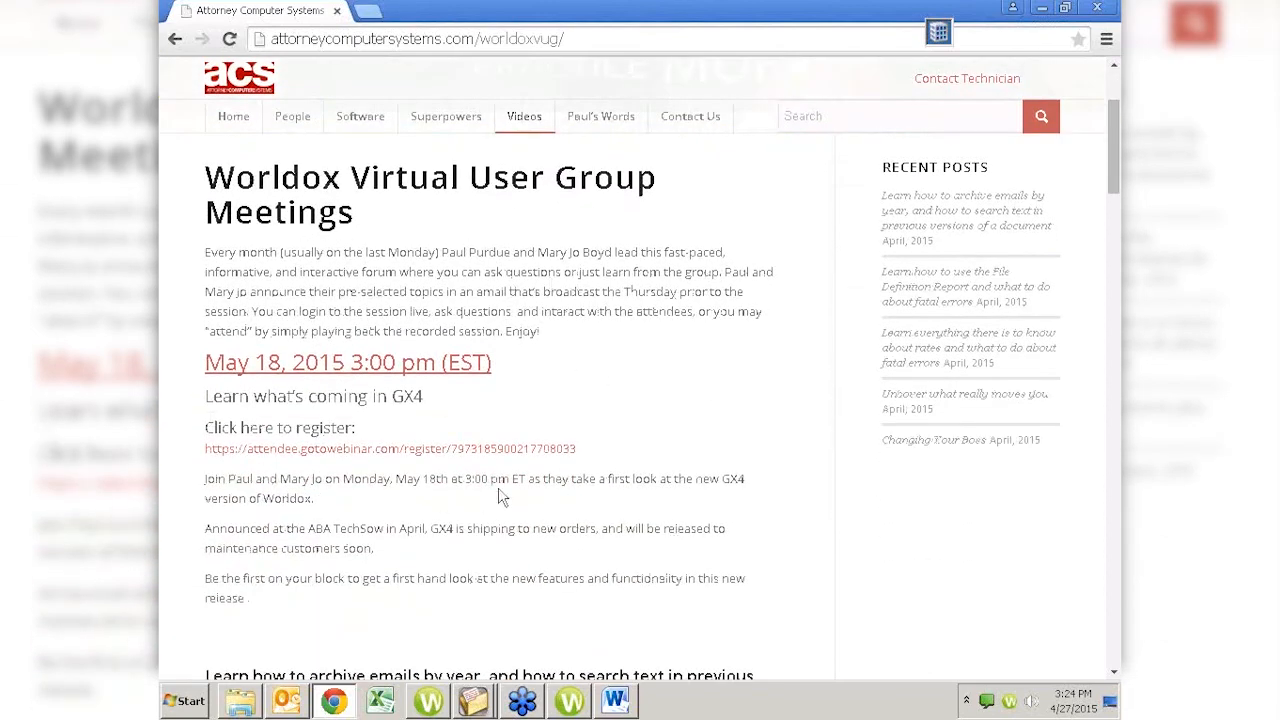
scroll(down, 3)
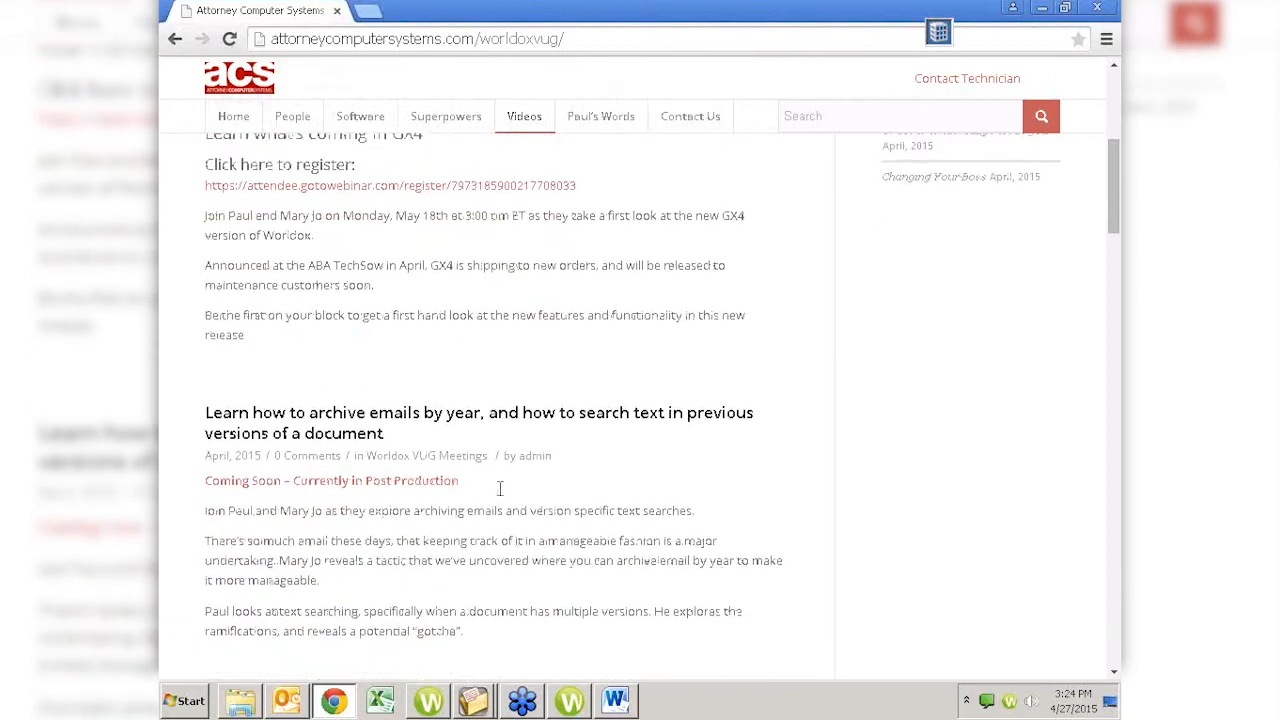
scroll(down, 3)
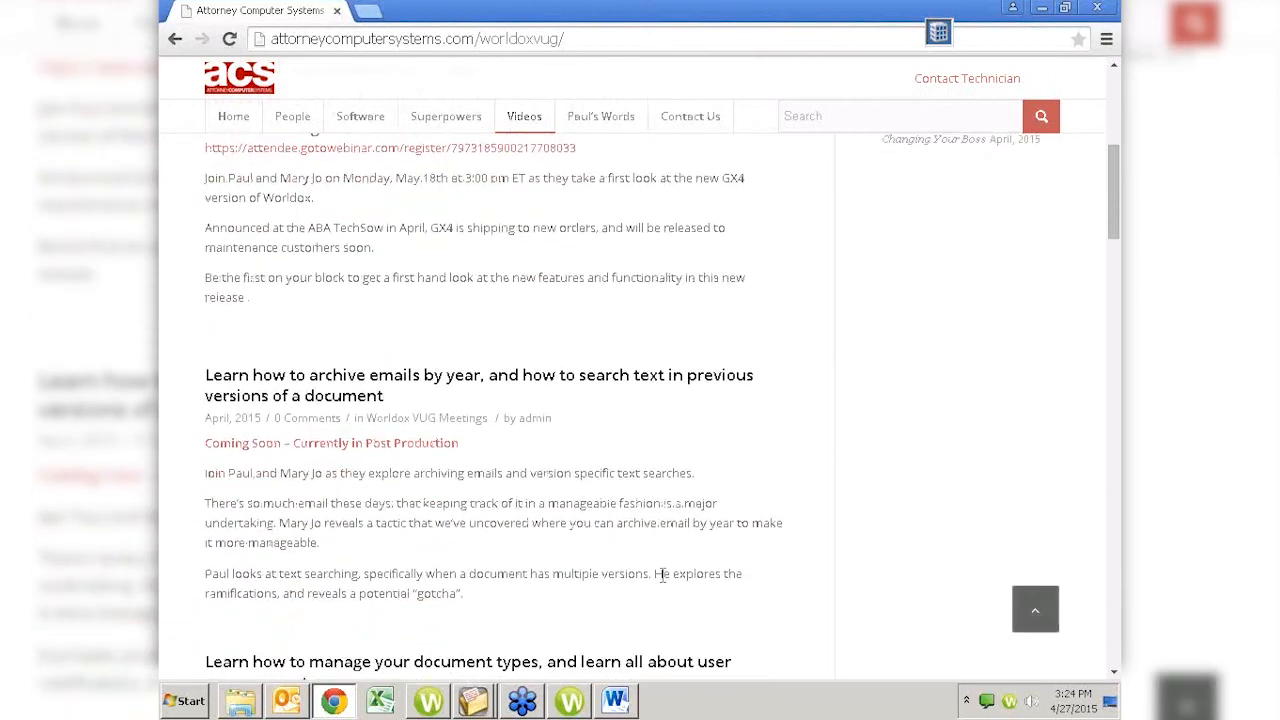
mouse_move(603, 558)
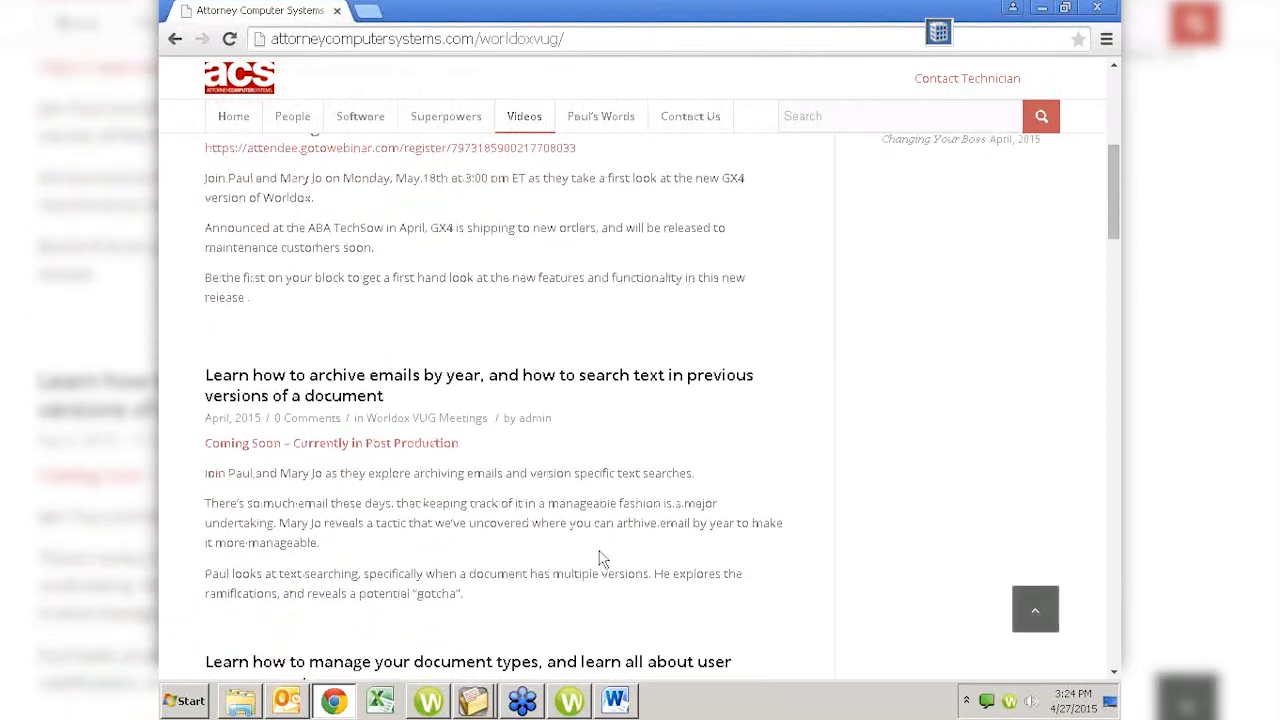
mouse_move(658, 454)
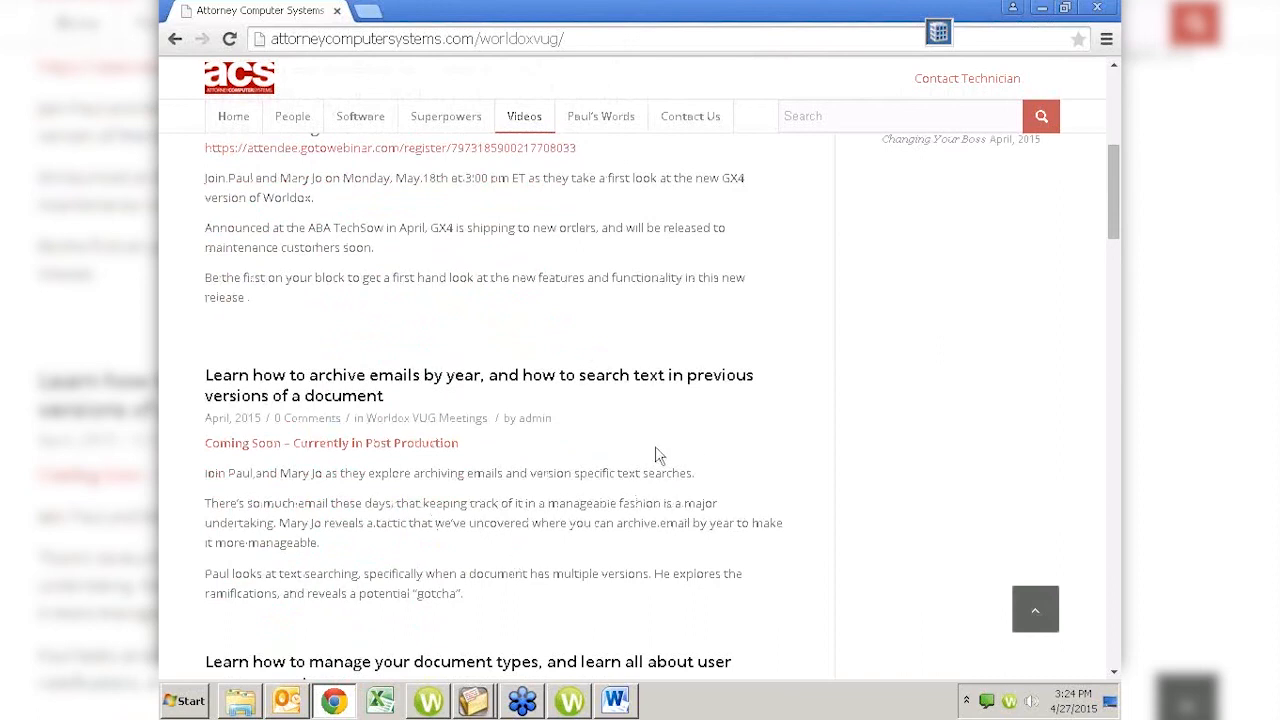
mouse_move(655, 444)
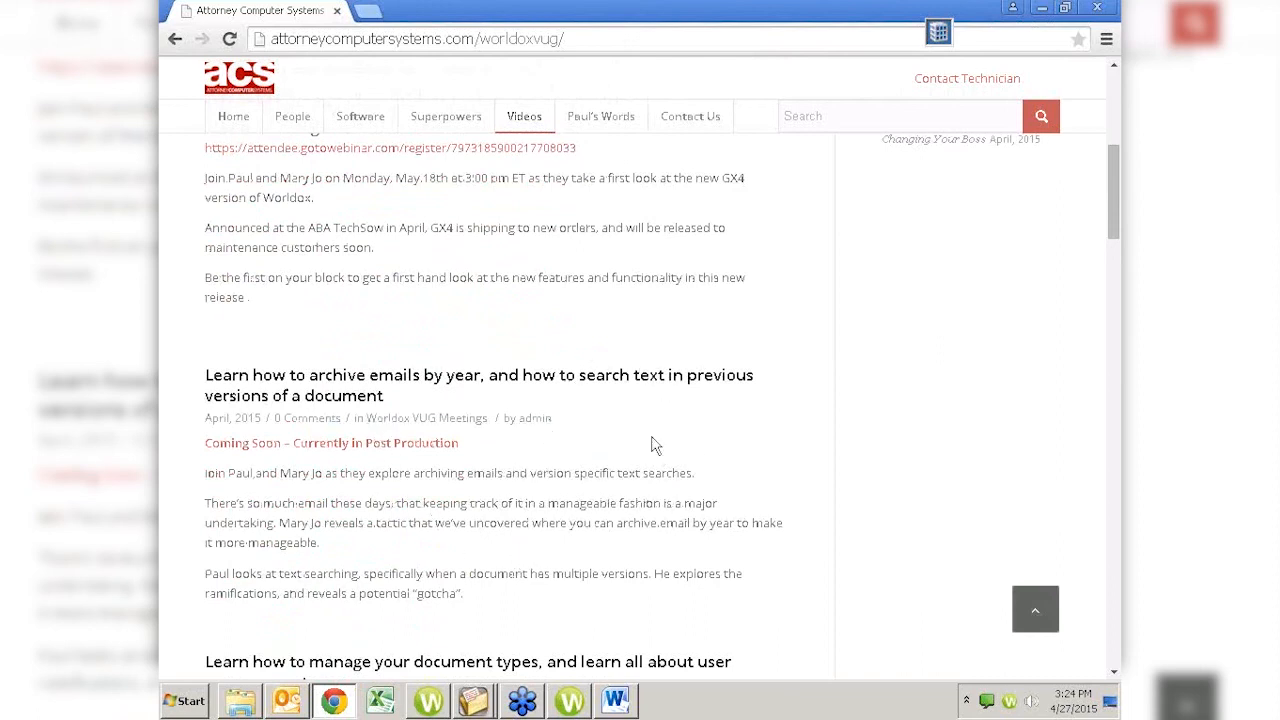
mouse_move(313, 441)
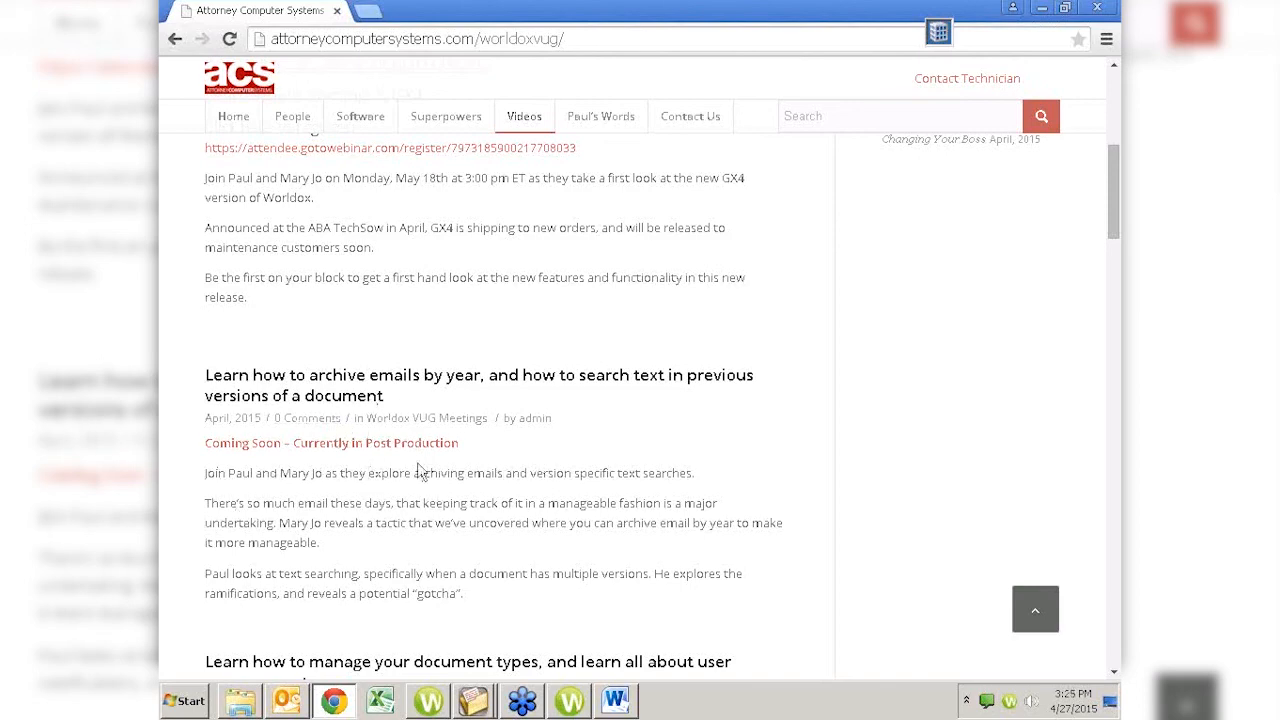
scroll(down, 3)
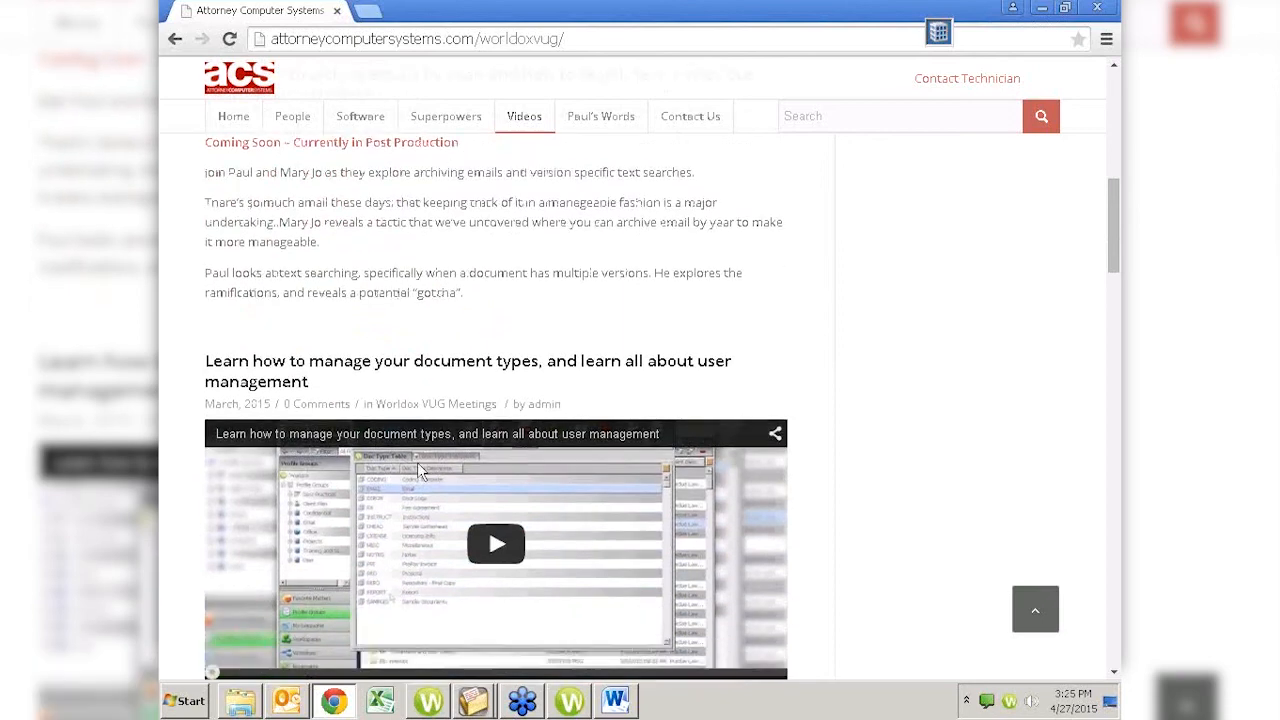
scroll(down, 3)
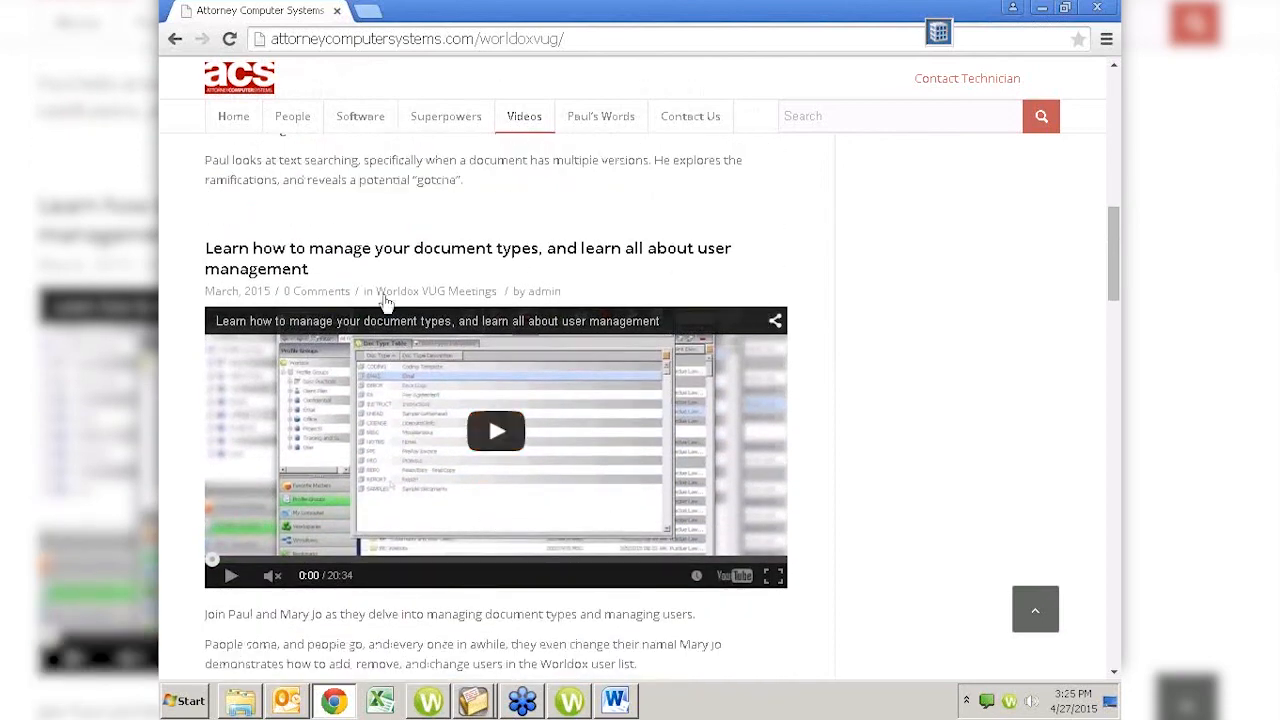
mouse_move(565, 410)
text(search)
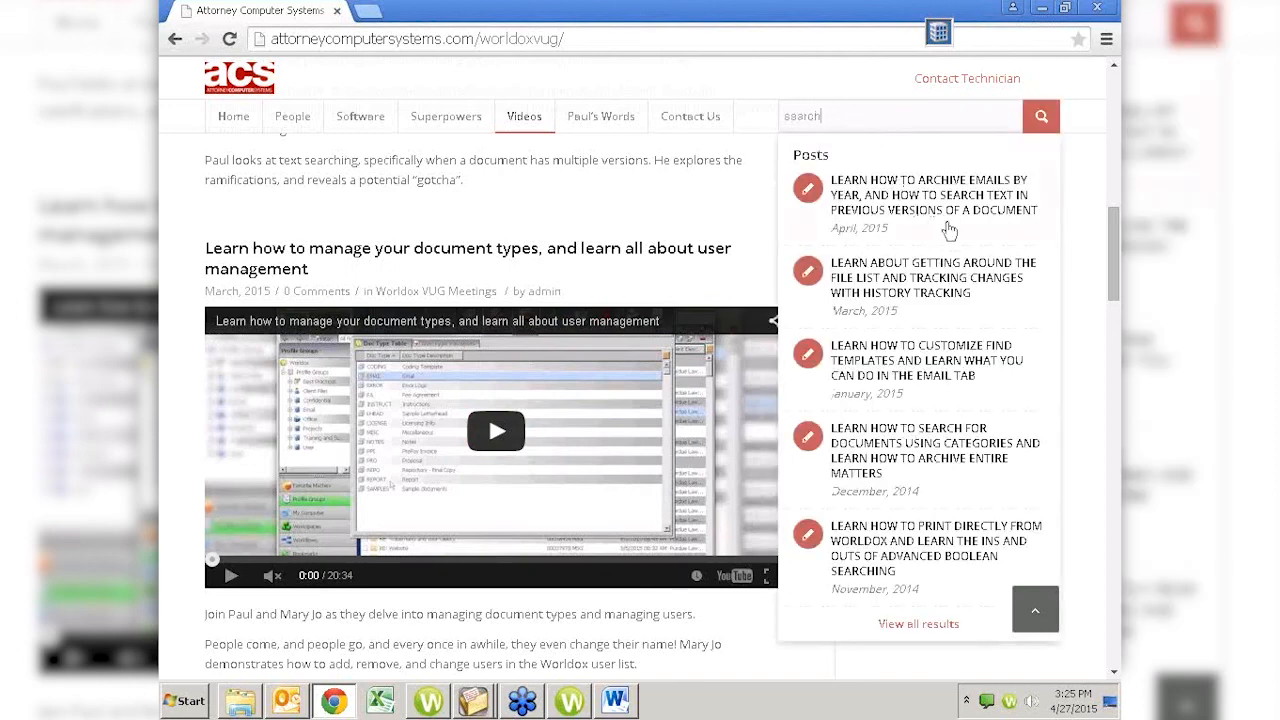
mouse_move(963, 483)
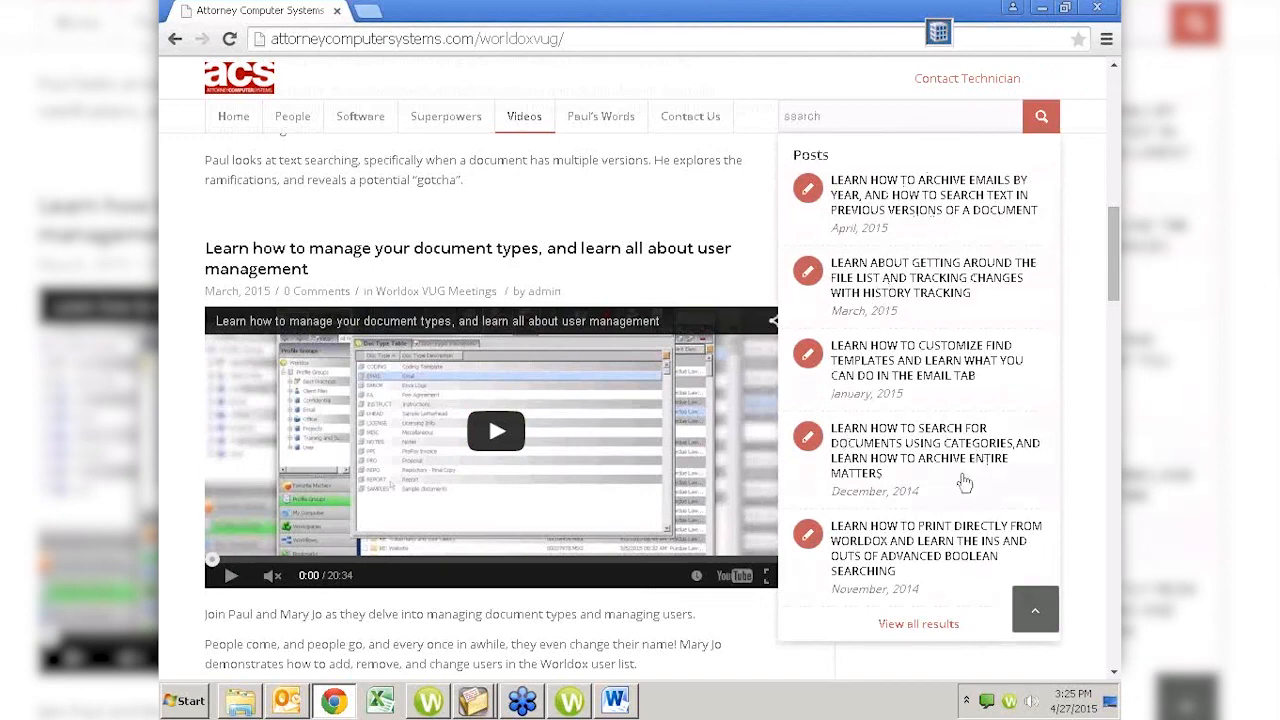
mouse_move(845, 145)
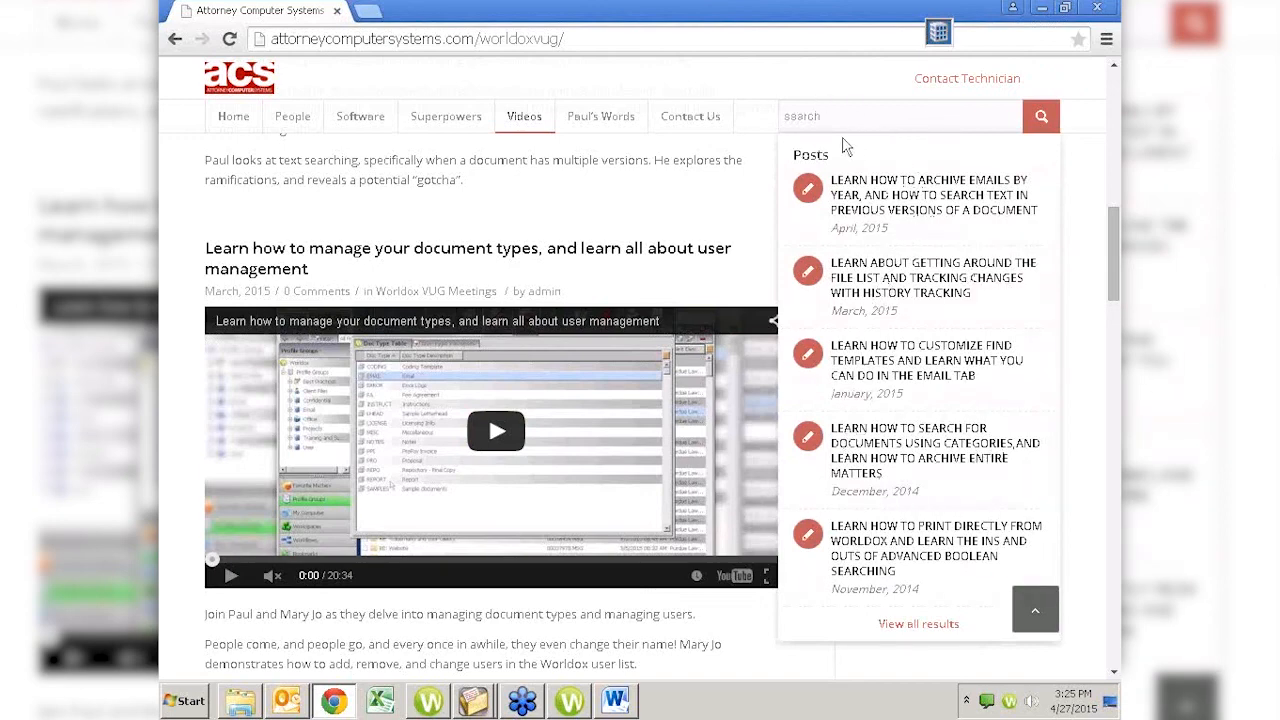
mouse_move(958, 571)
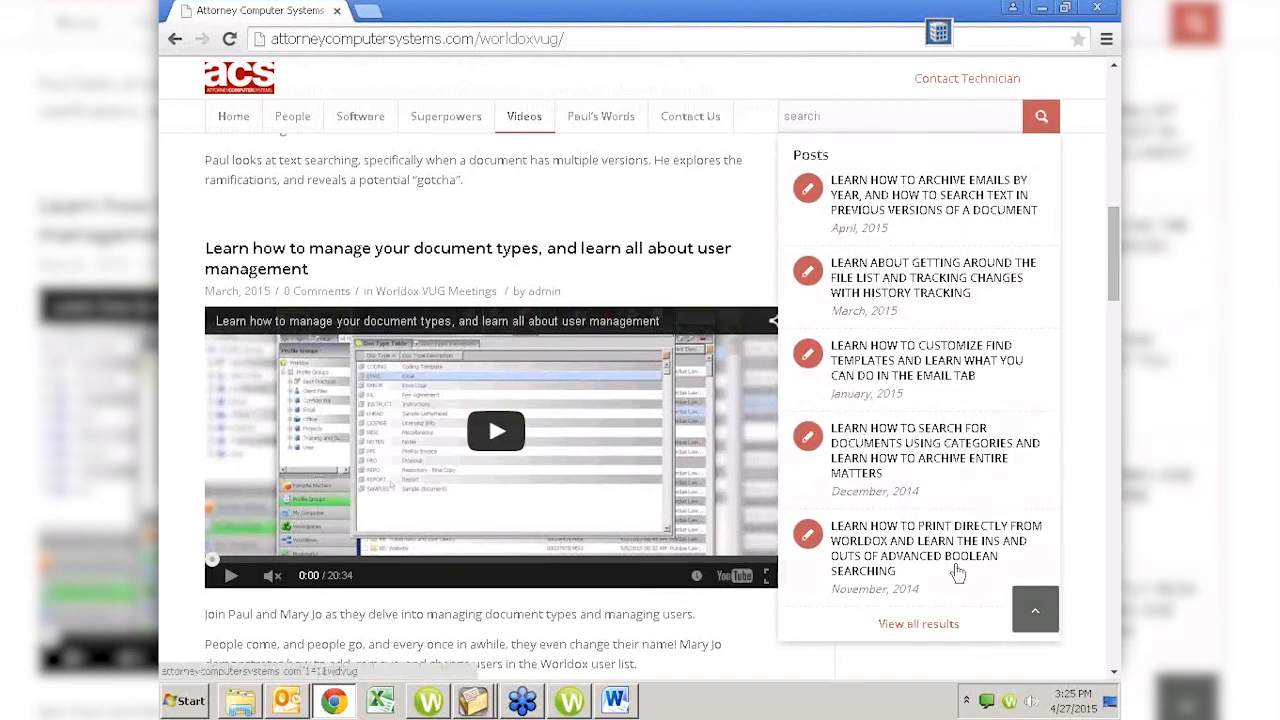